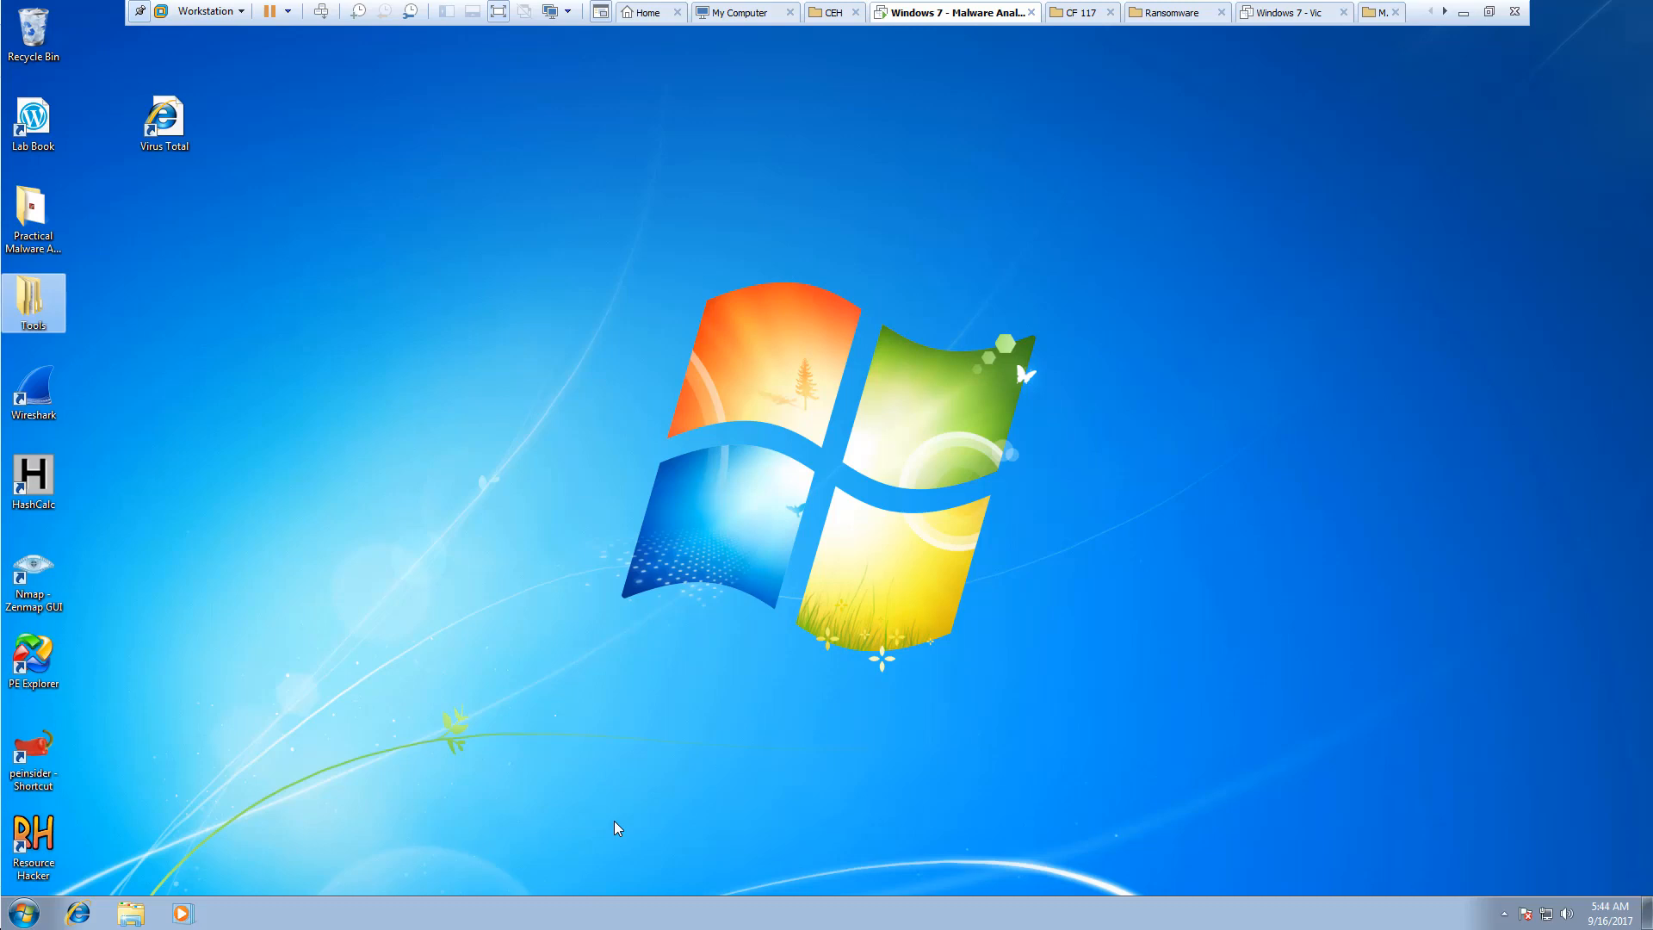
mouse_move(48, 306)
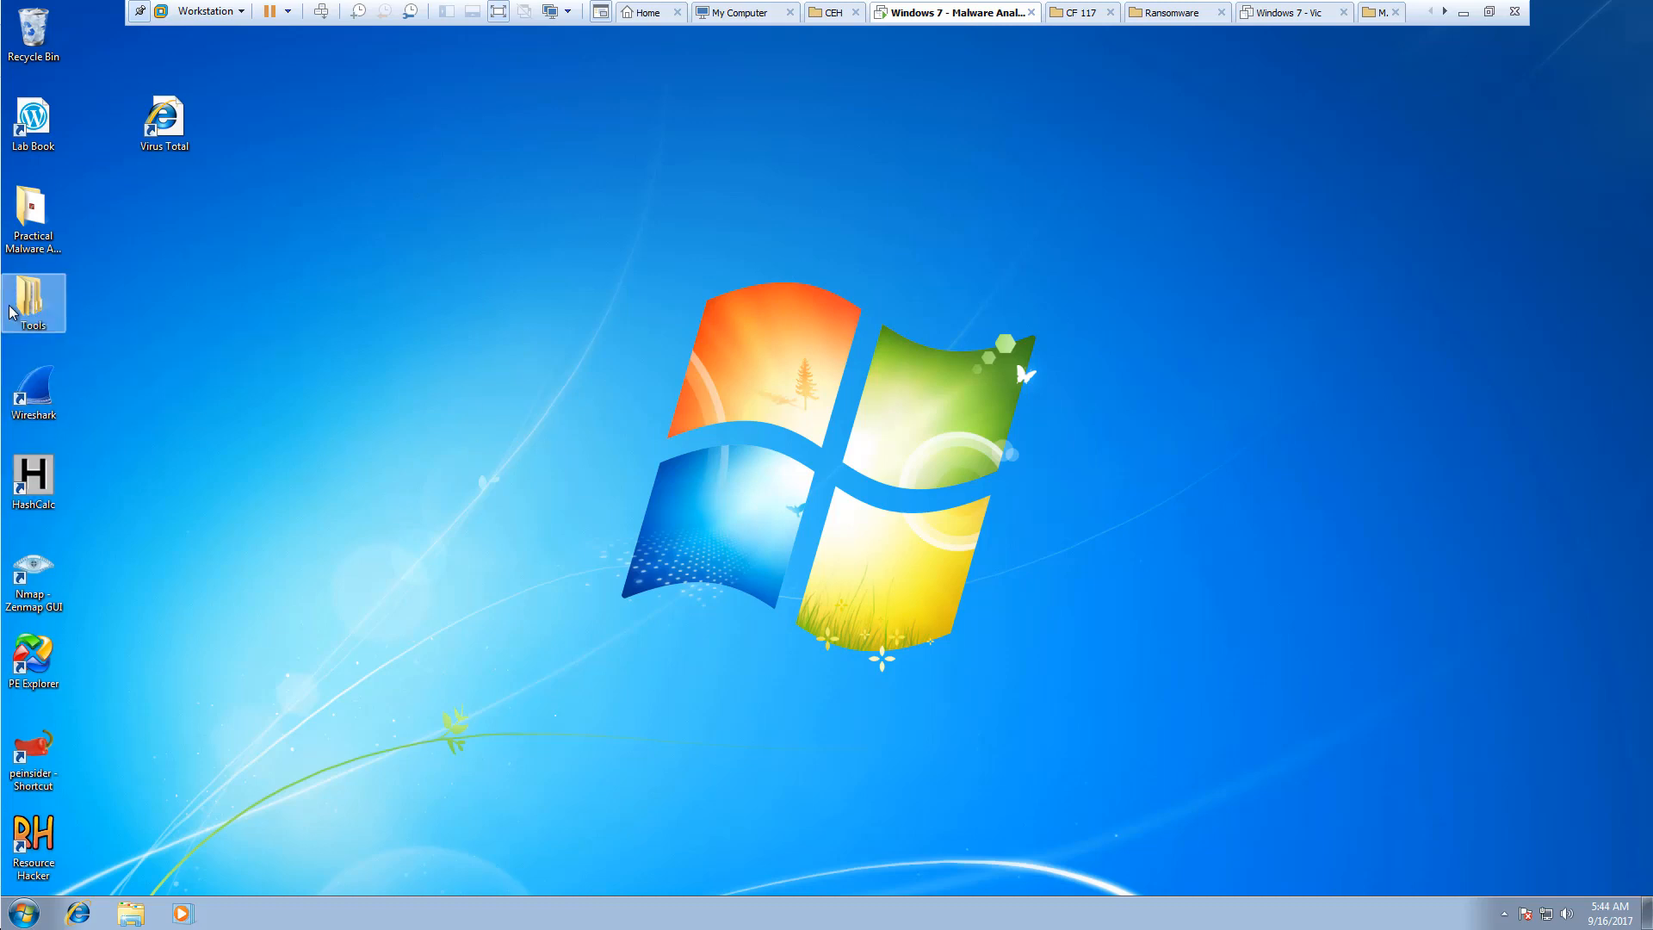
Extract bintext303.zip from the Tools folder so its folder shows the bintext application
double_click(33, 303)
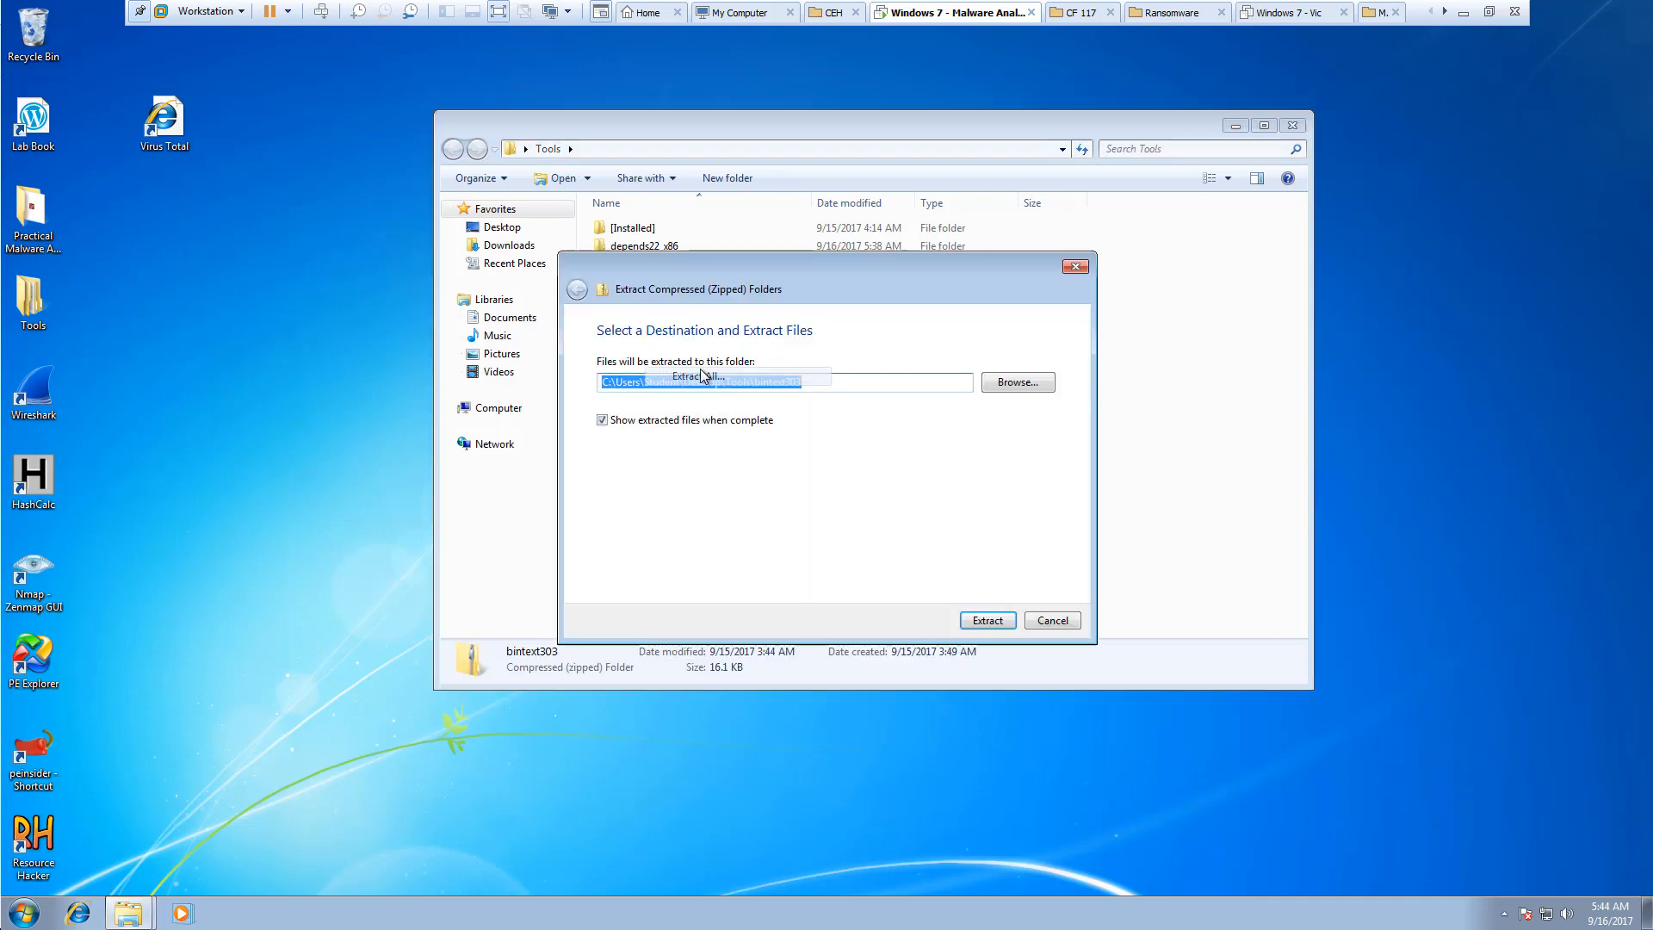
left_click(985, 620)
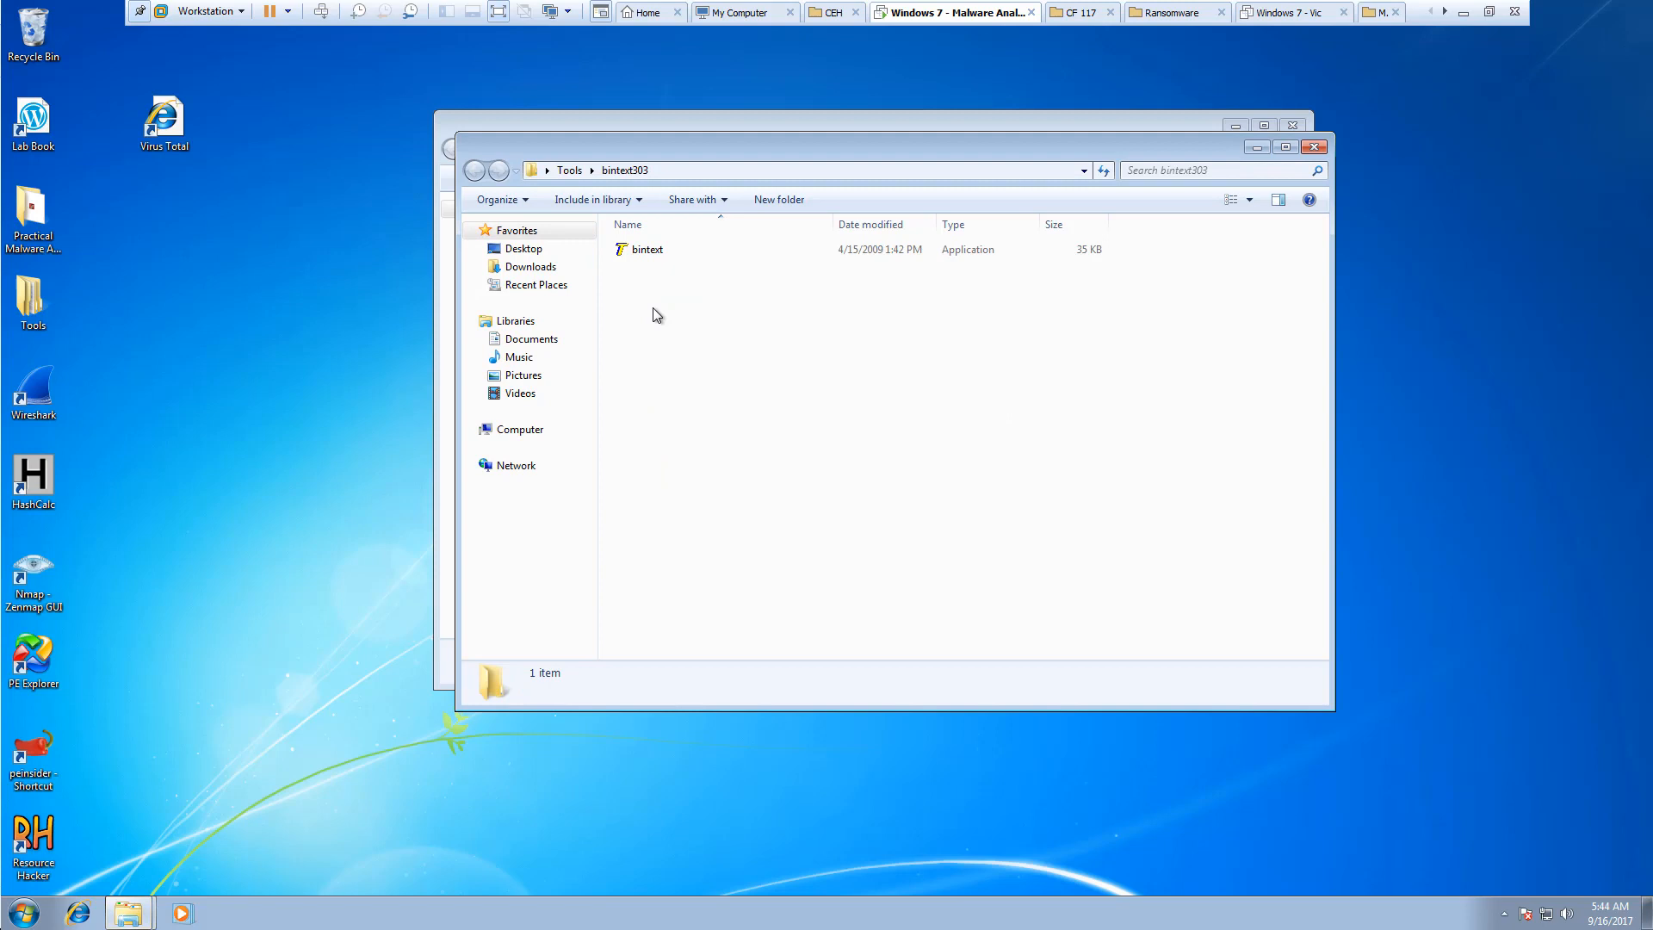
Launch BinText and scan Lab01-01.dll from the Chapter_1L lab folder for strings
double_click(649, 248)
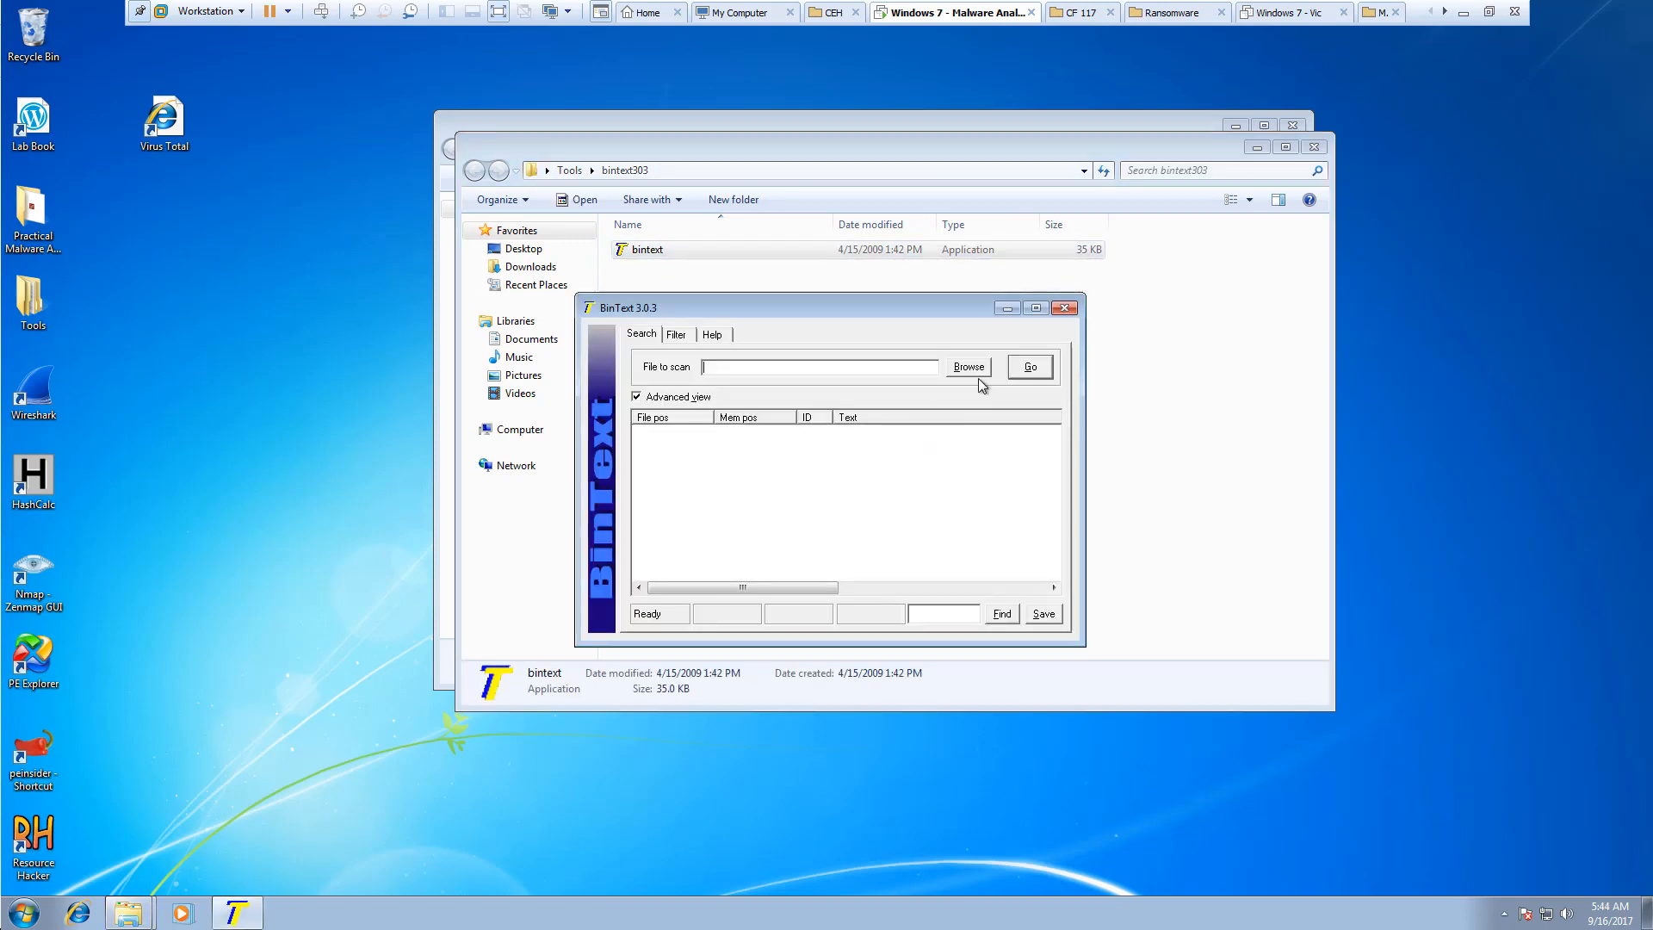
left_click(966, 365)
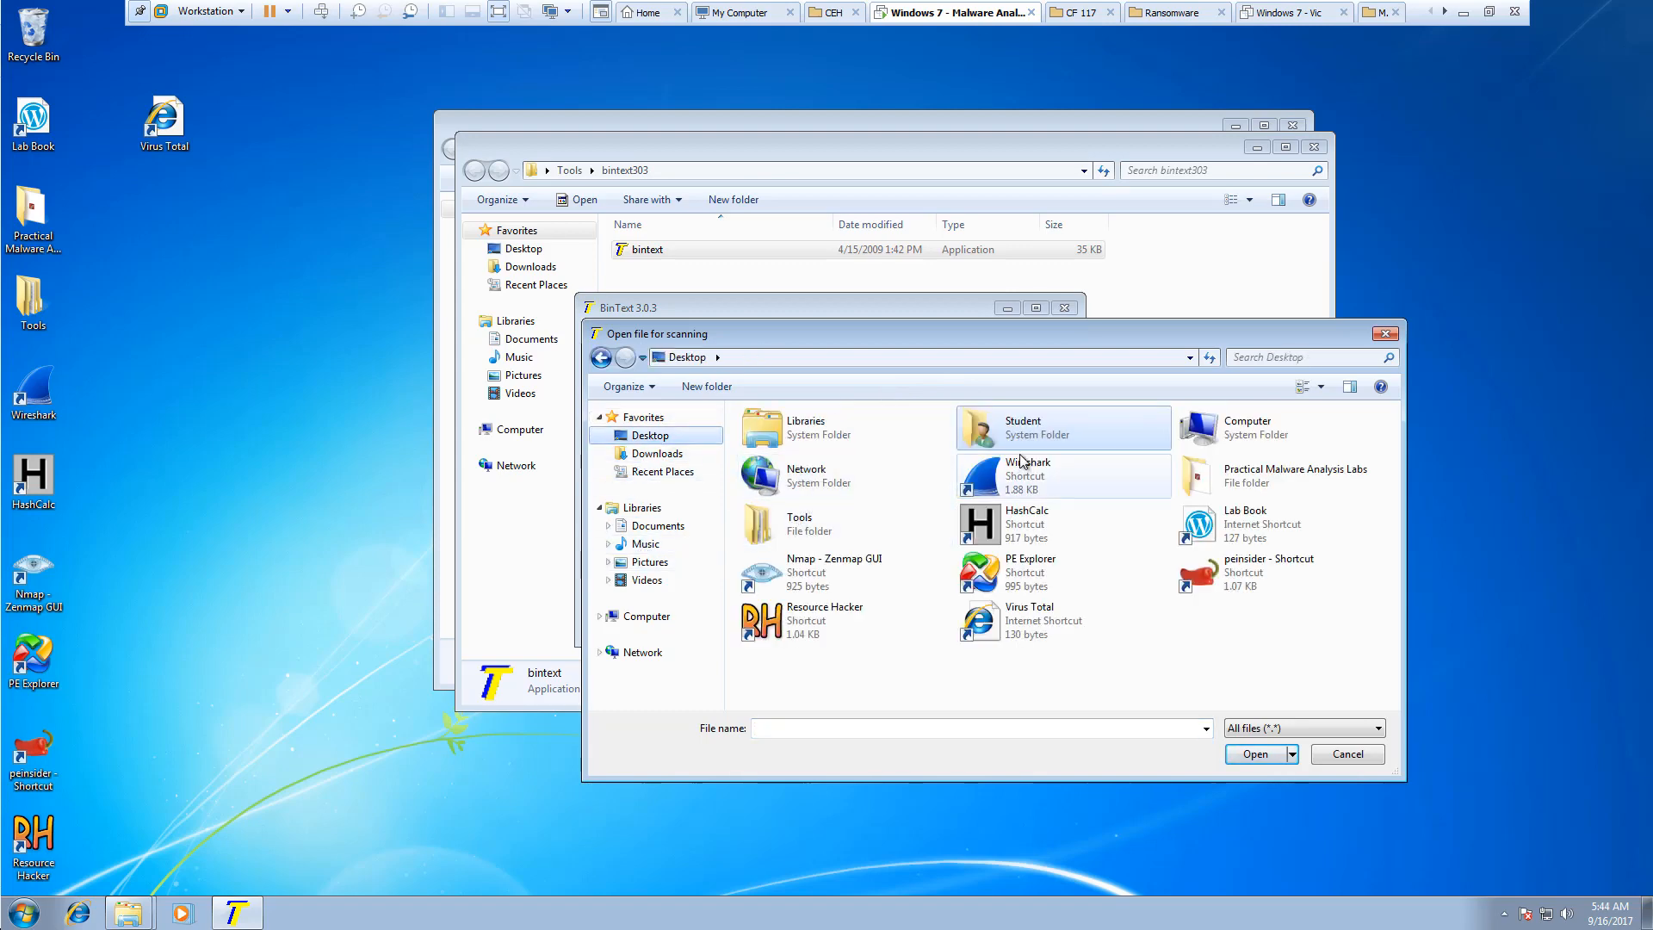
double_click(1297, 475)
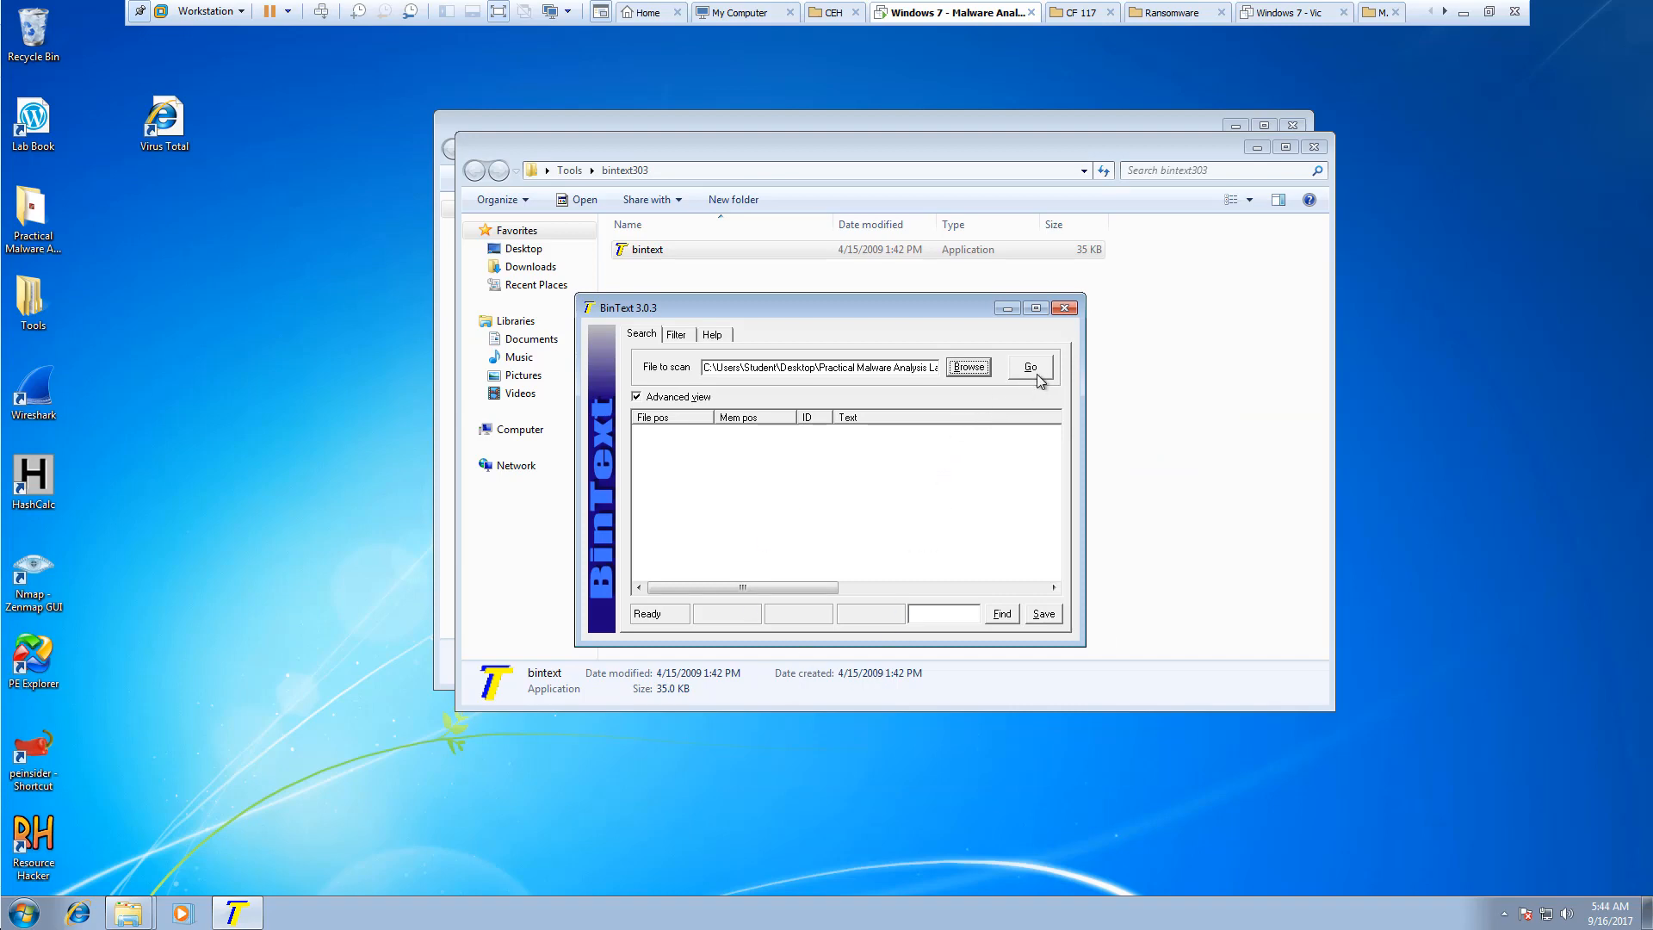
left_click(1030, 365)
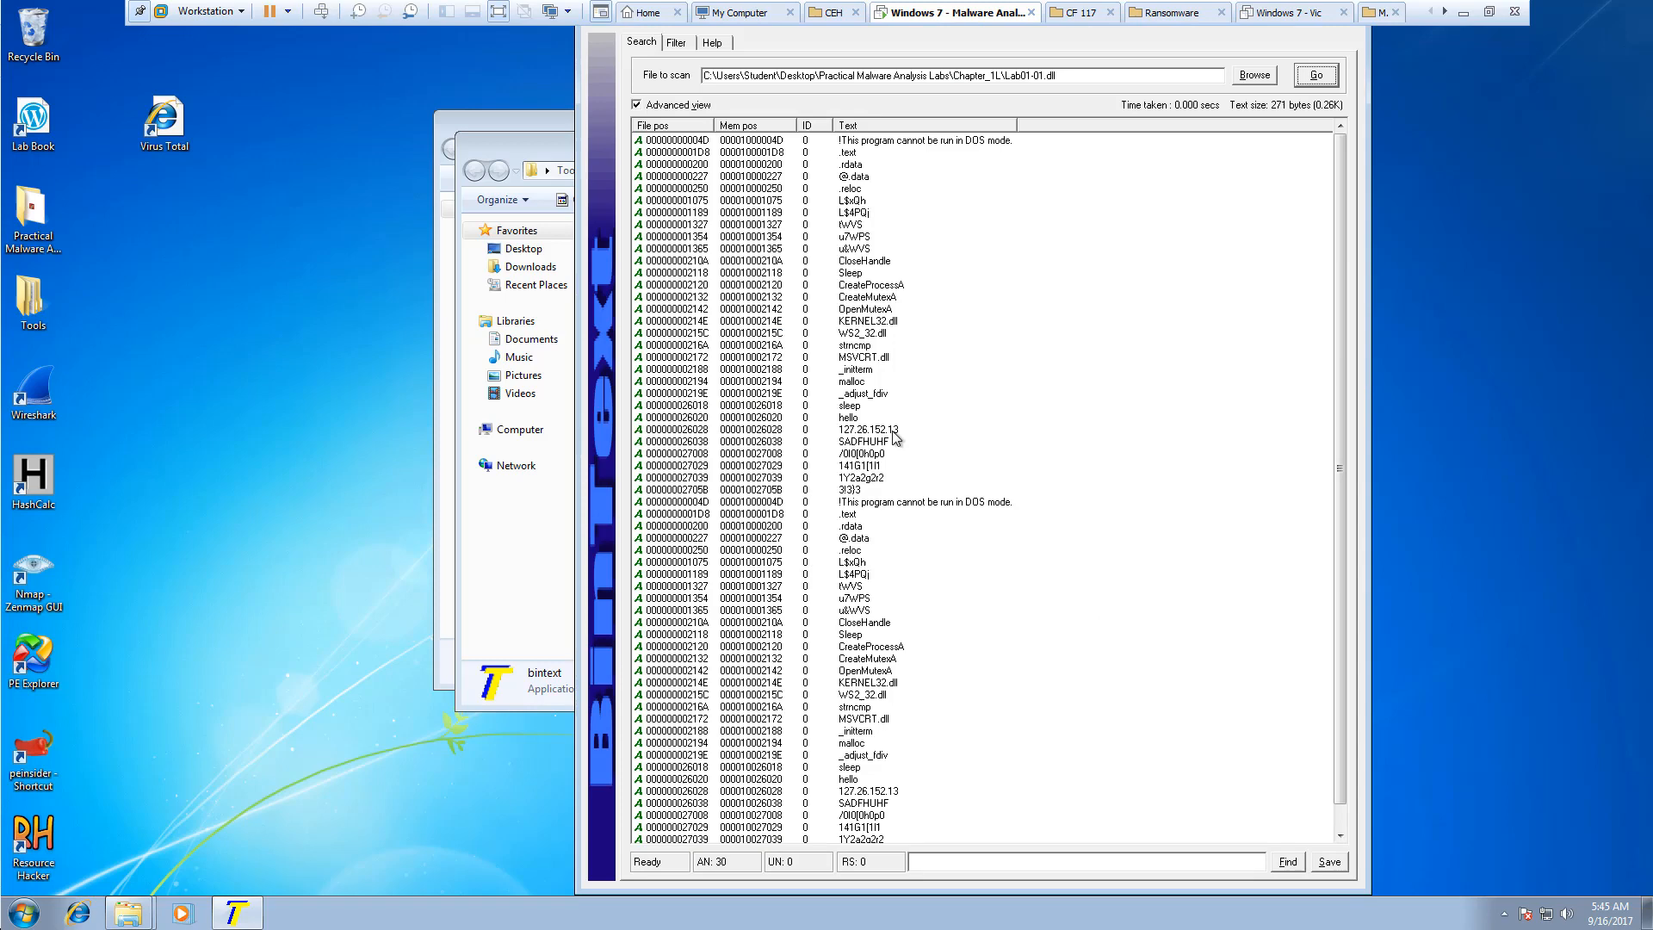
mouse_move(681, 90)
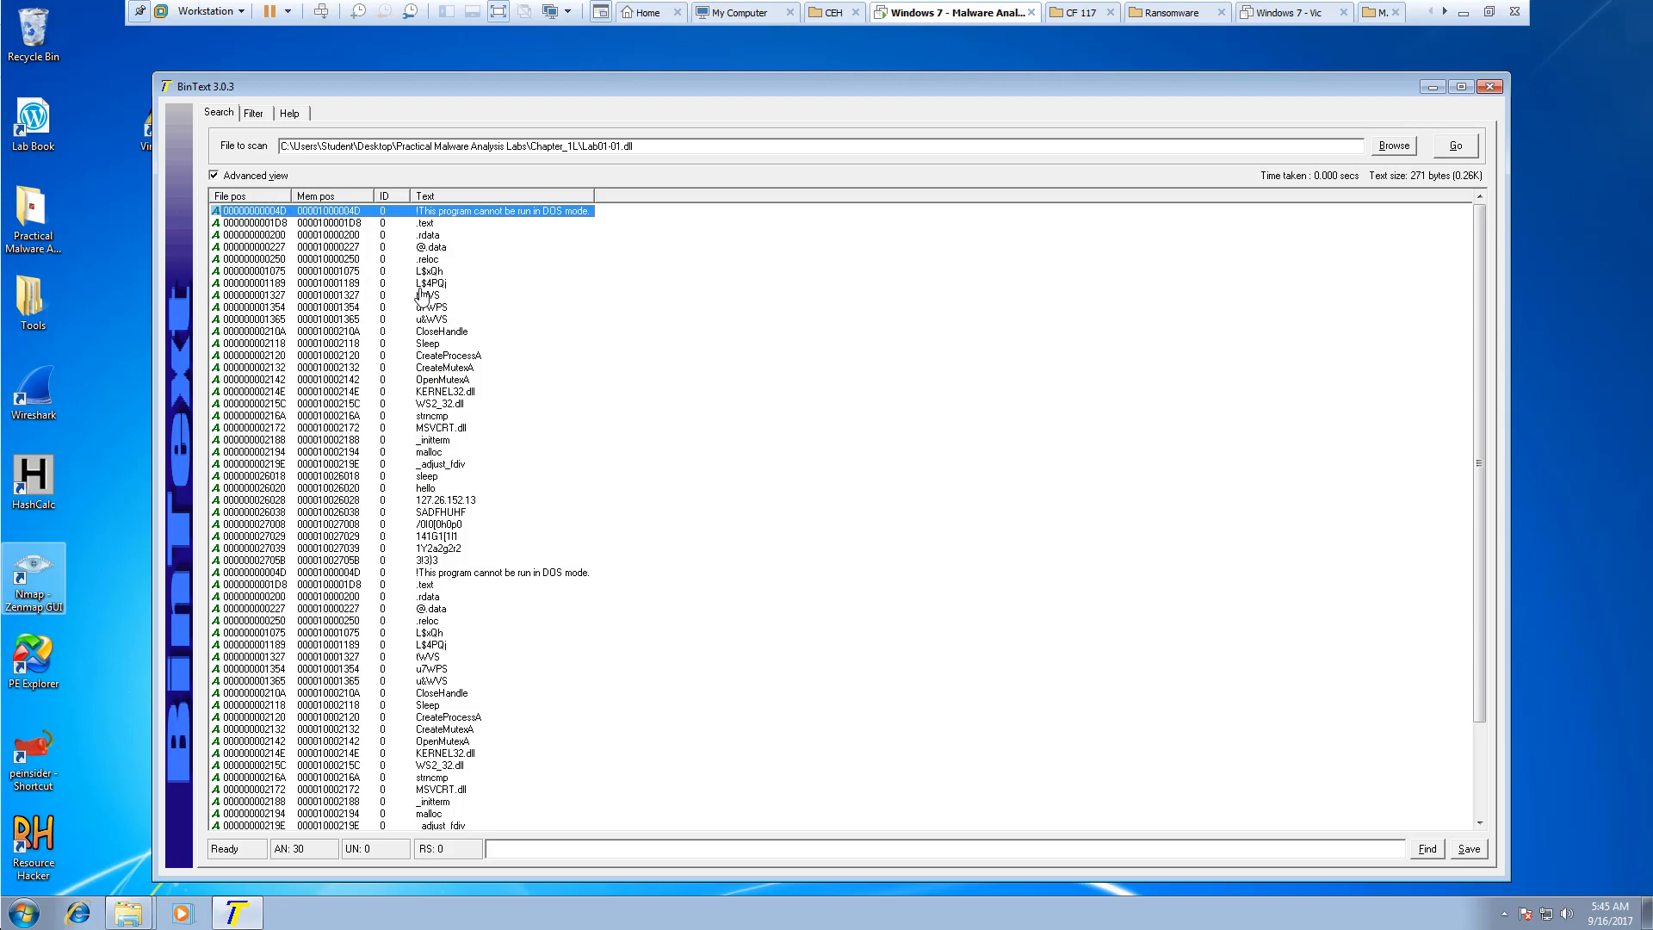
mouse_move(468, 311)
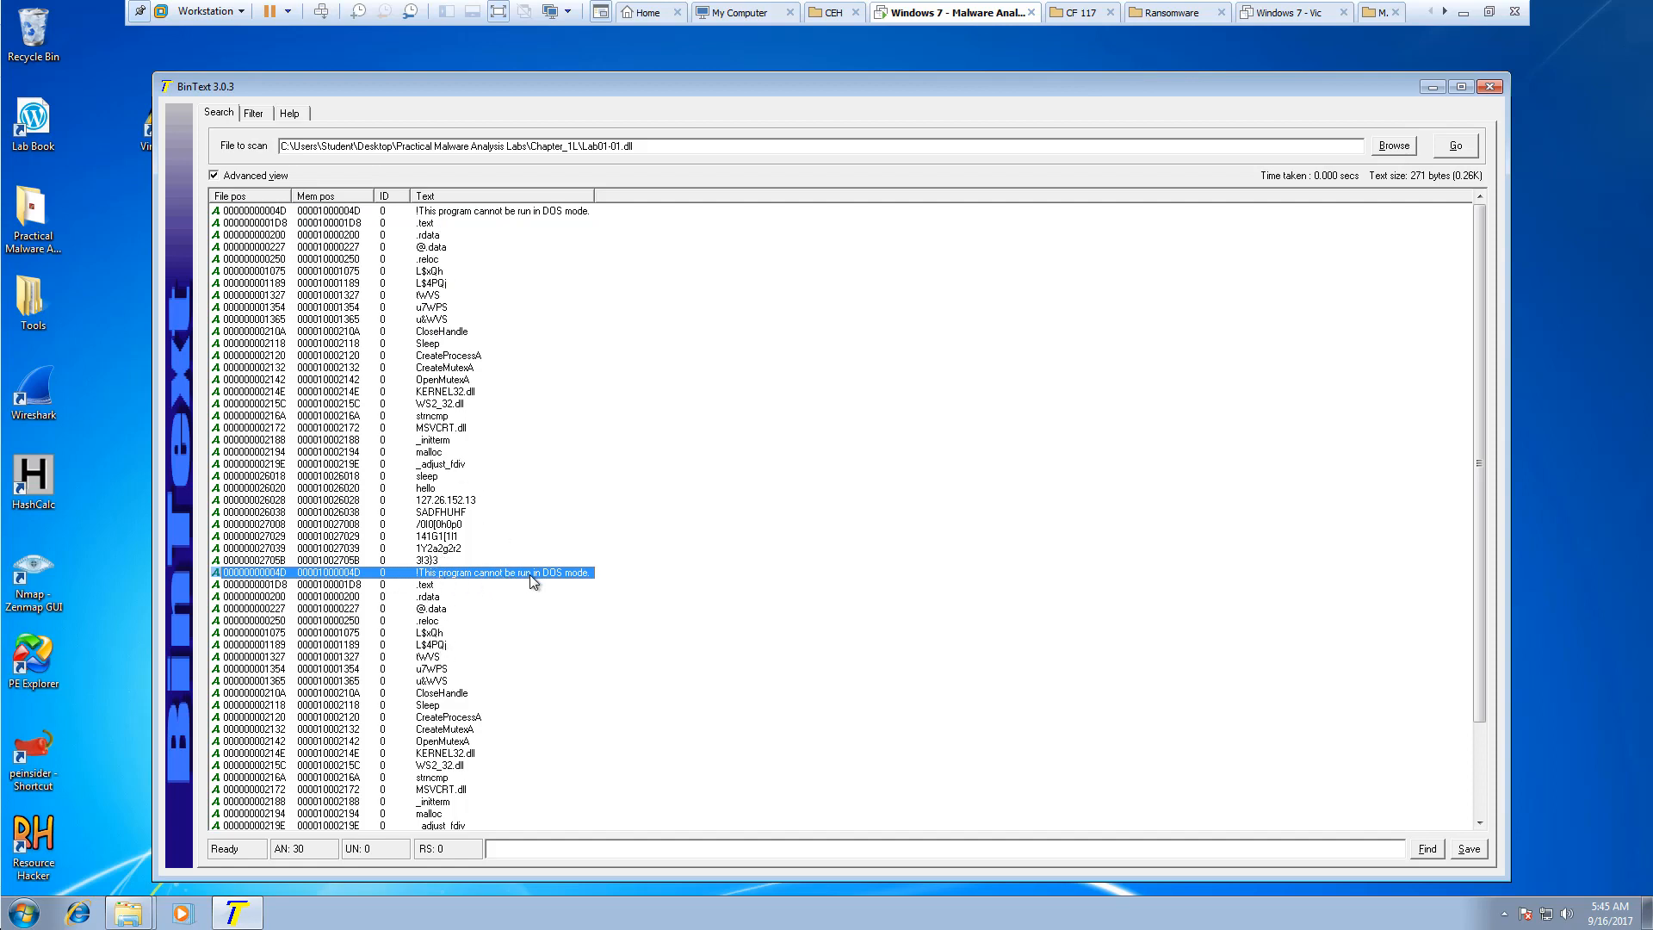
Review the Lab01-01.dll results, selecting the DOS mode stub, Sleep and hello strings
left_click(443, 704)
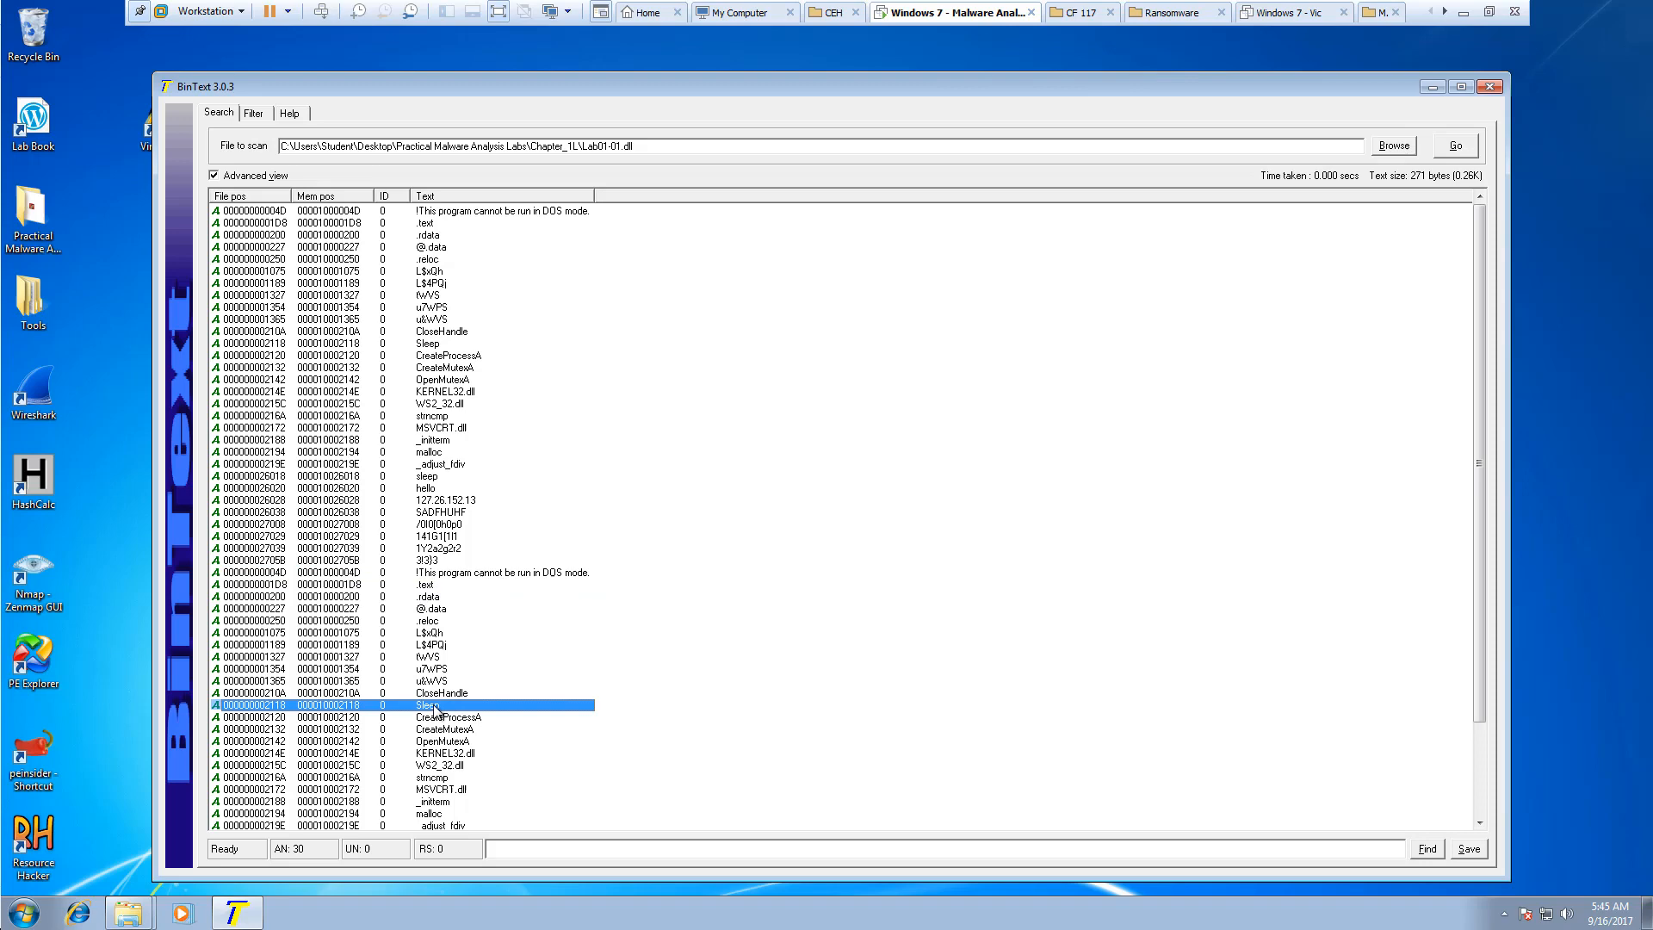
left_click(443, 716)
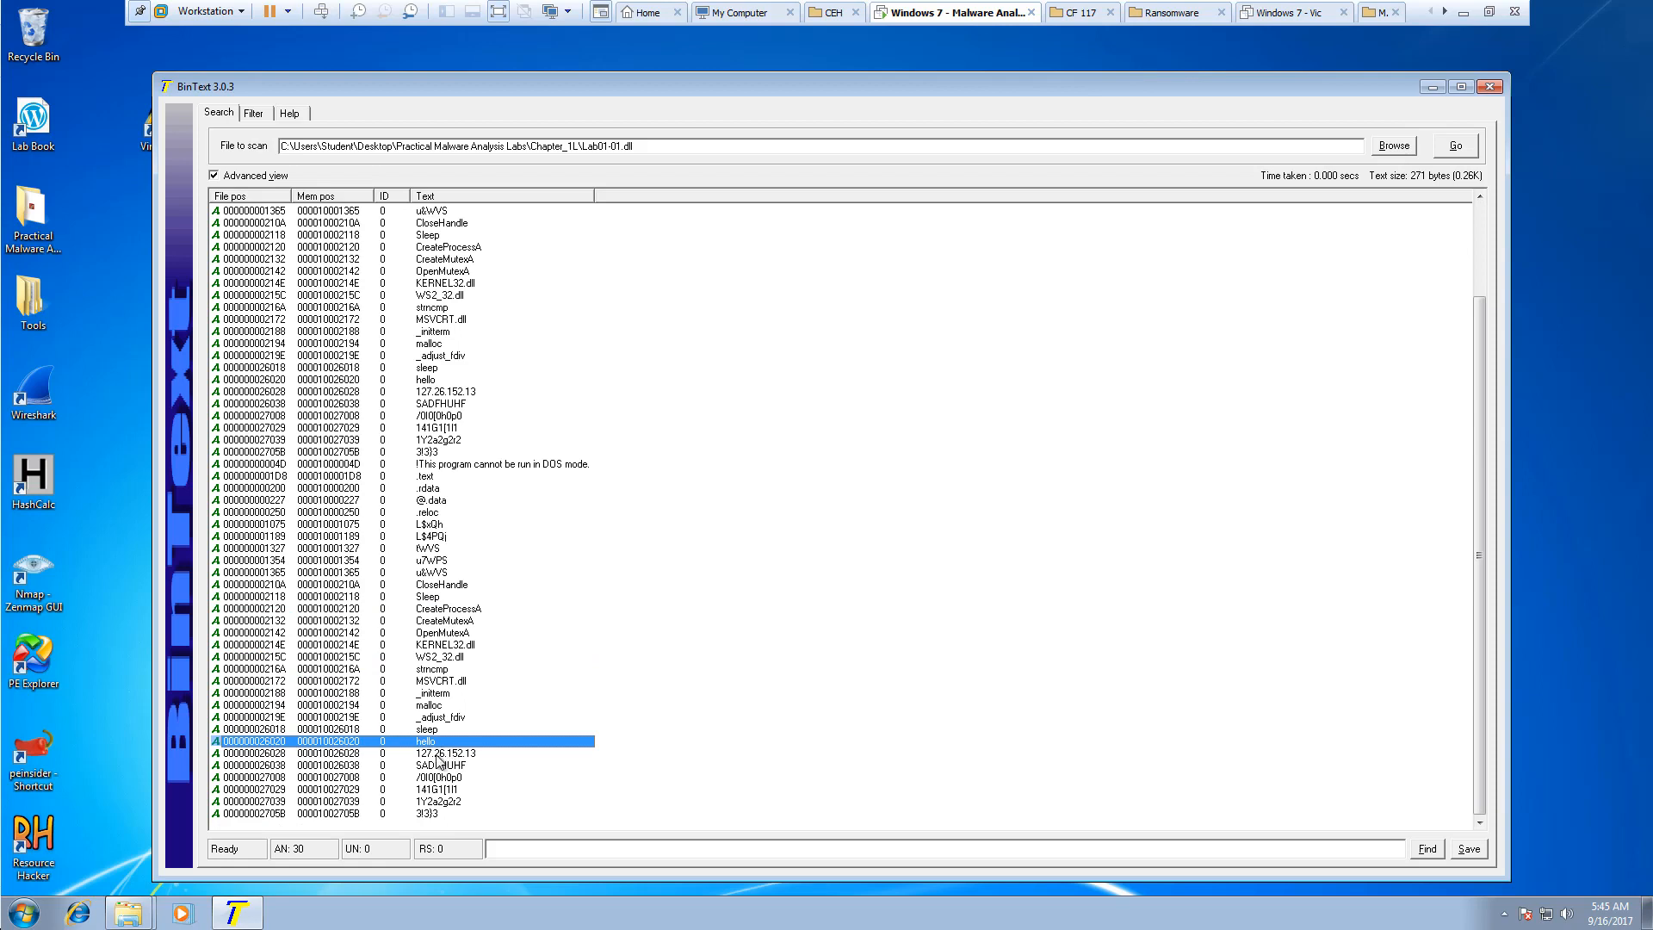
left_click(427, 729)
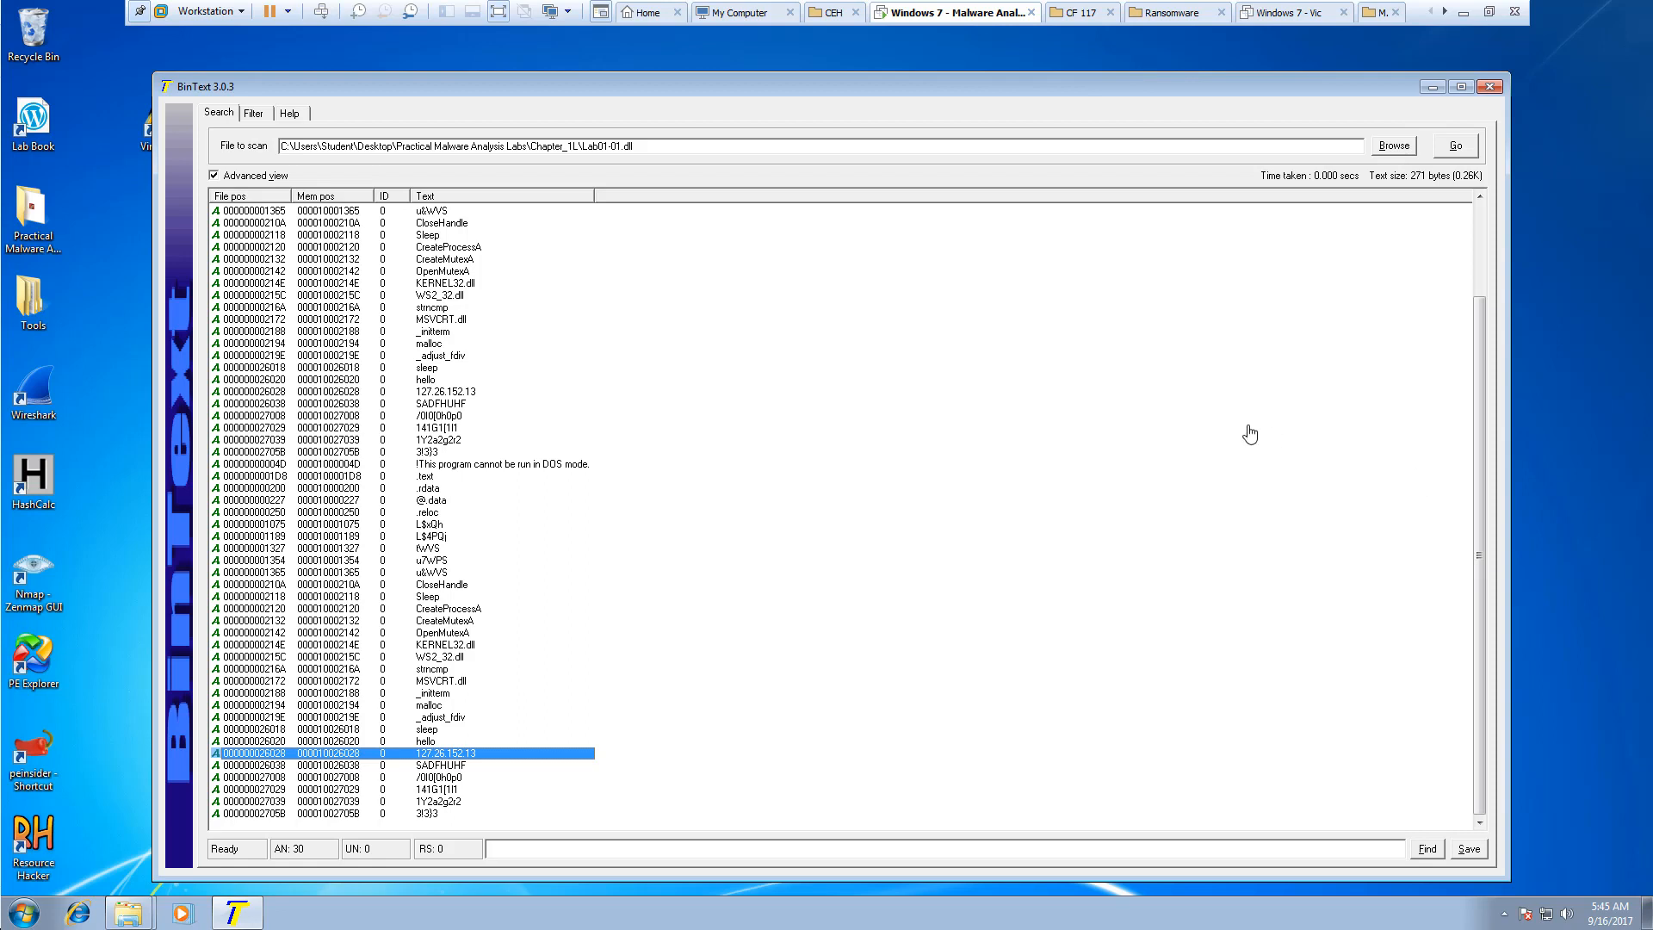
mouse_move(932, 536)
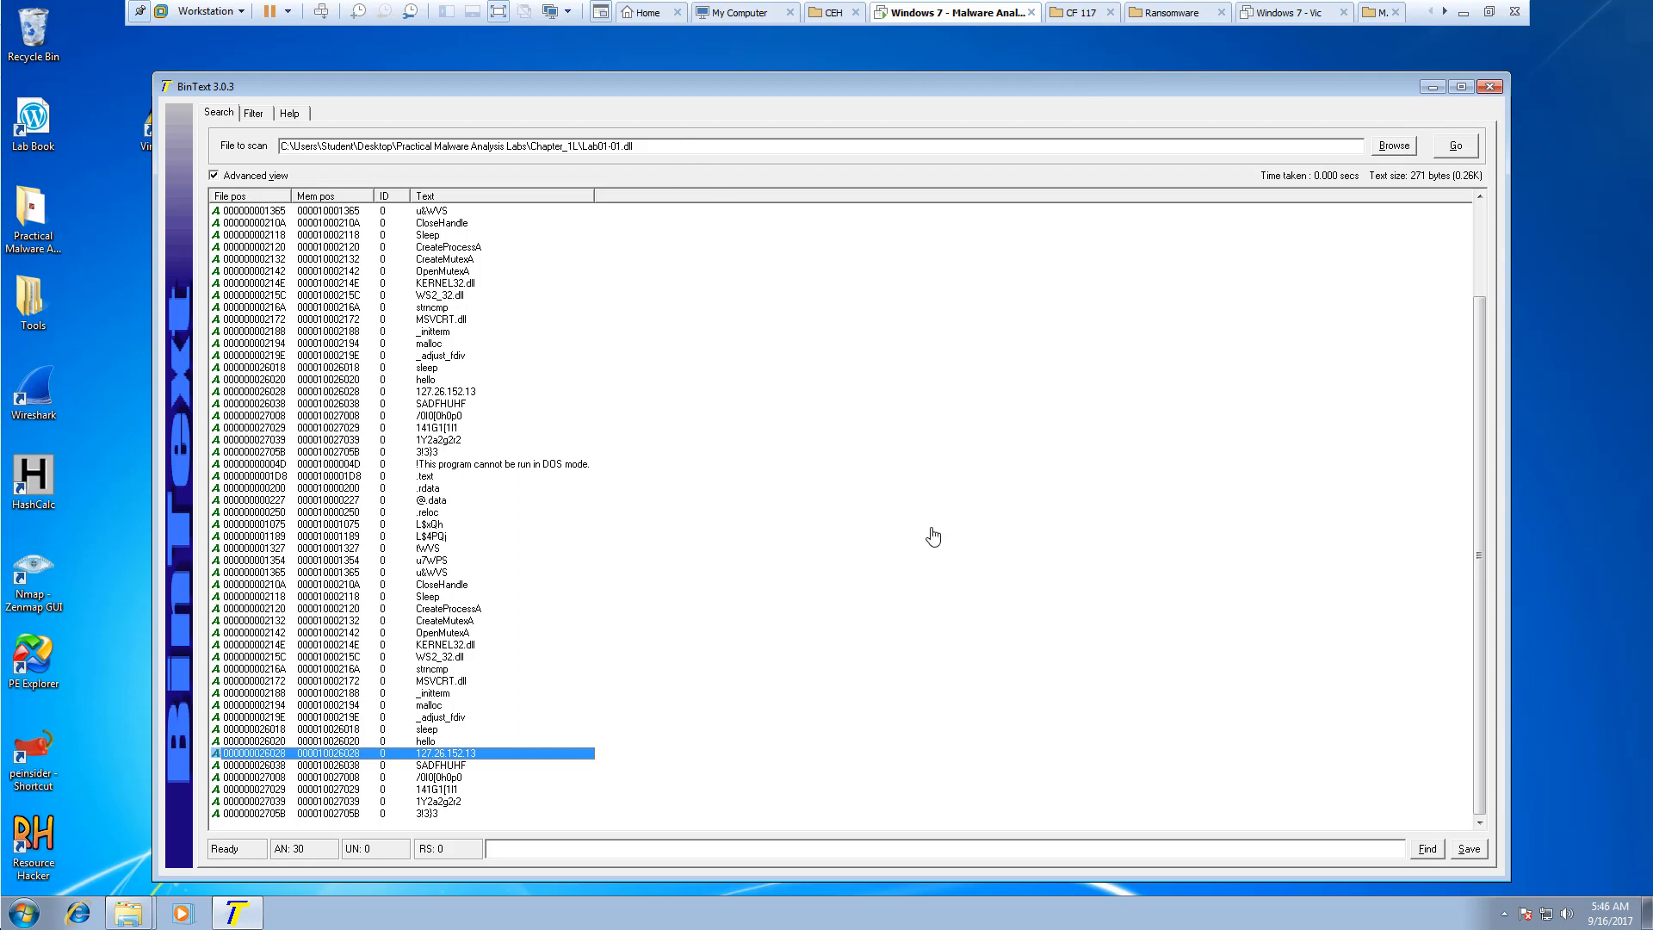
Set the Stage 2 minimum text length in the Filter settings to 4
left_click(252, 114)
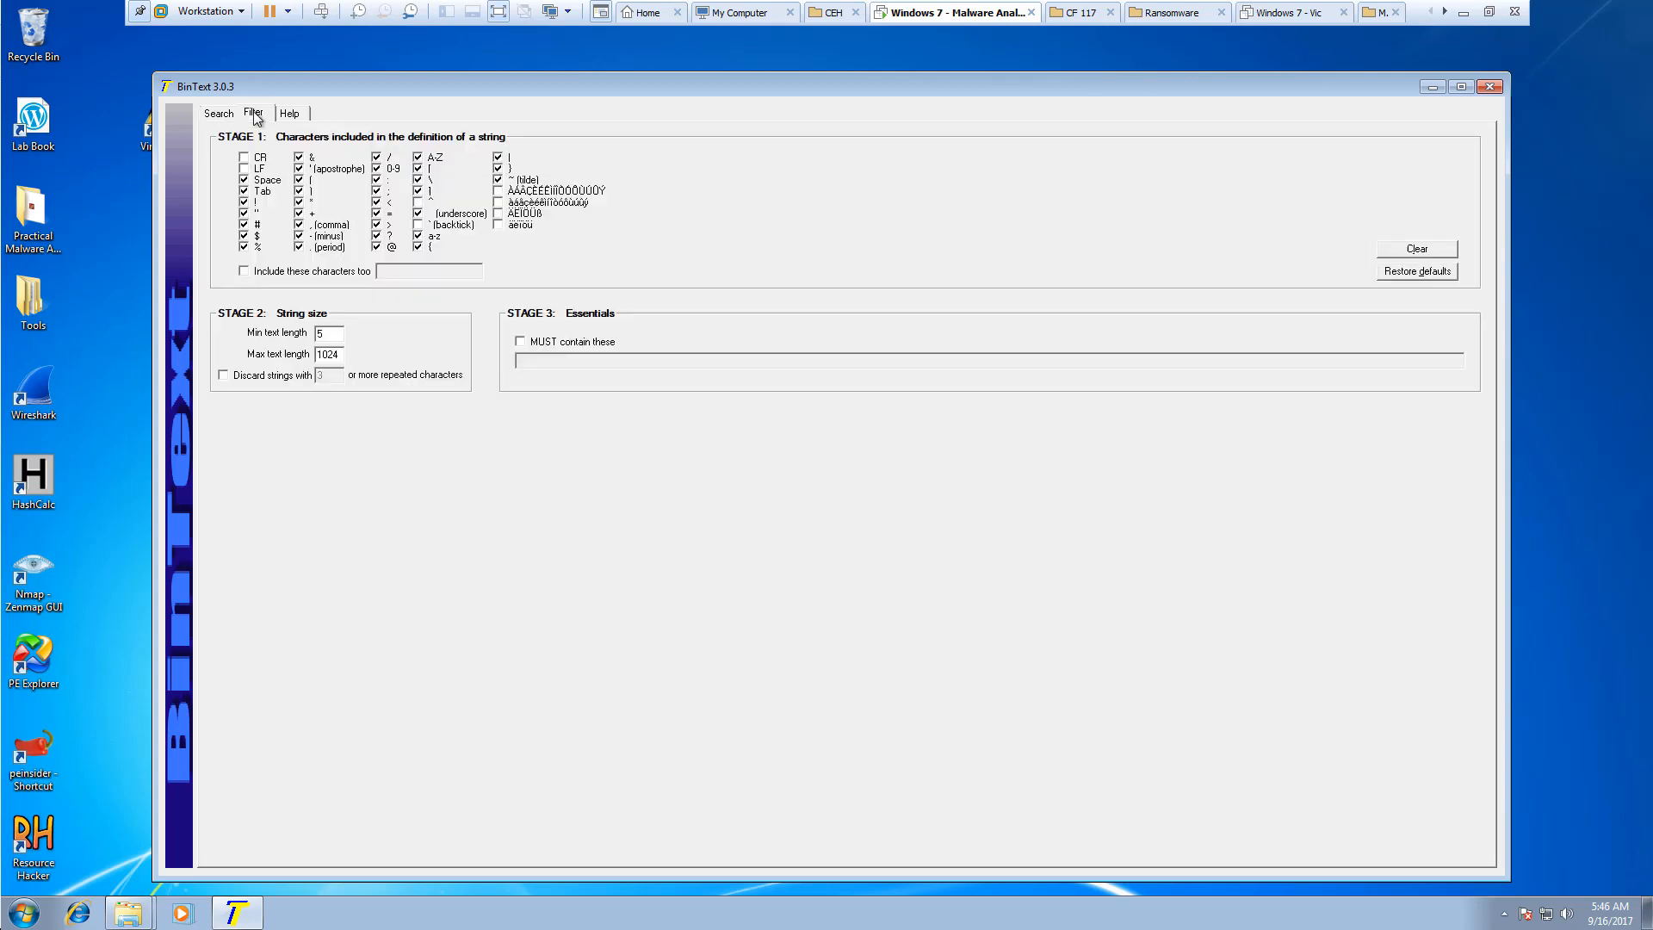
left_click(327, 332)
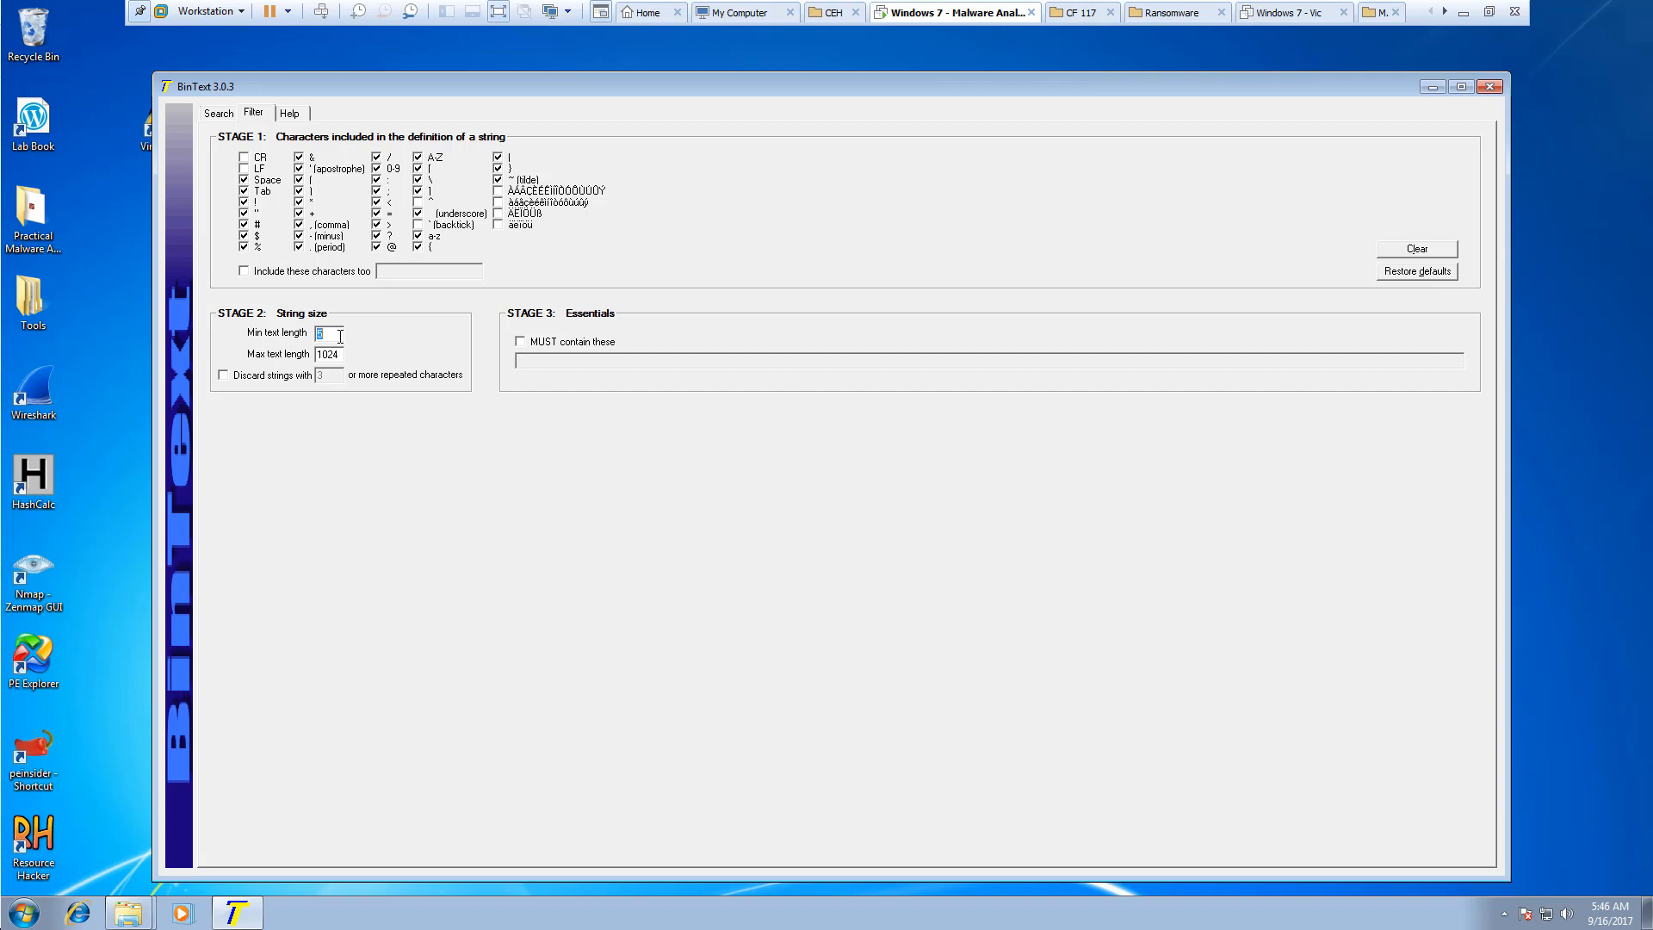
type("4")
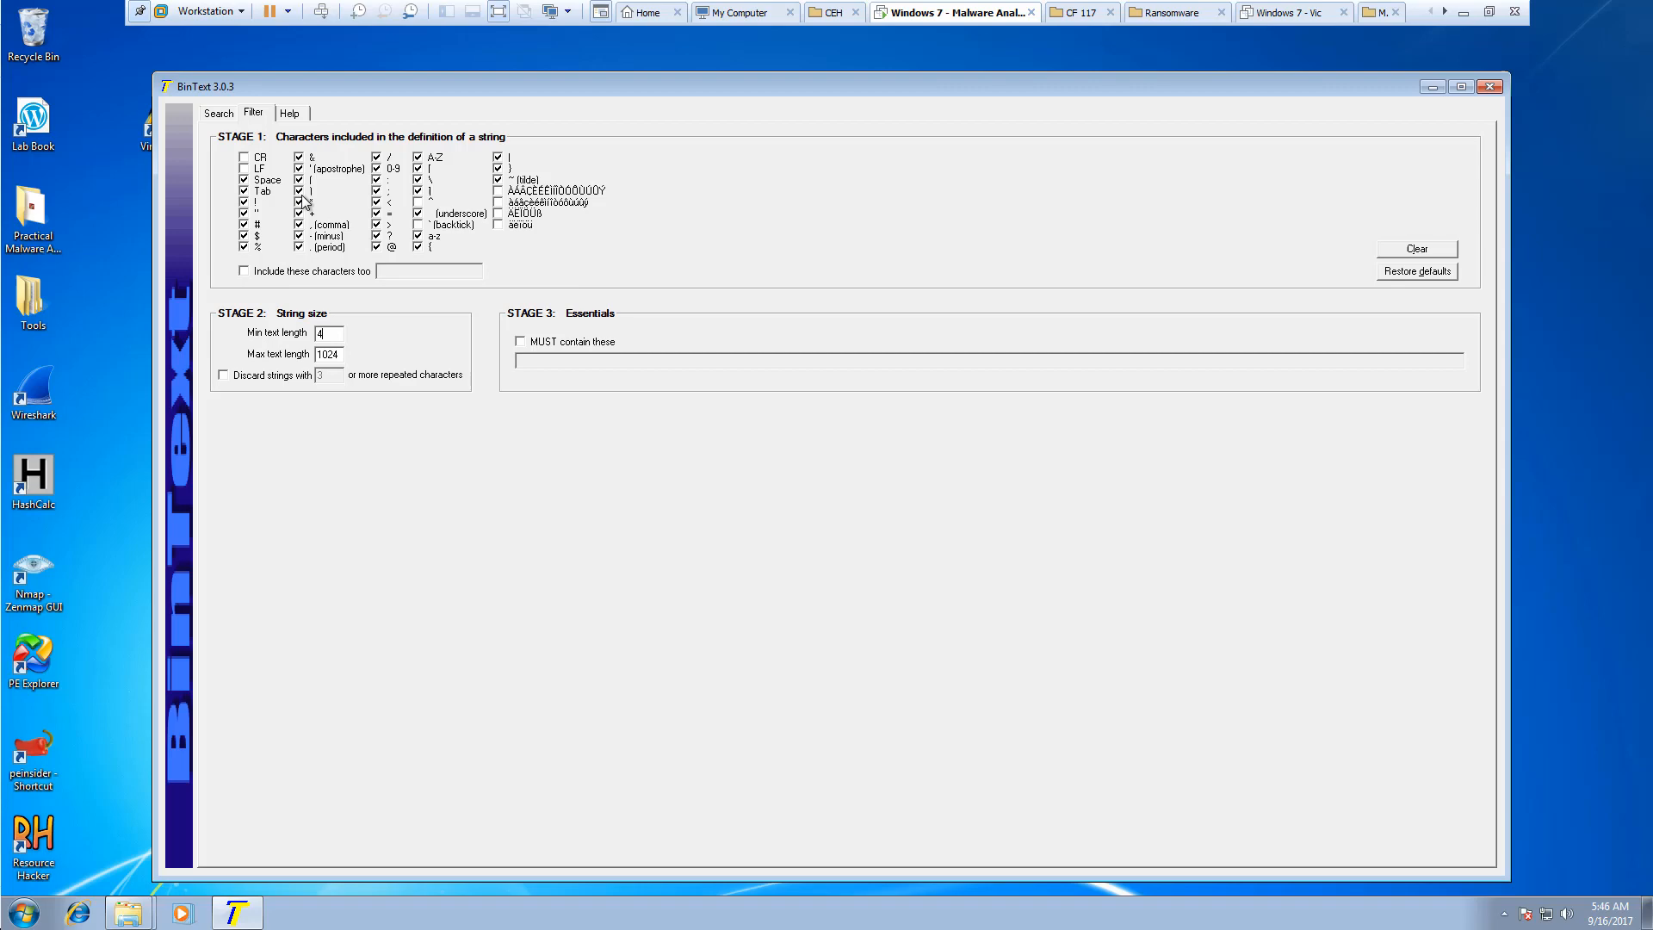
Go back to the Search results and inspect the .reloc and OpenMutexA strings
left_click(219, 114)
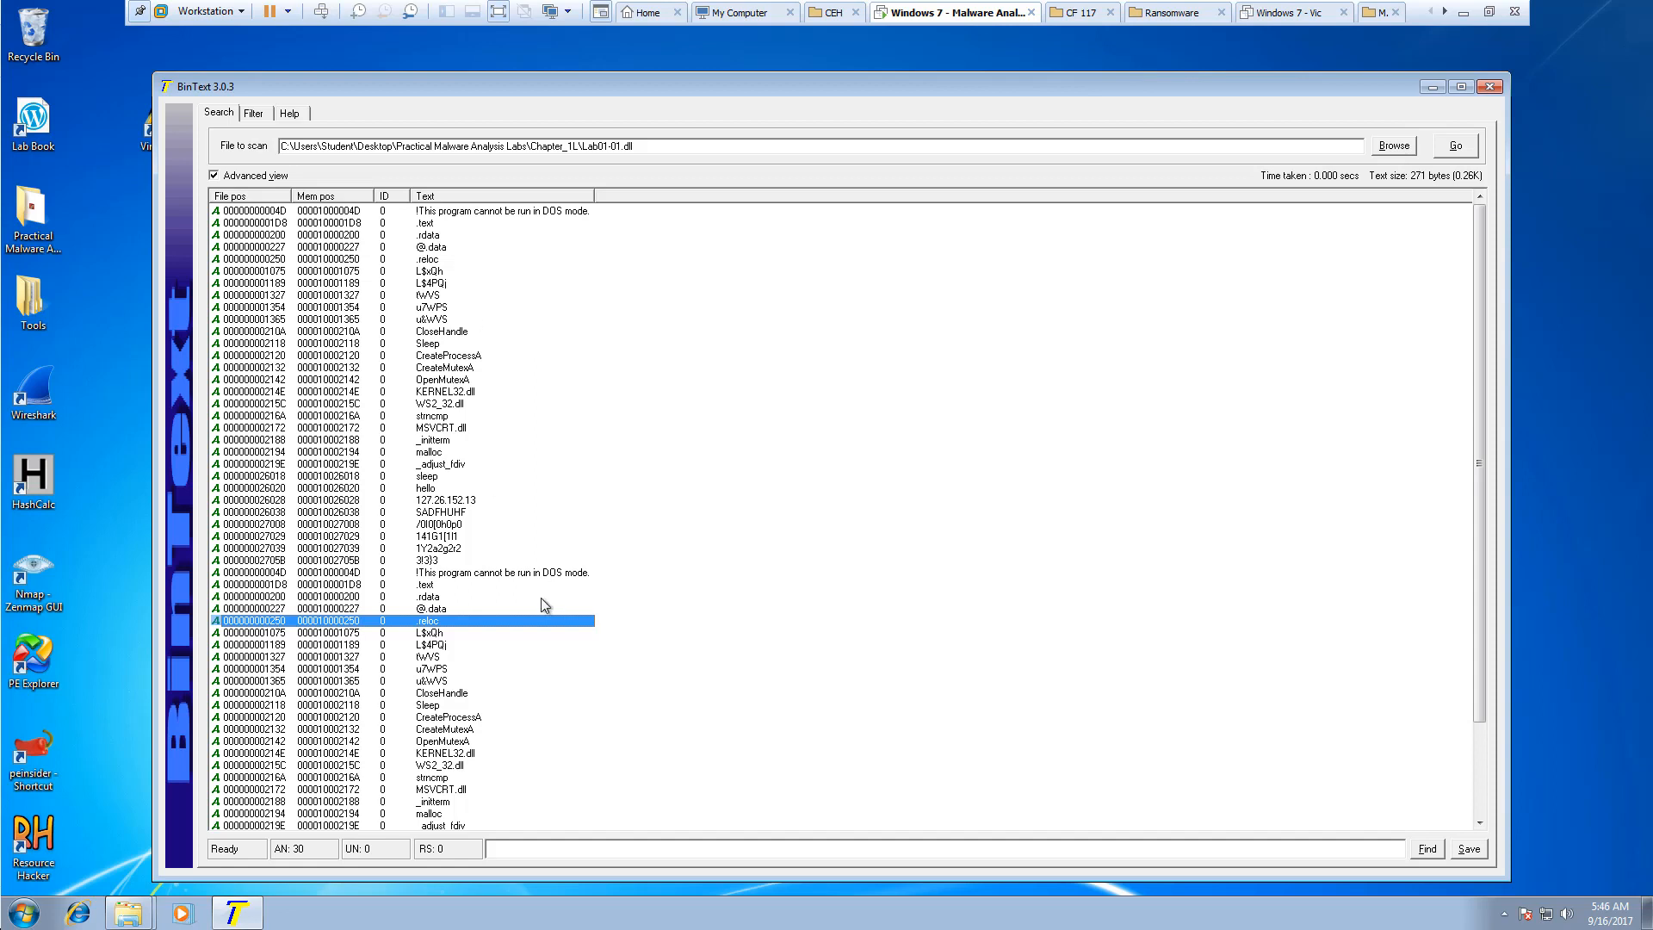
left_click(443, 740)
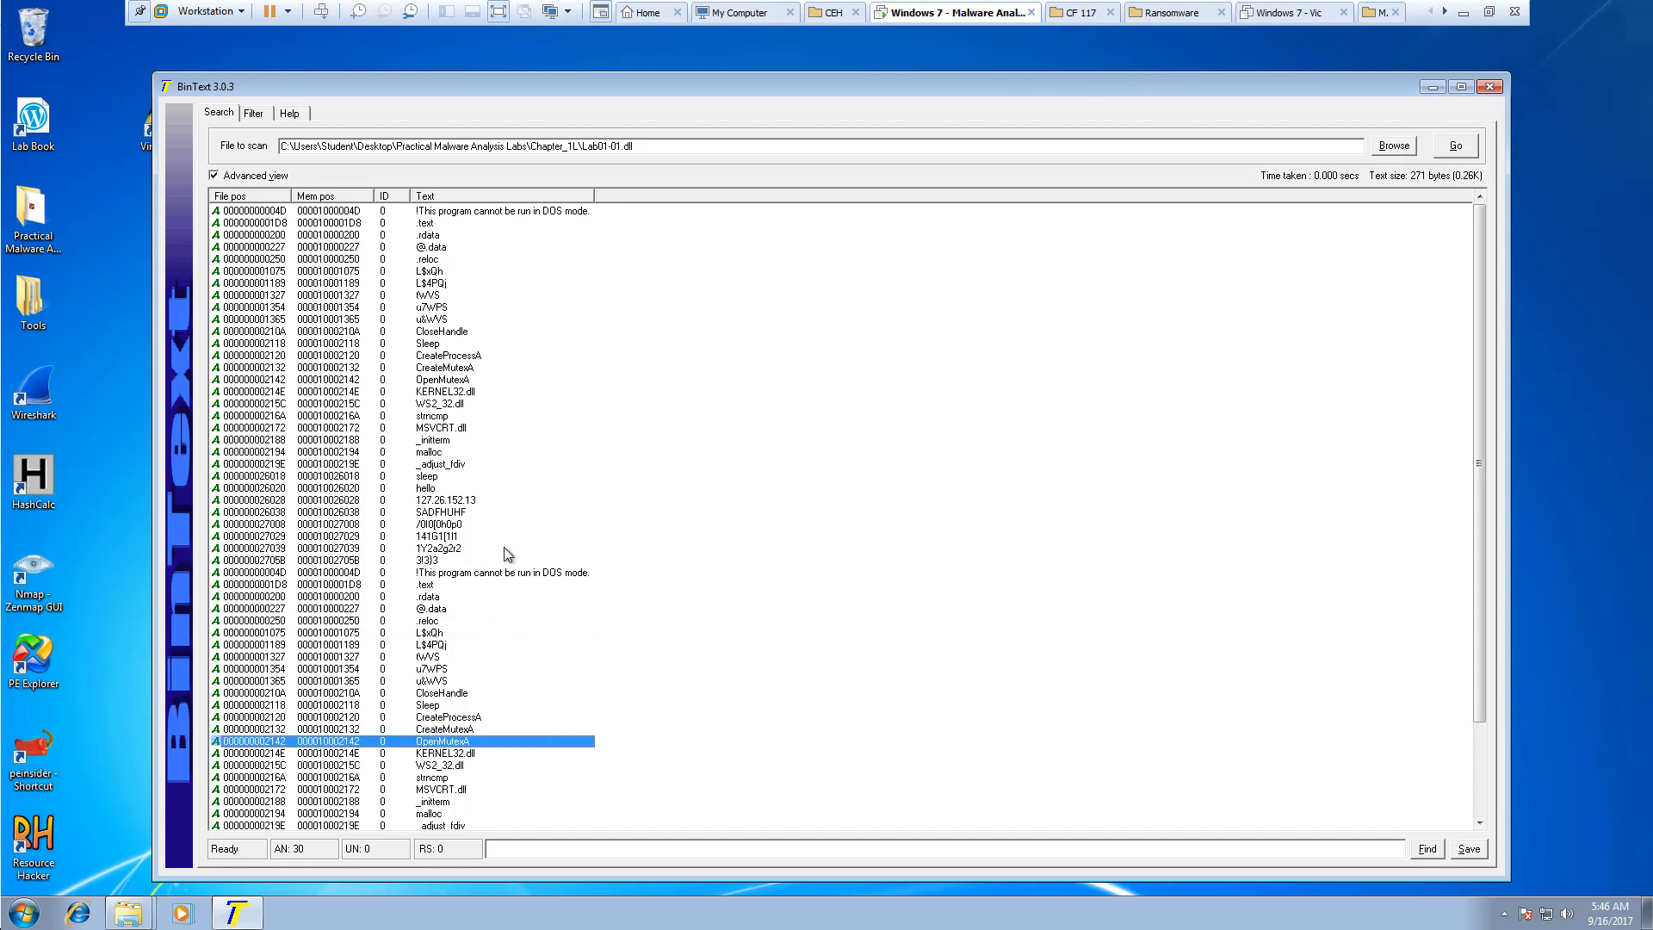
left_click(433, 294)
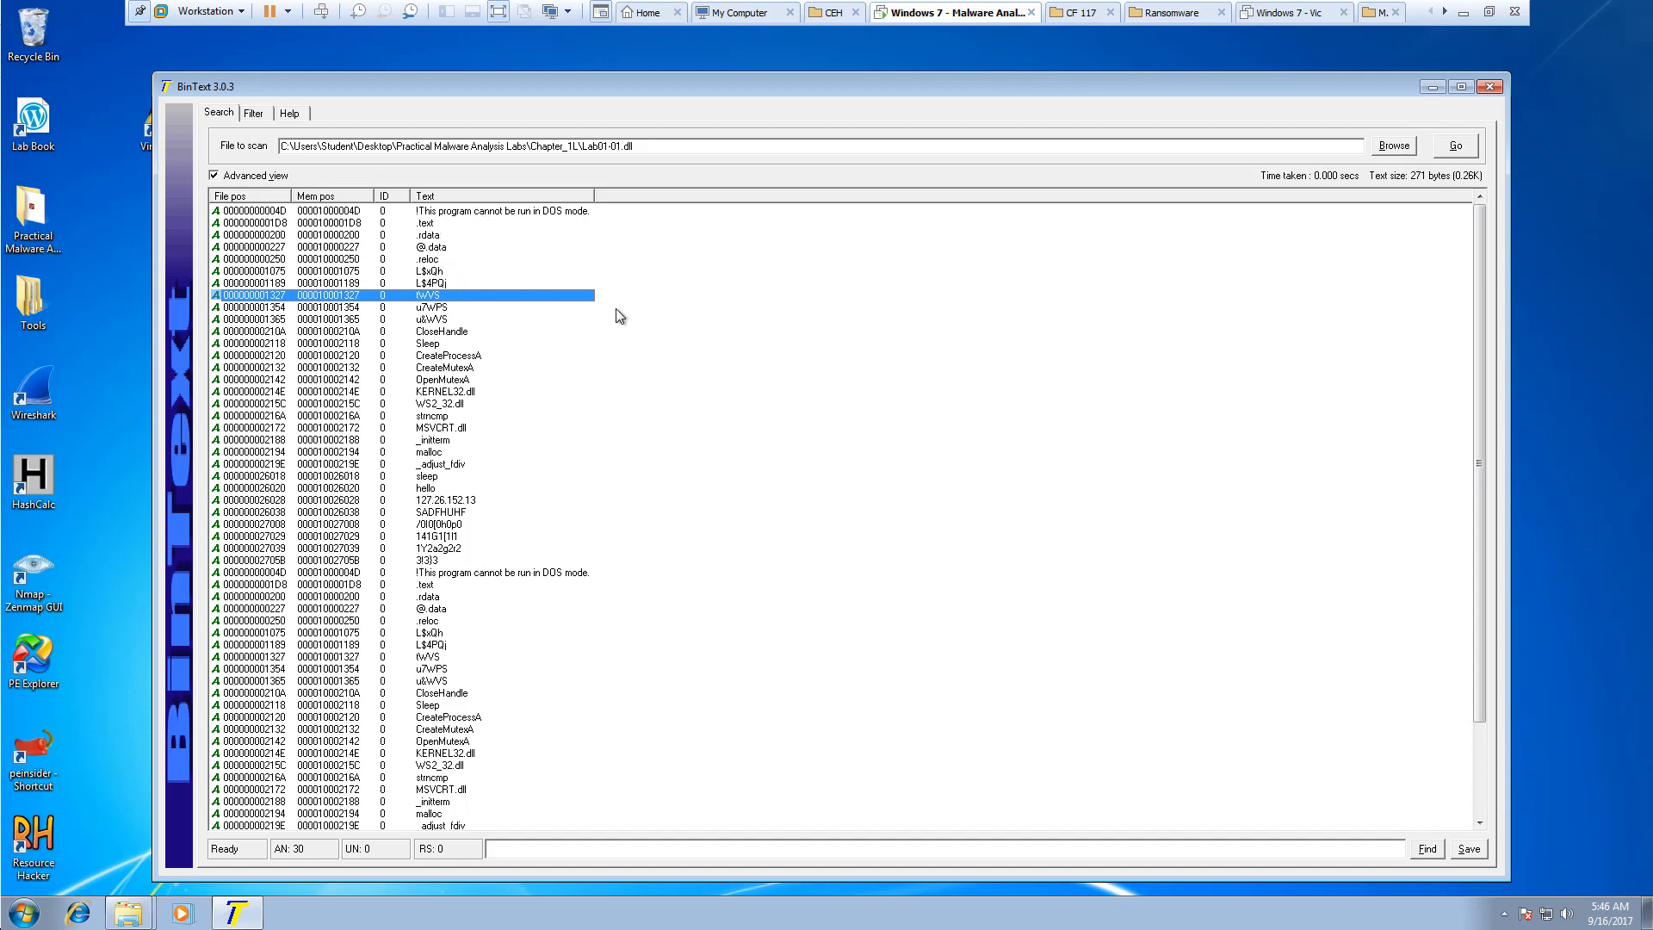
scroll("down", 3)
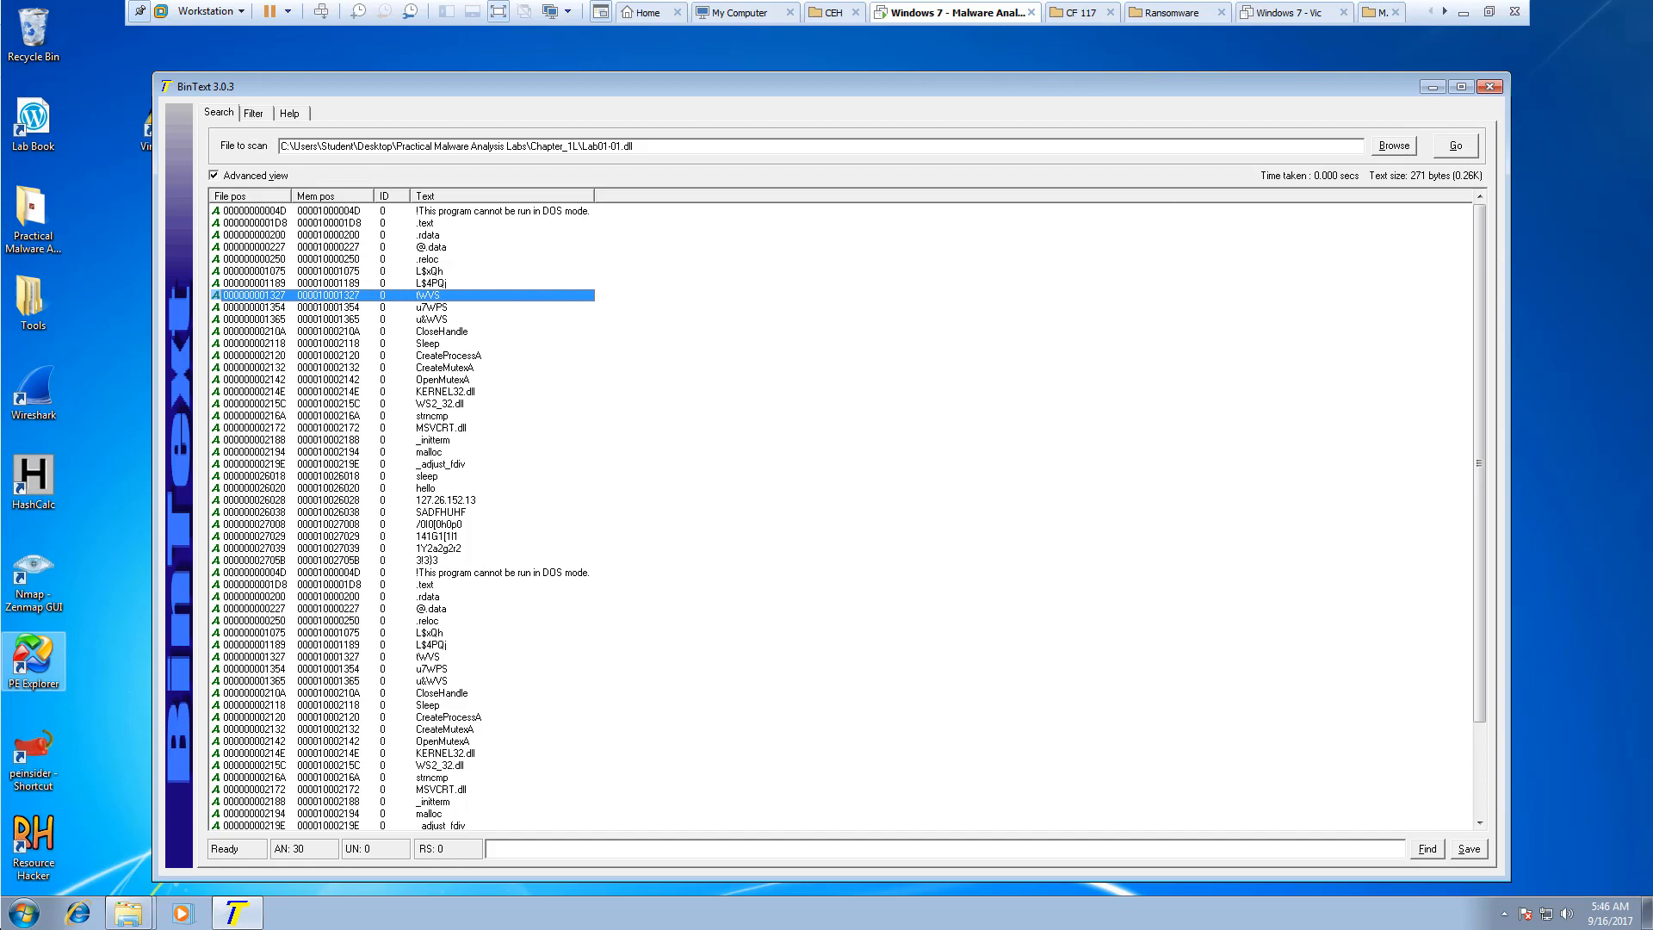
left_click(252, 113)
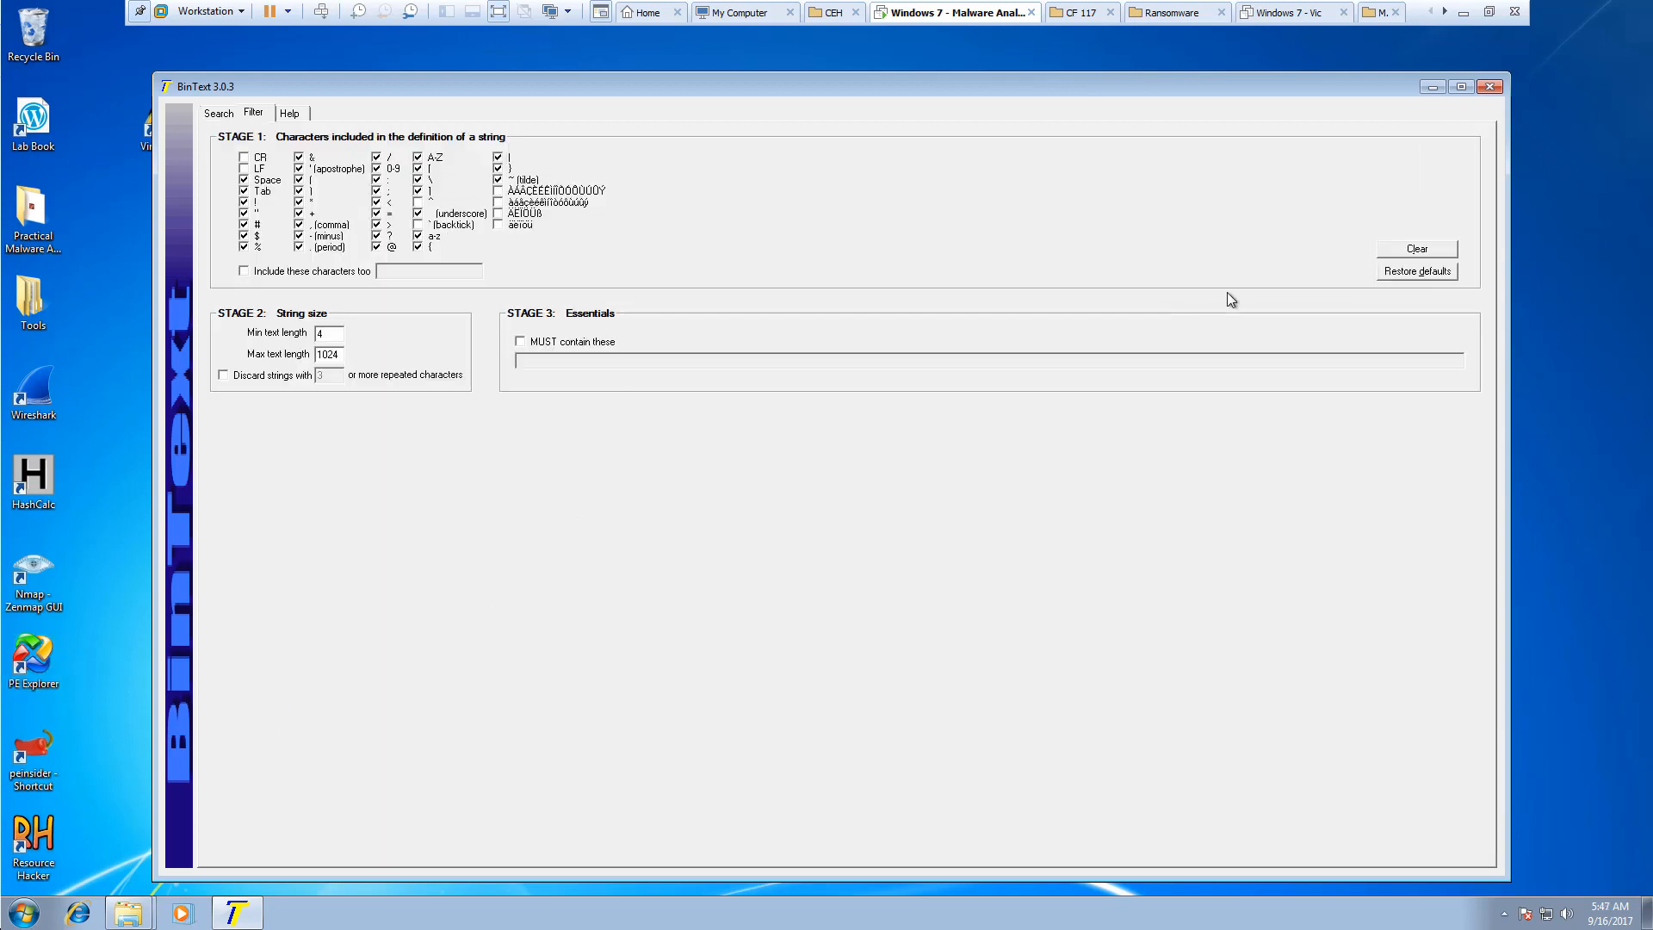
left_click(1417, 248)
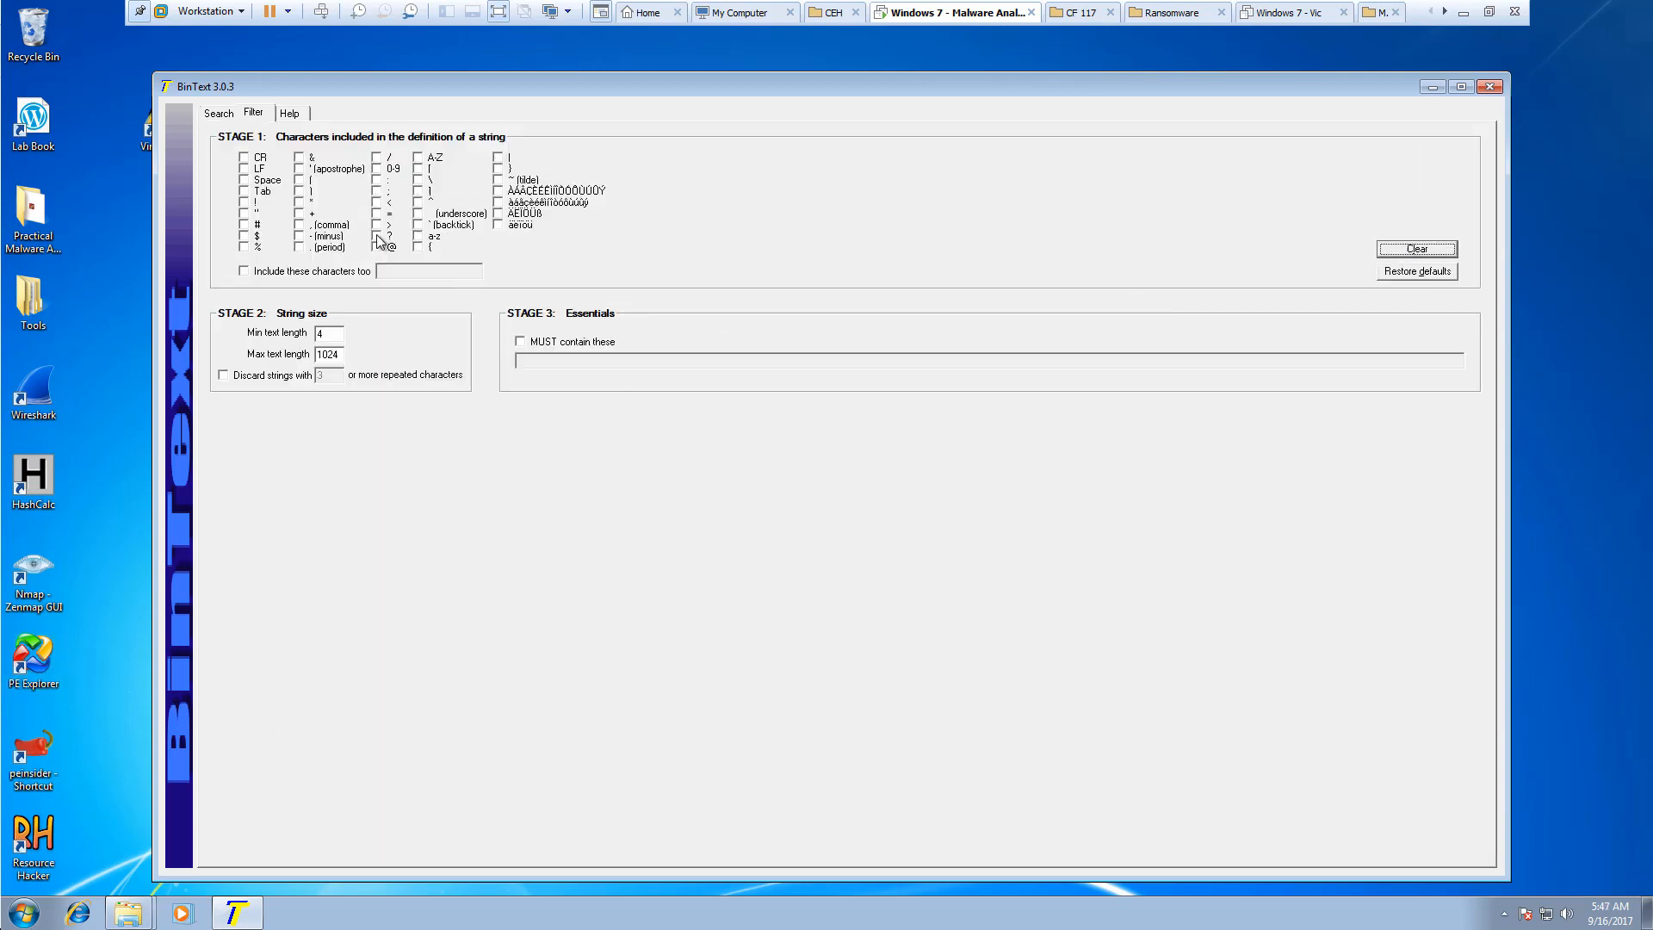
left_click(1417, 270)
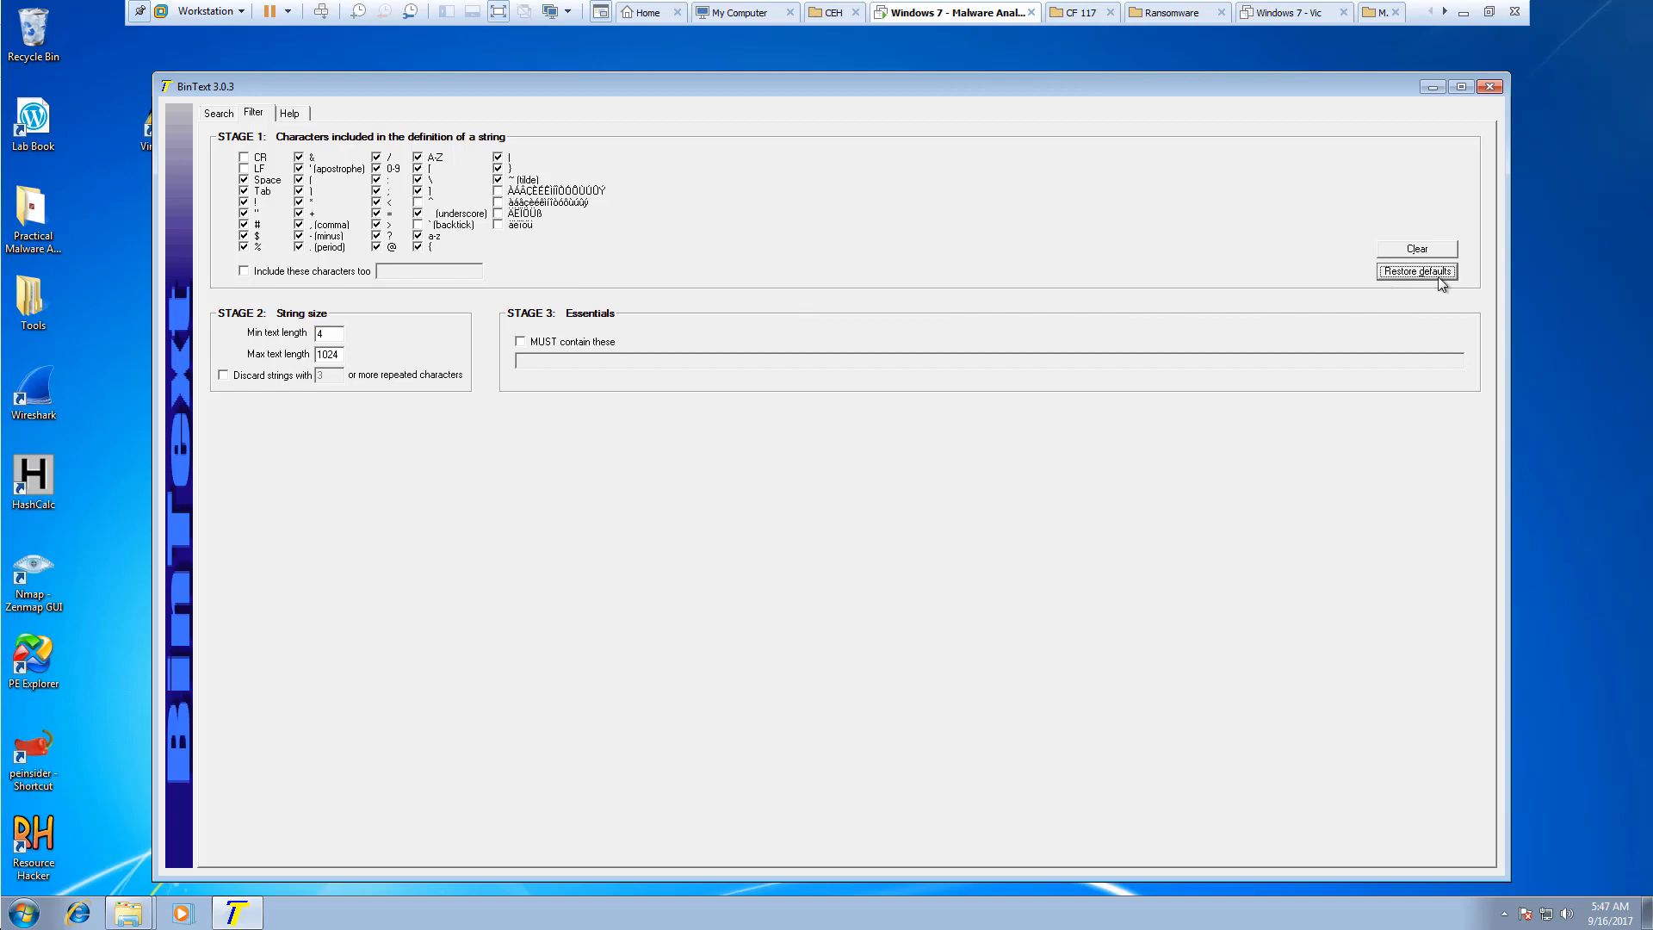
left_click(329, 331)
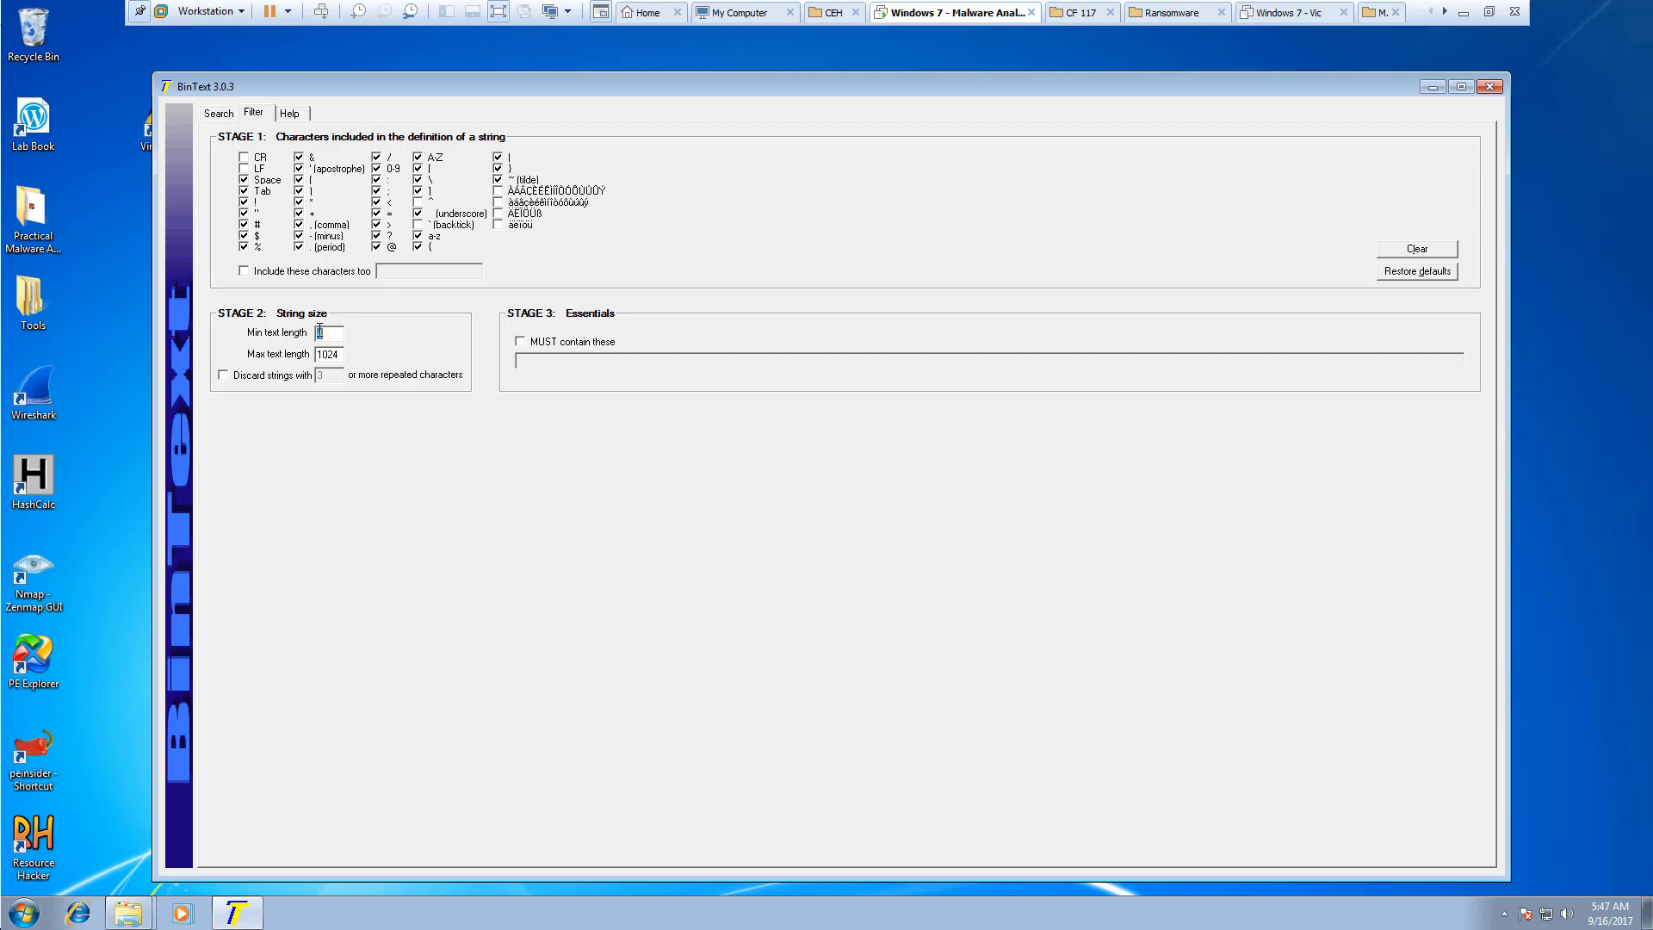
left_click(219, 113)
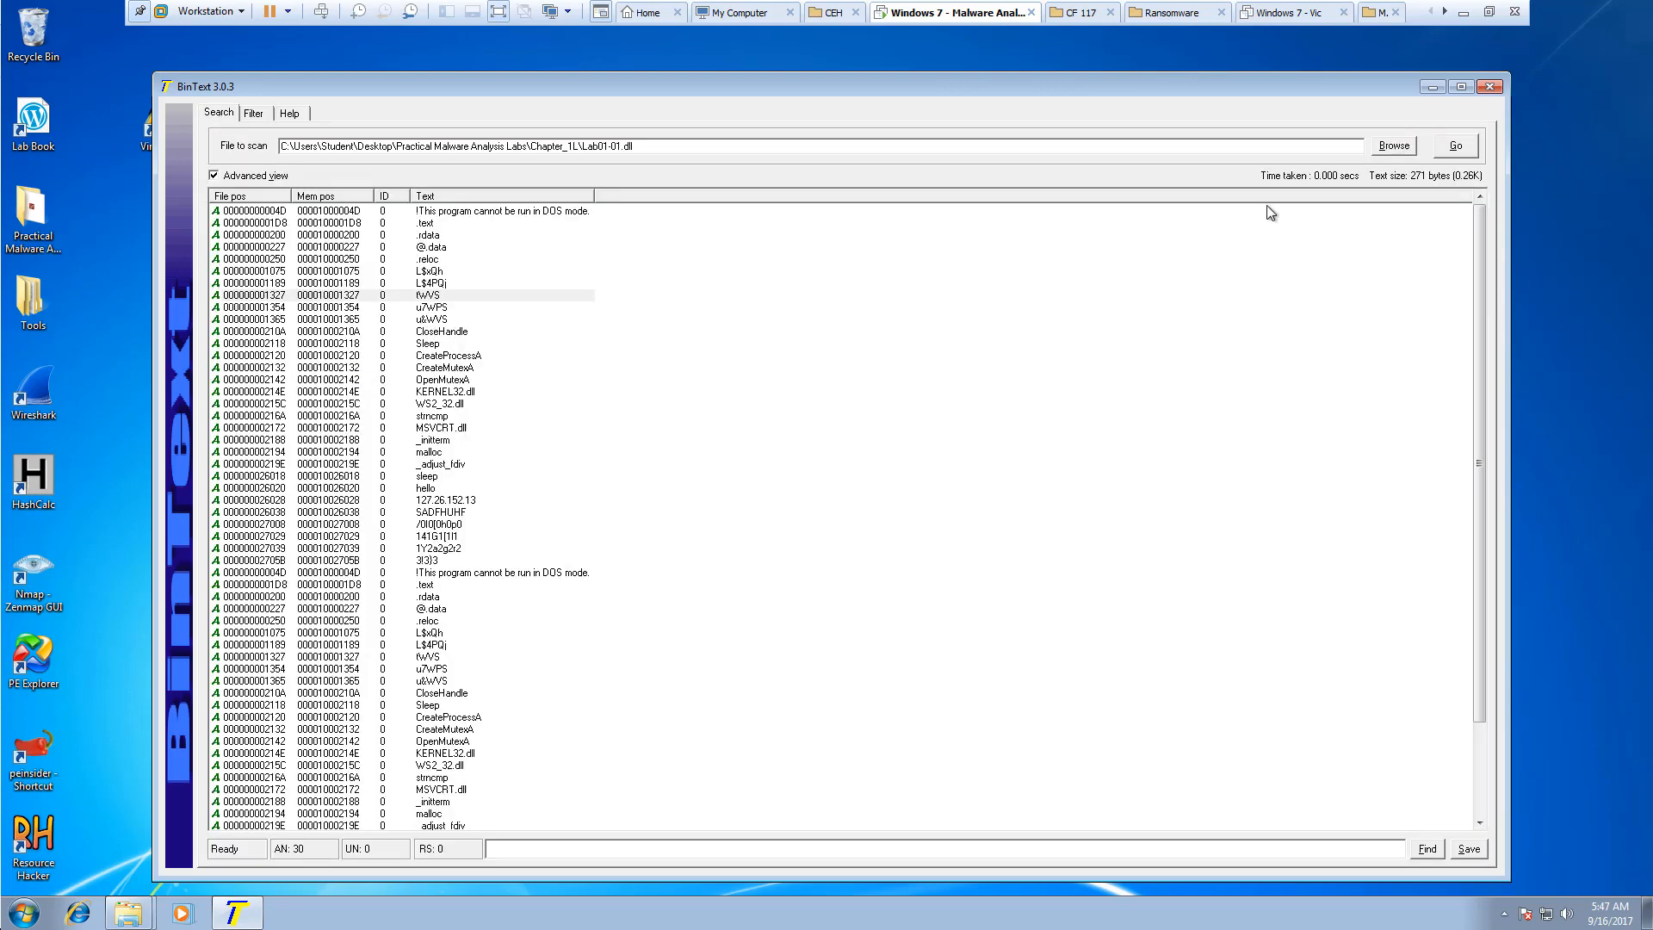
Rescan Lab01-01.dll and inspect the Rich, exec, sleep and hello strings
left_click(1456, 145)
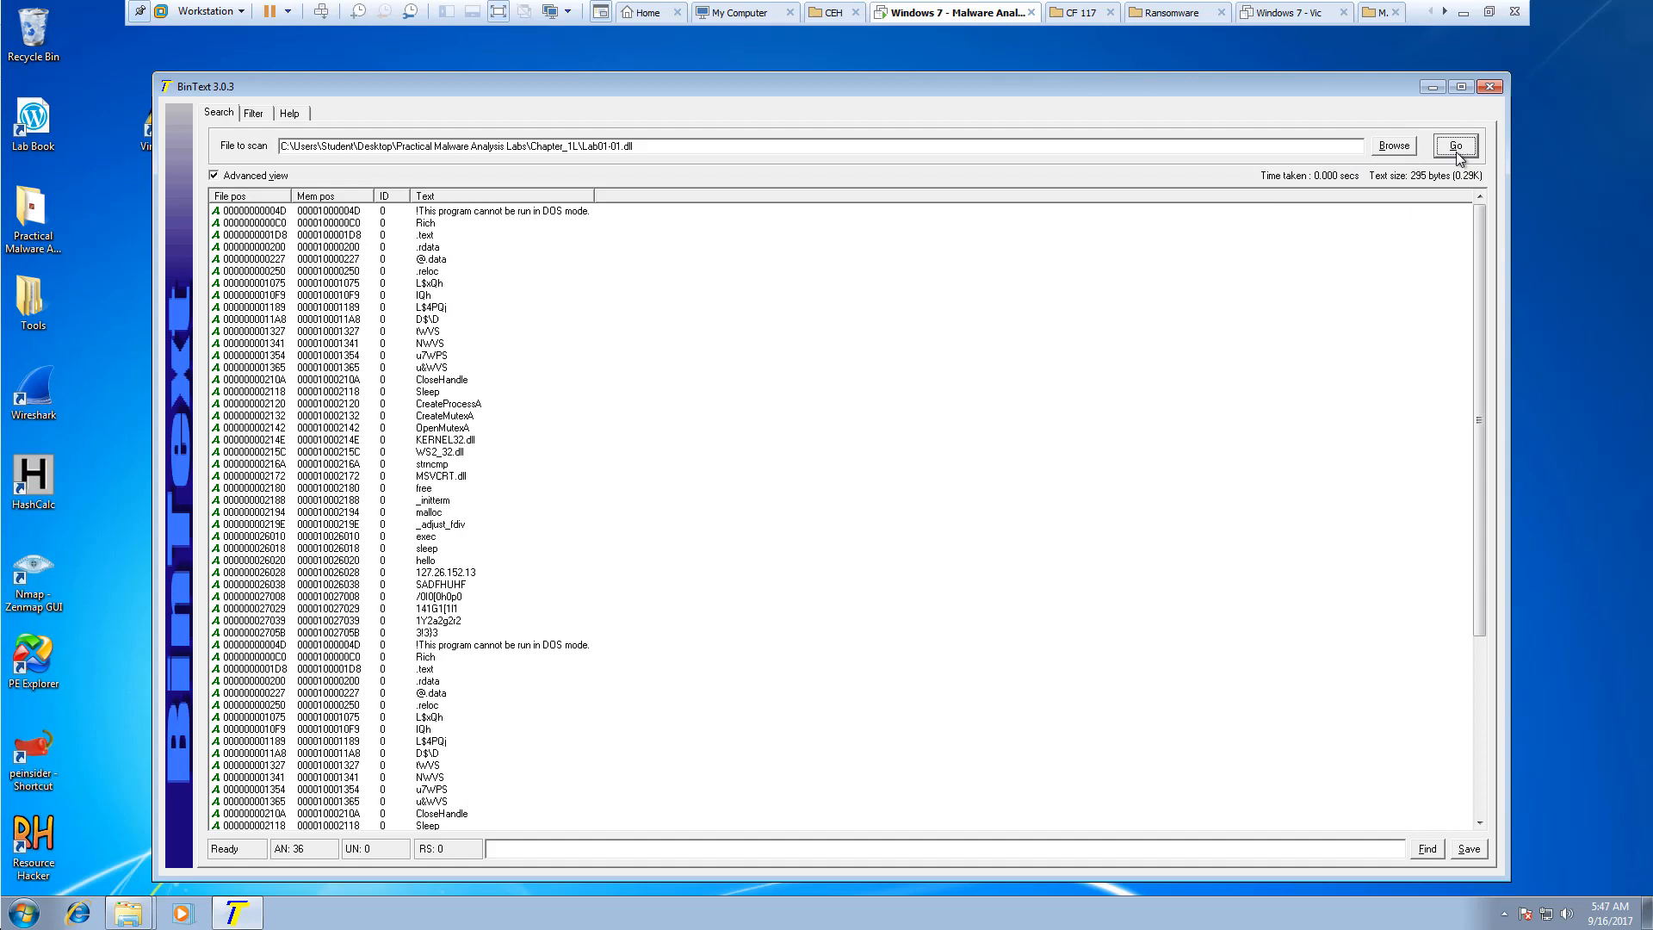
left_click(426, 222)
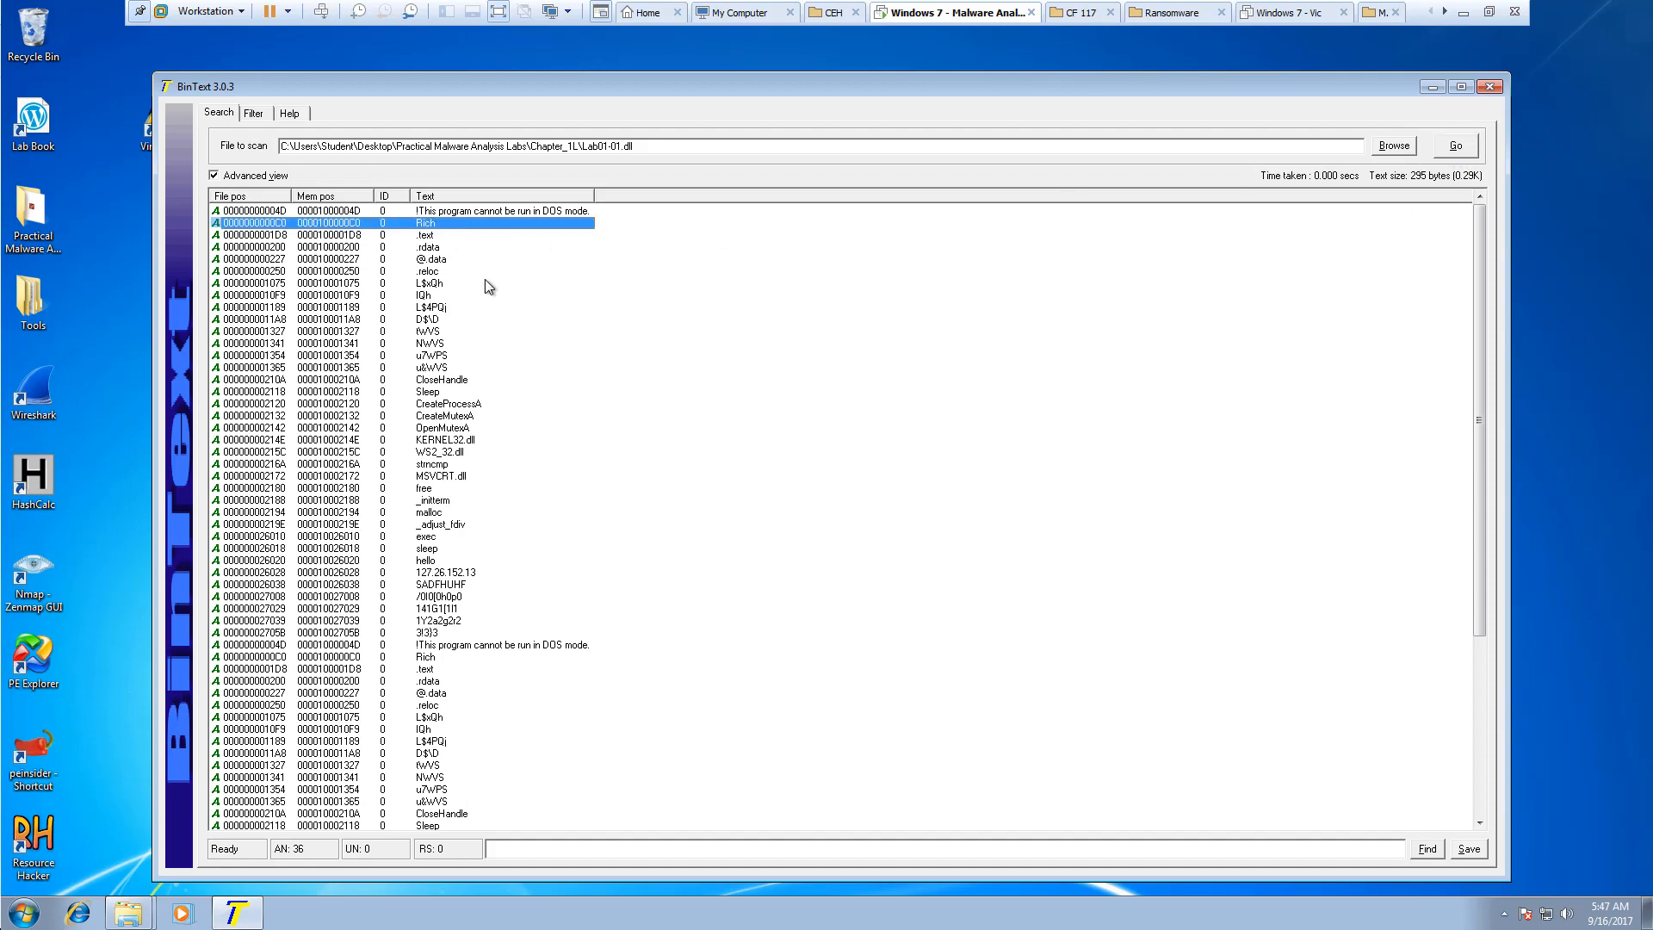
mouse_move(1035, 180)
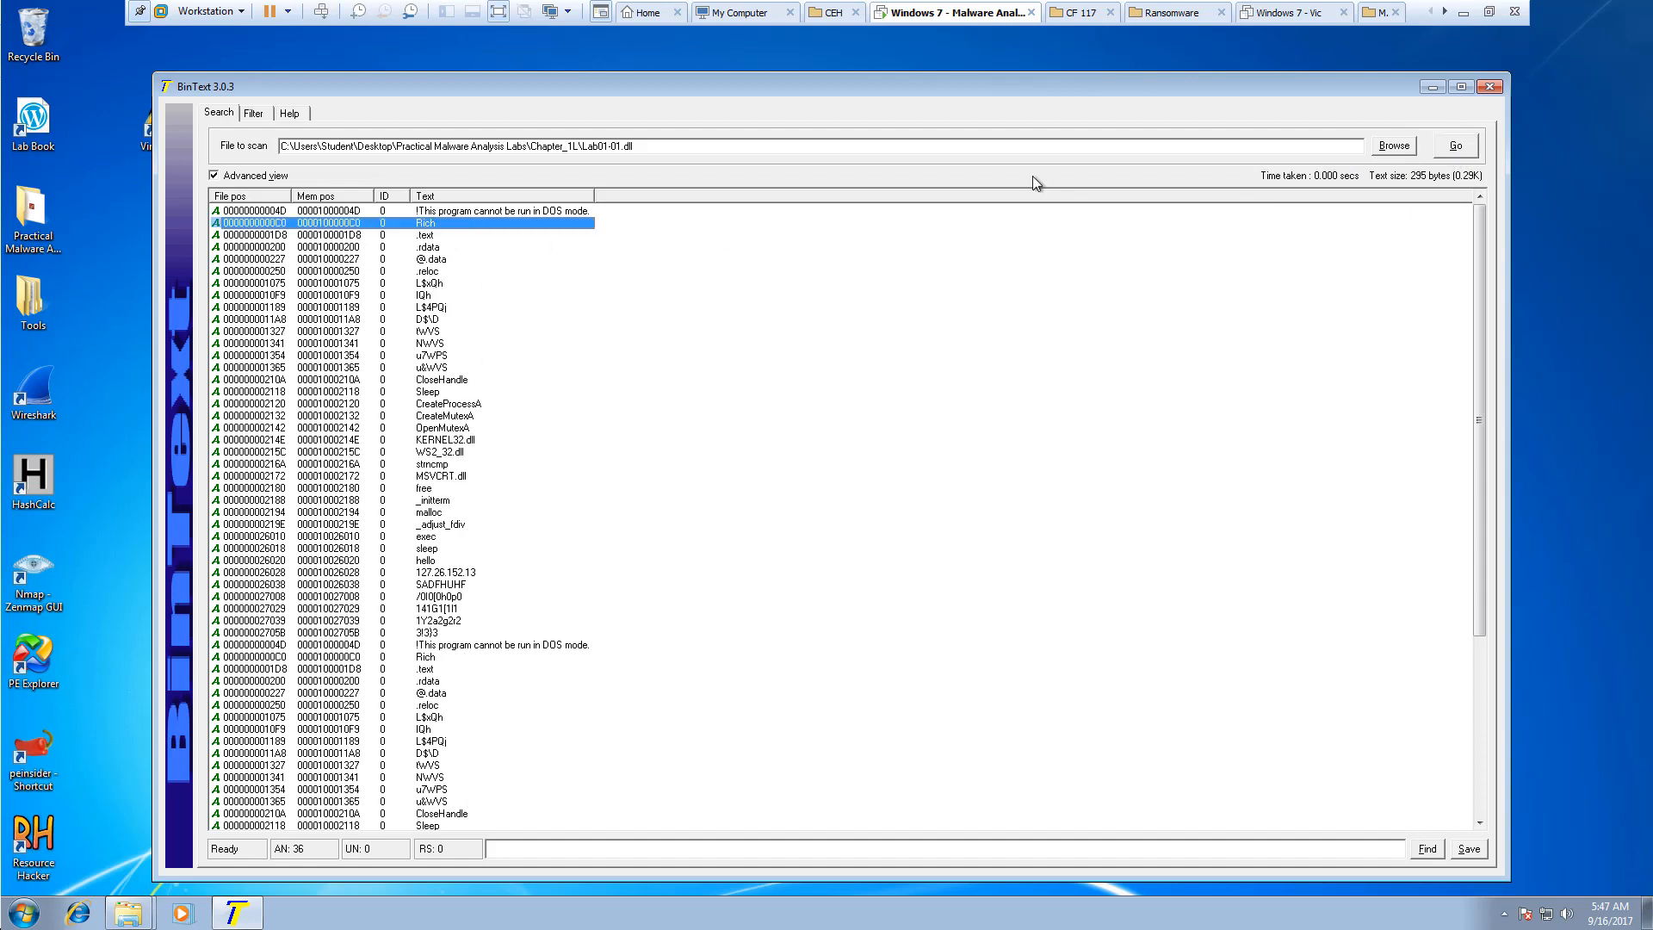
left_click(427, 536)
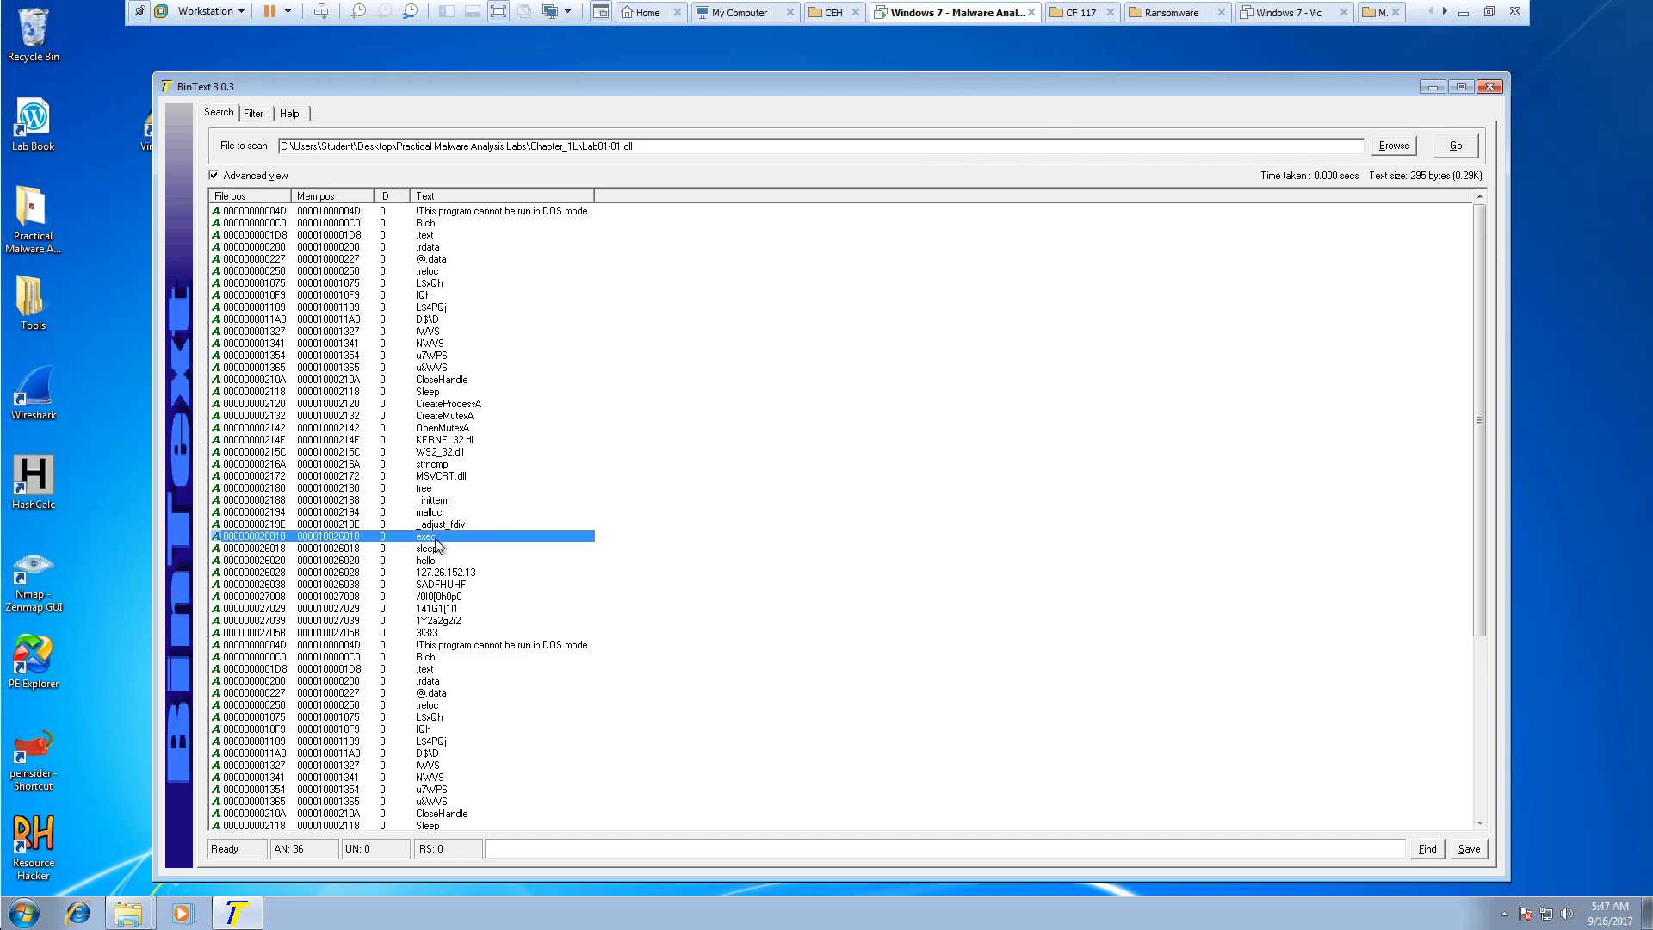
mouse_move(439, 524)
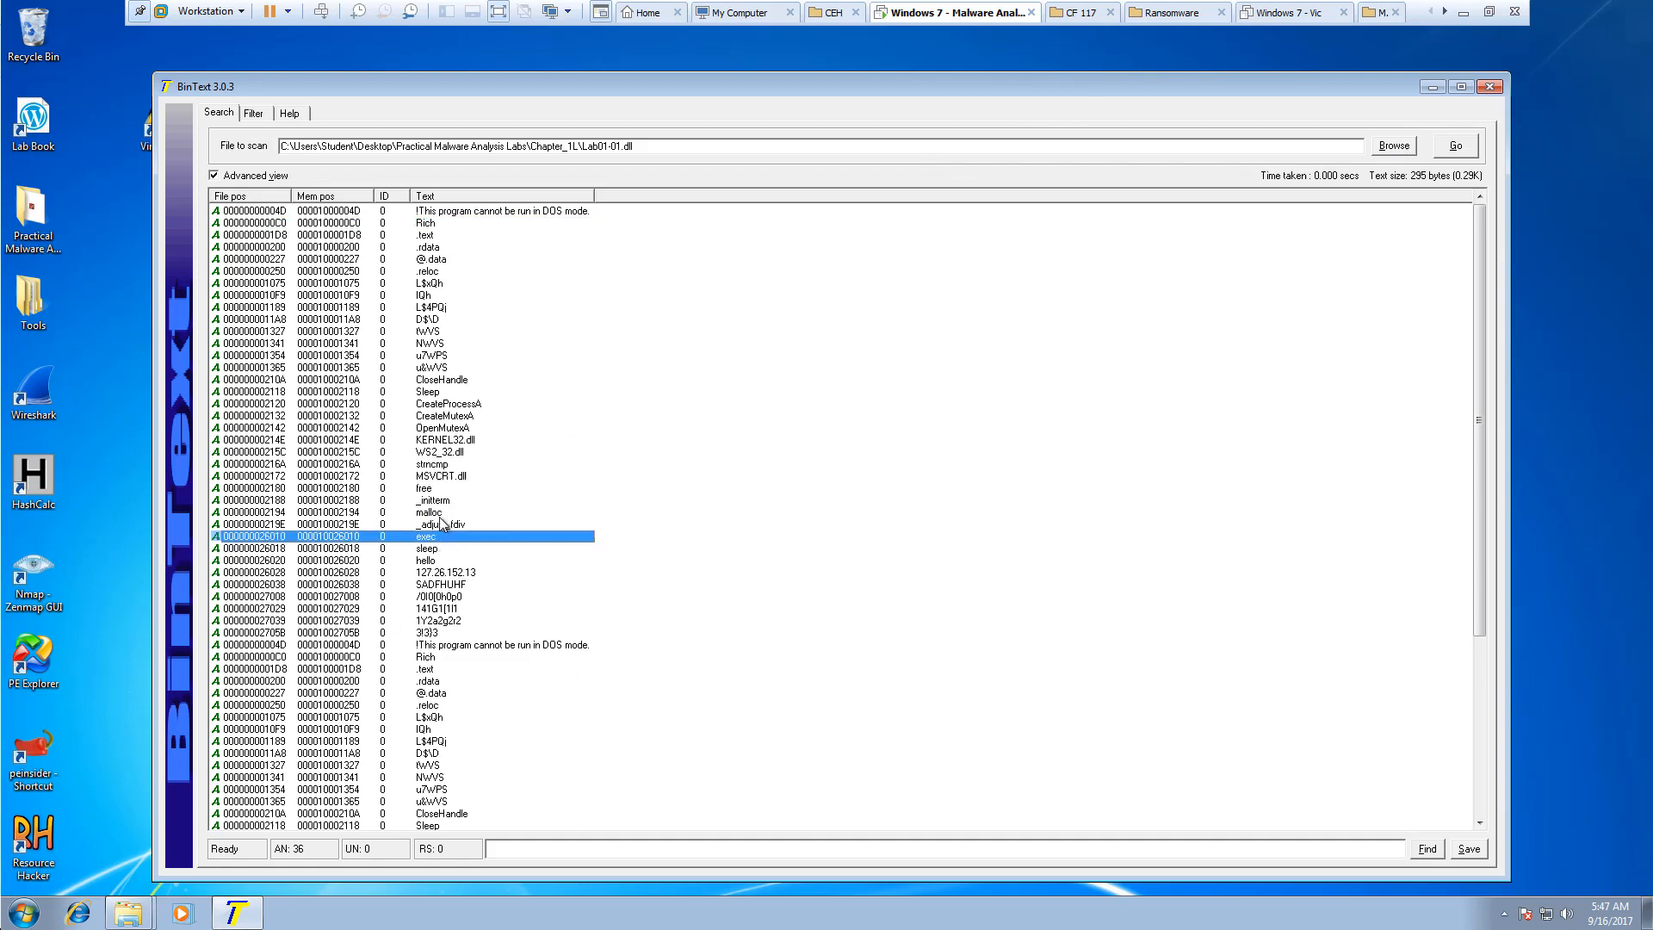
mouse_move(415, 546)
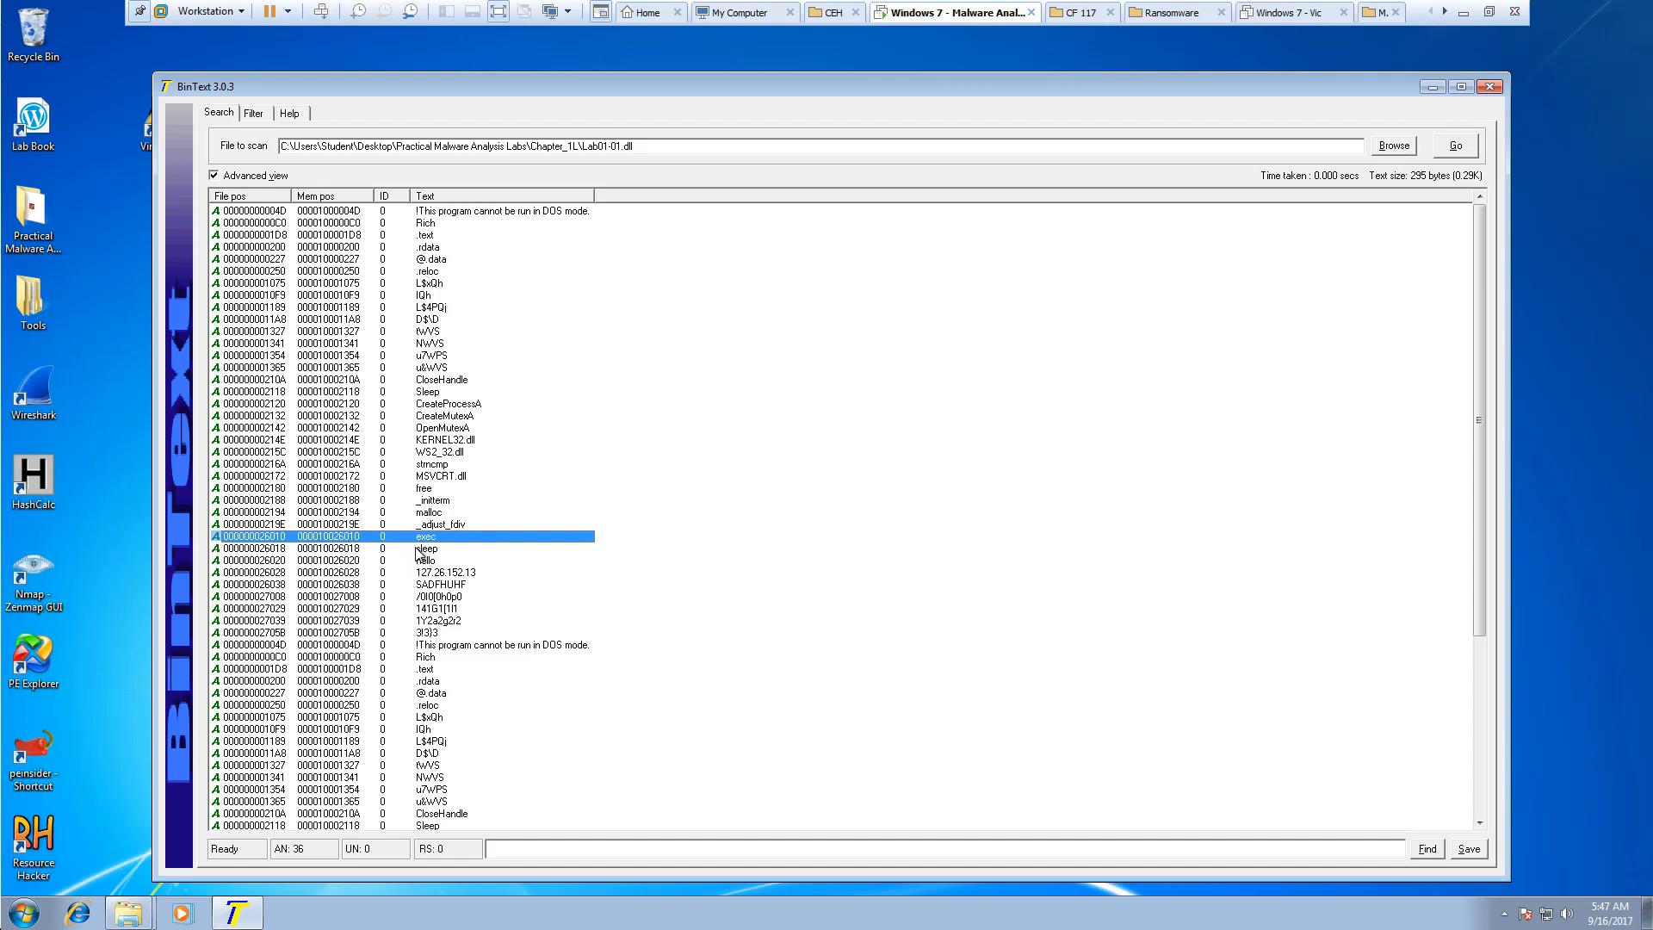
mouse_move(414, 553)
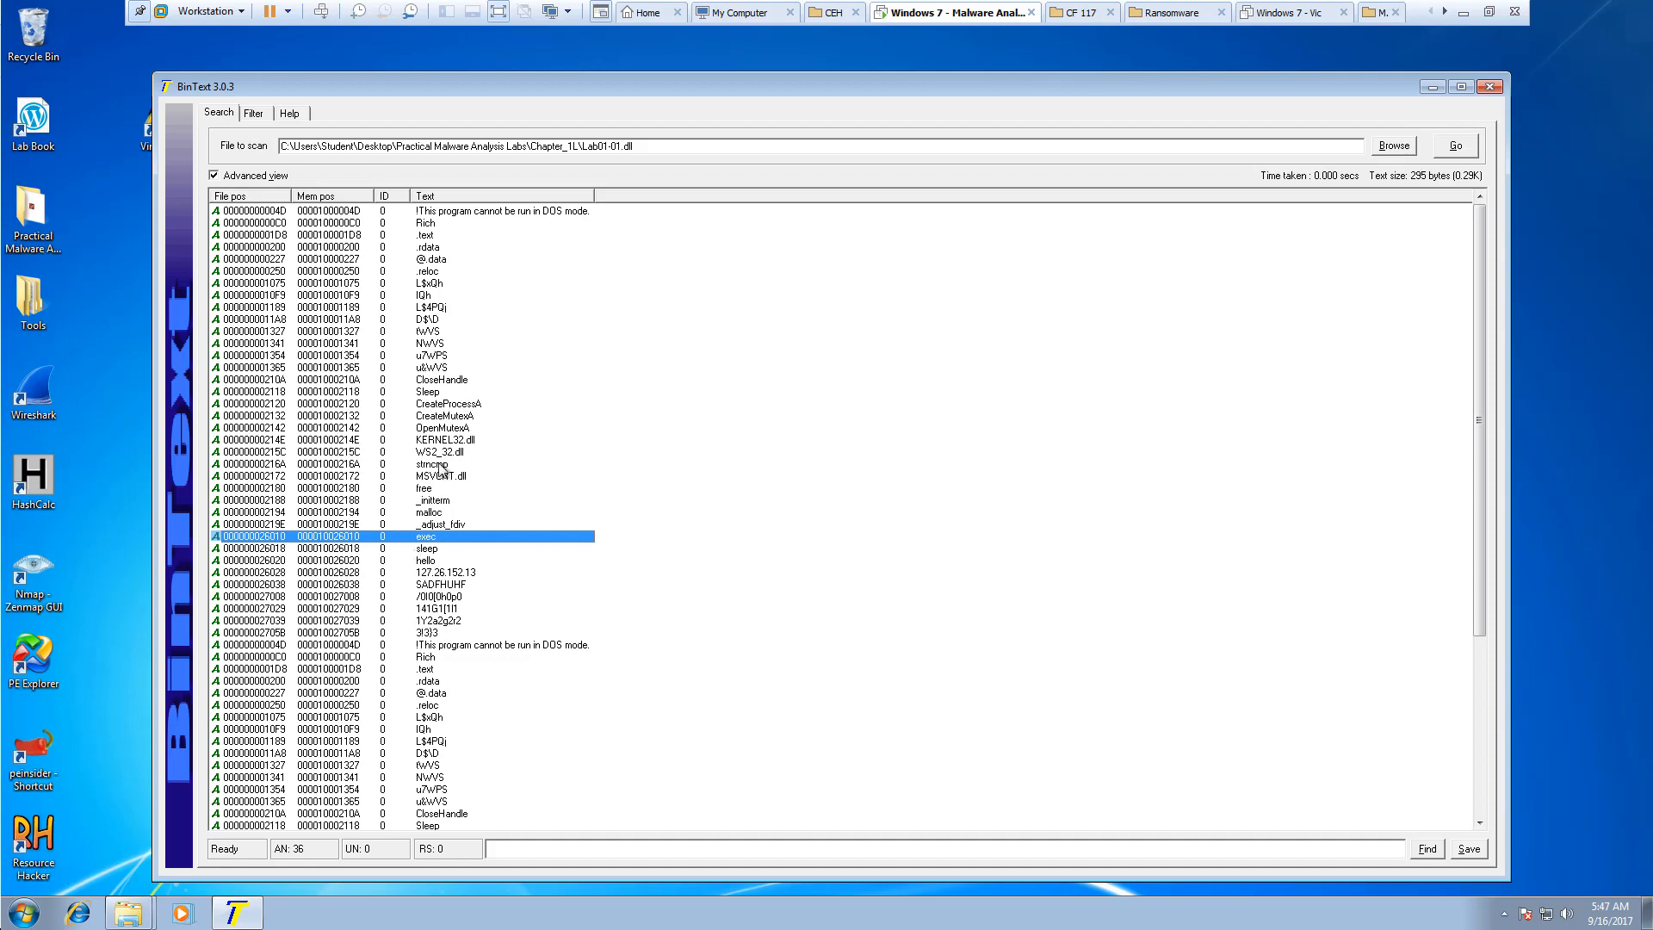
mouse_move(441, 468)
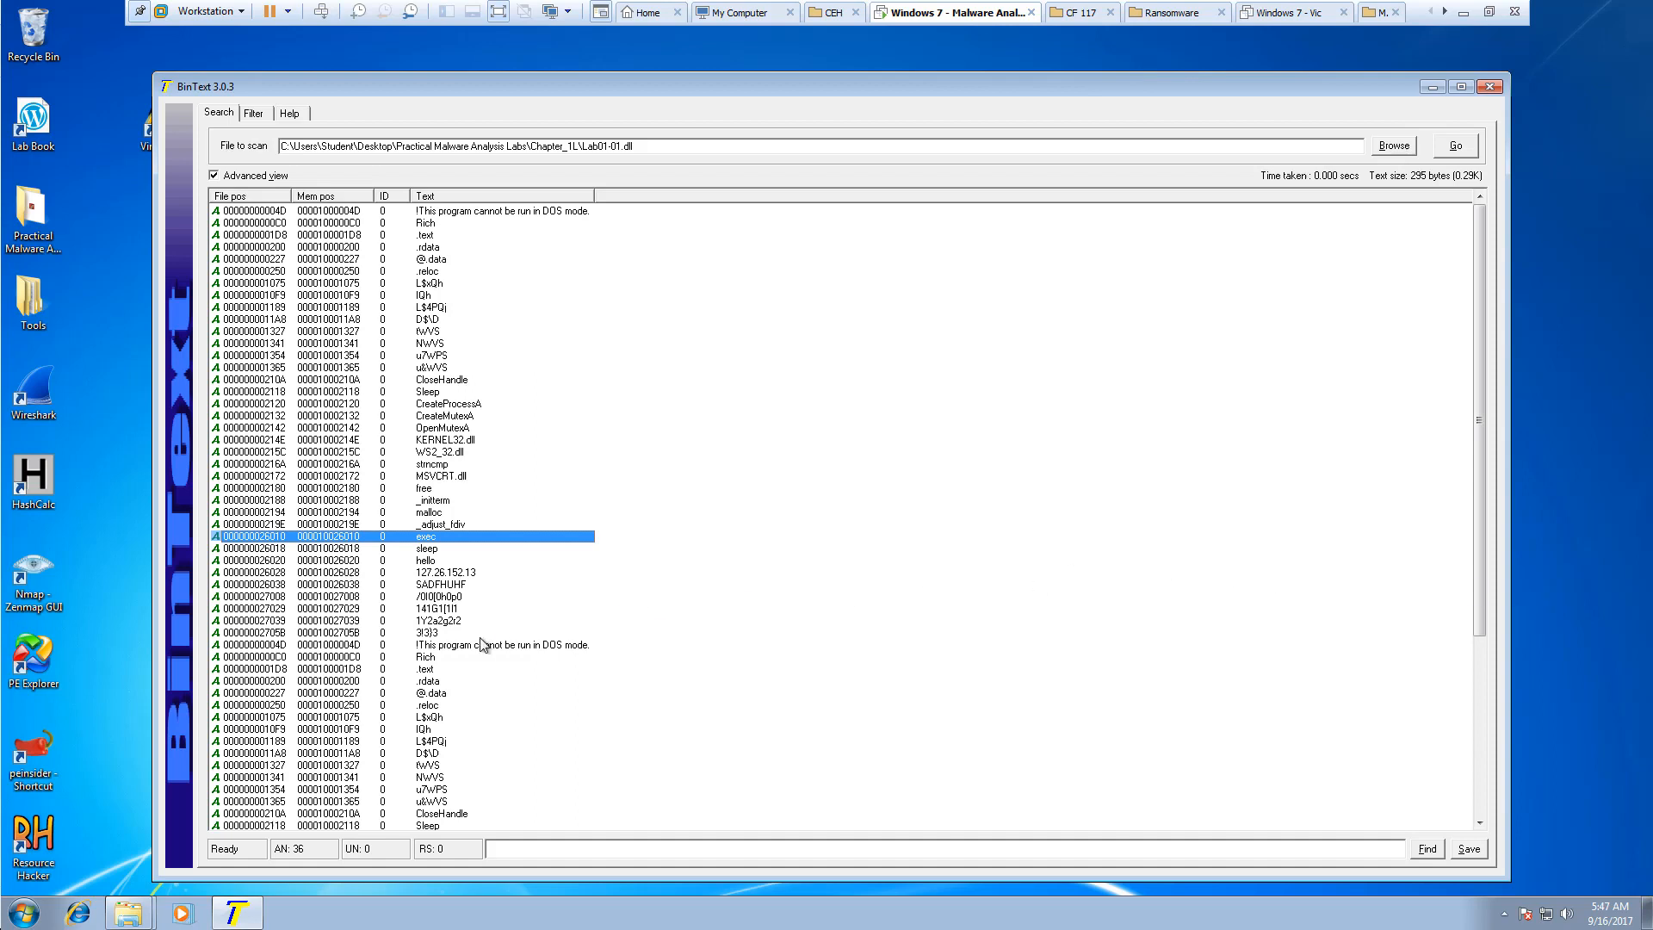
scroll("down", 3)
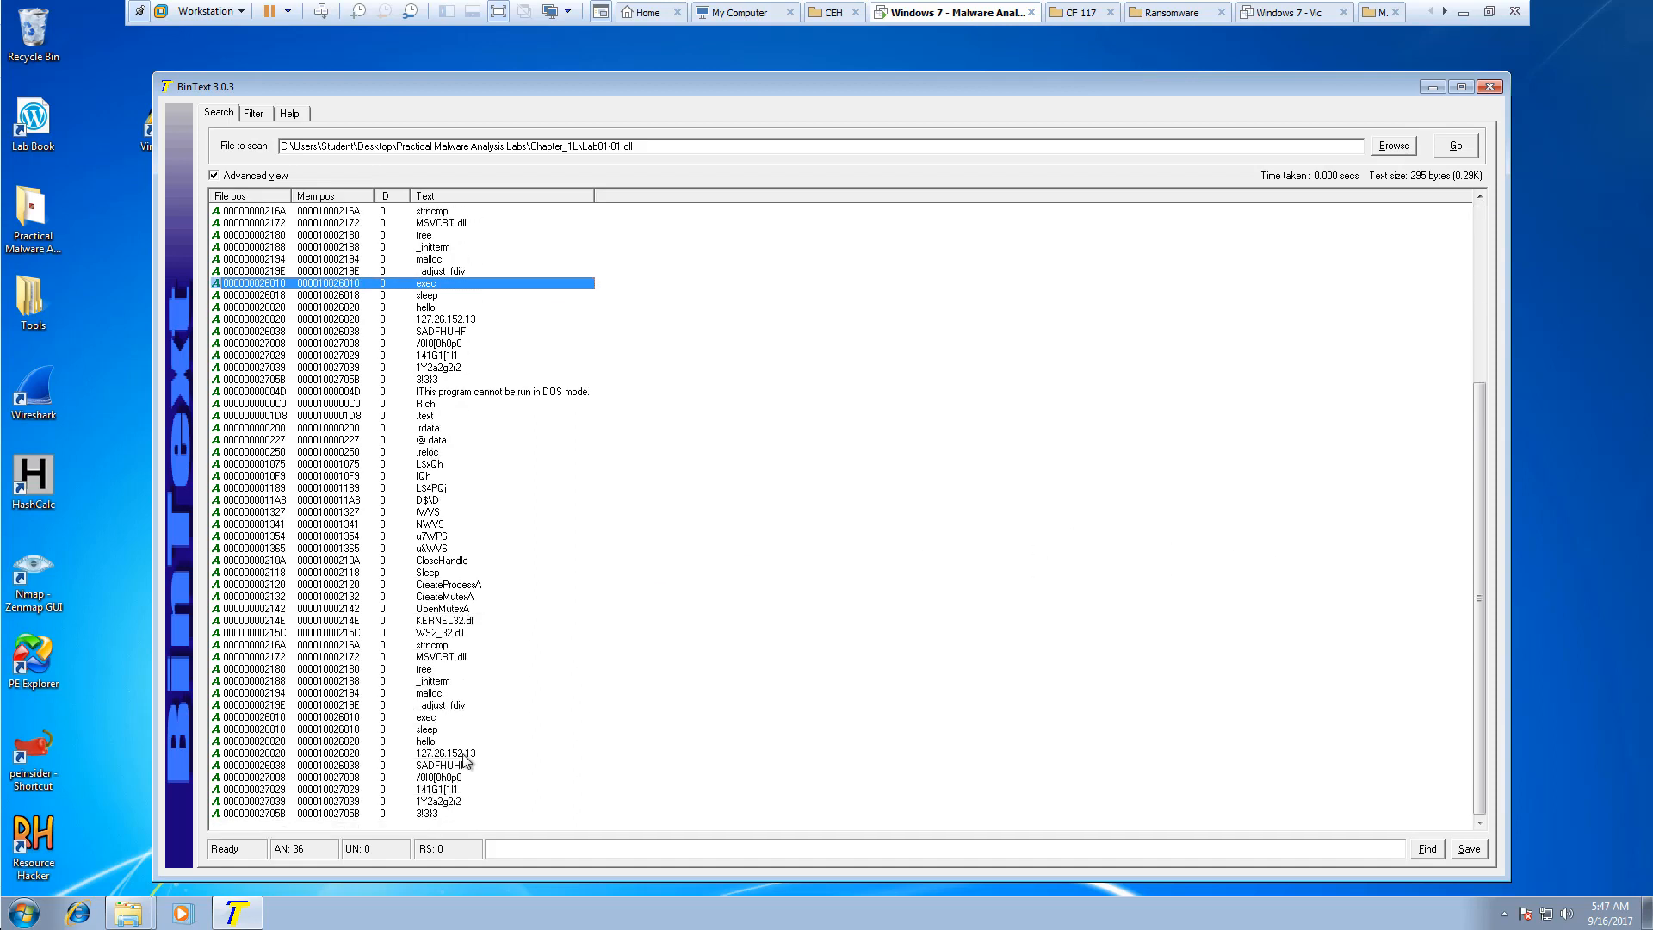
left_click(427, 728)
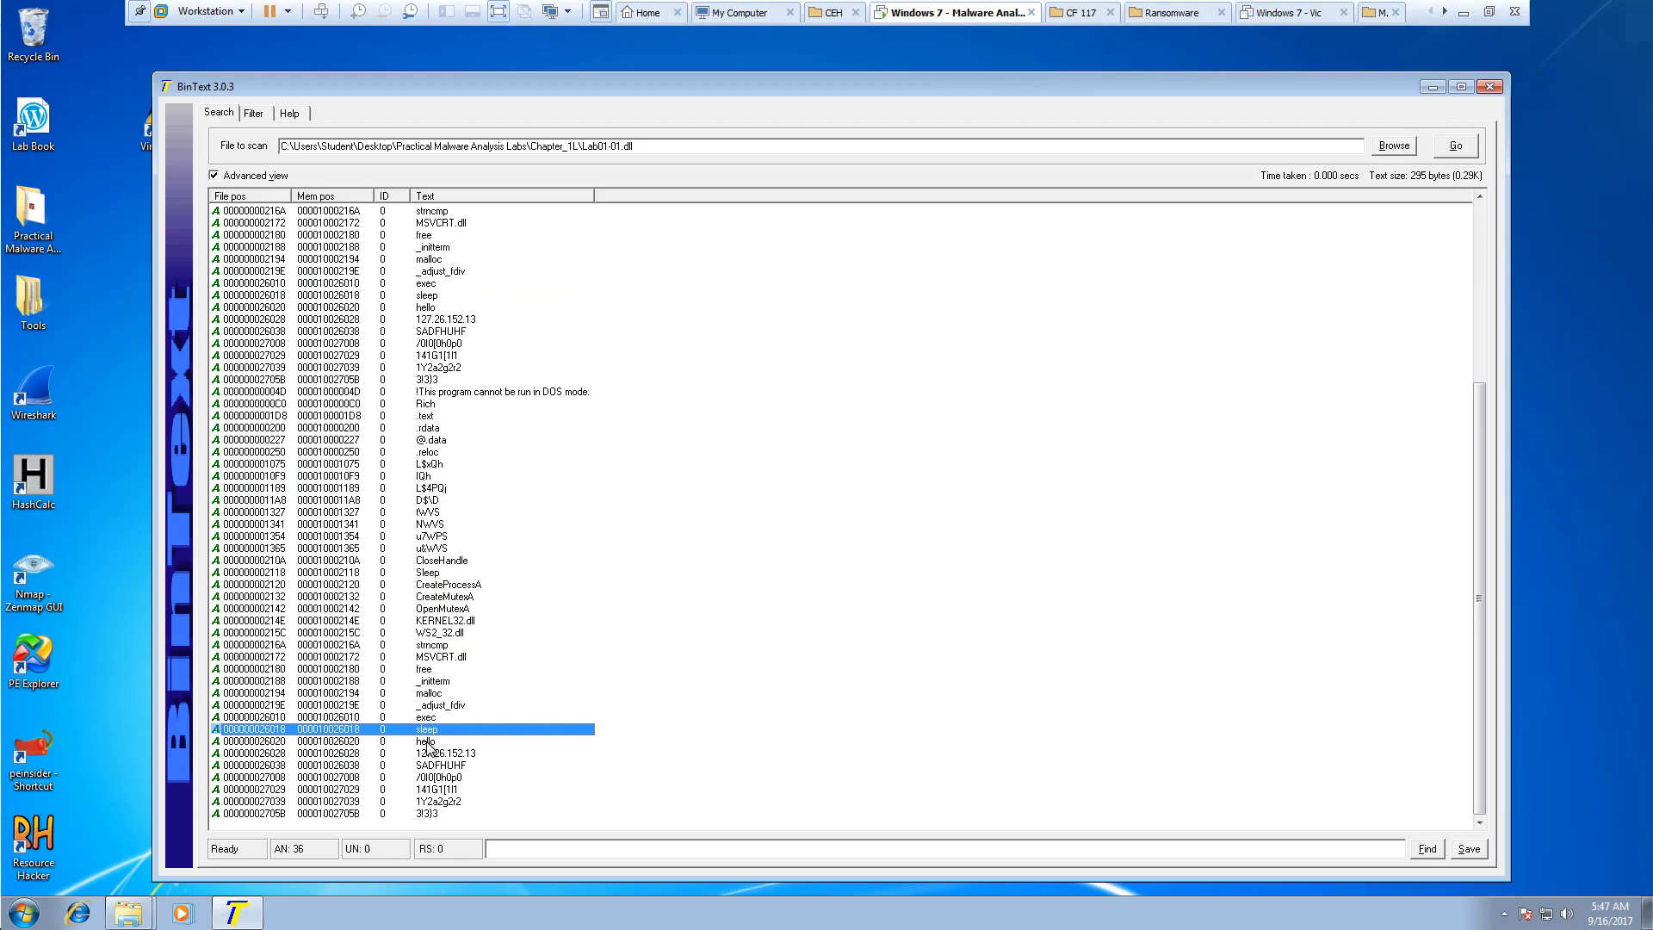
left_click(427, 741)
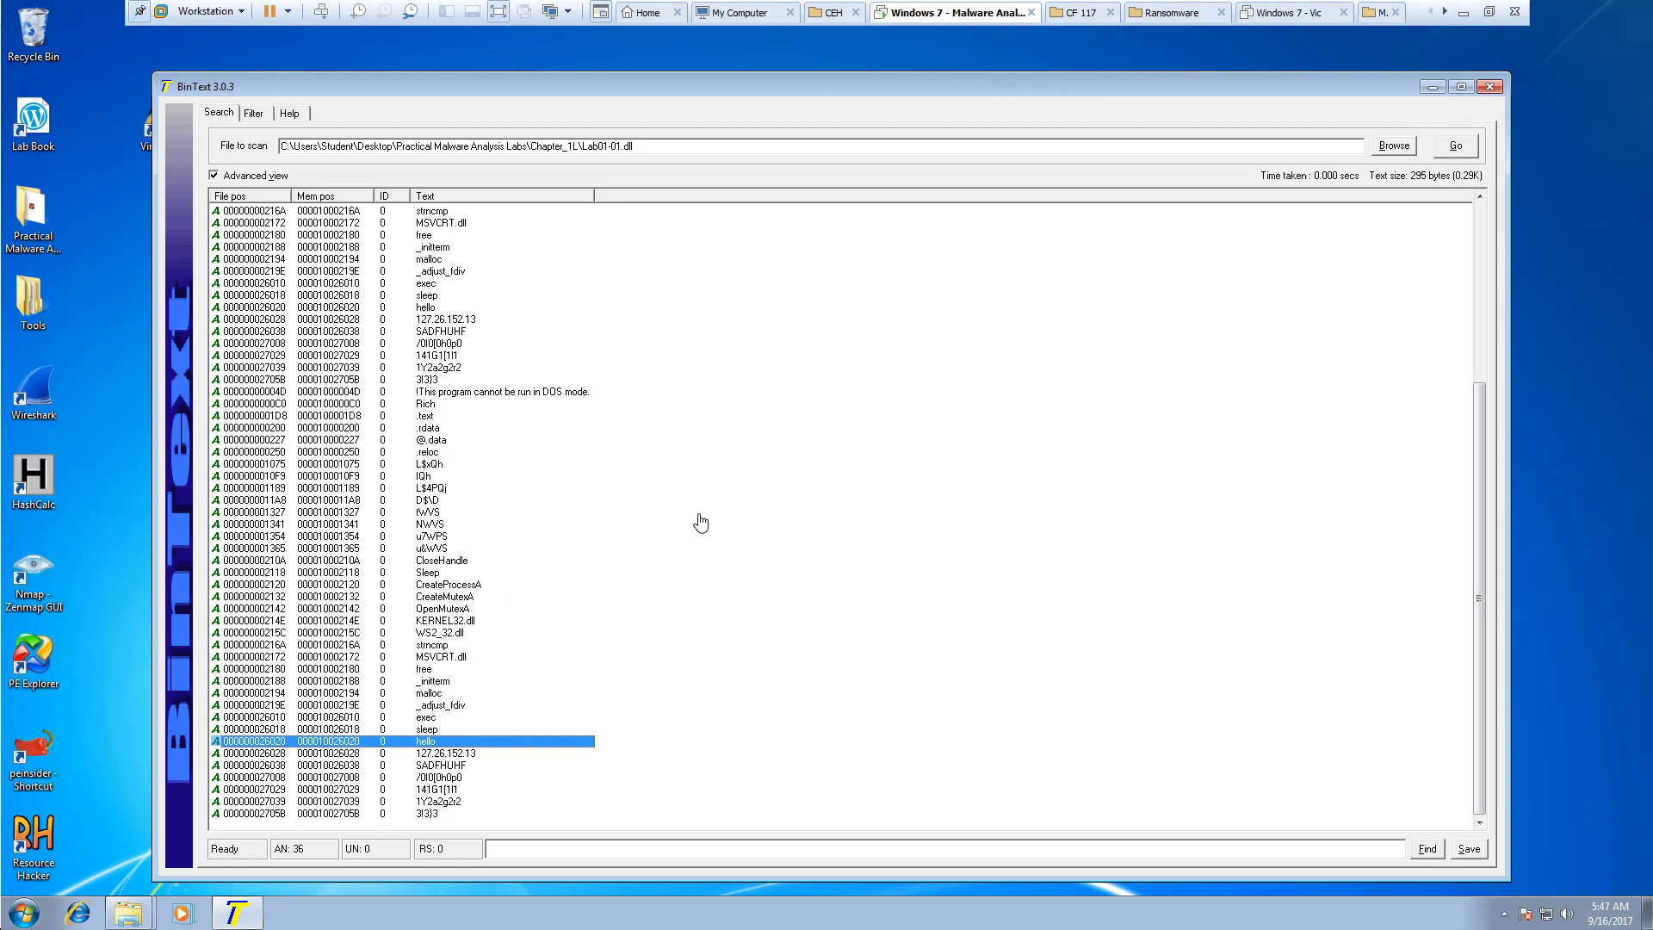
mouse_move(463, 593)
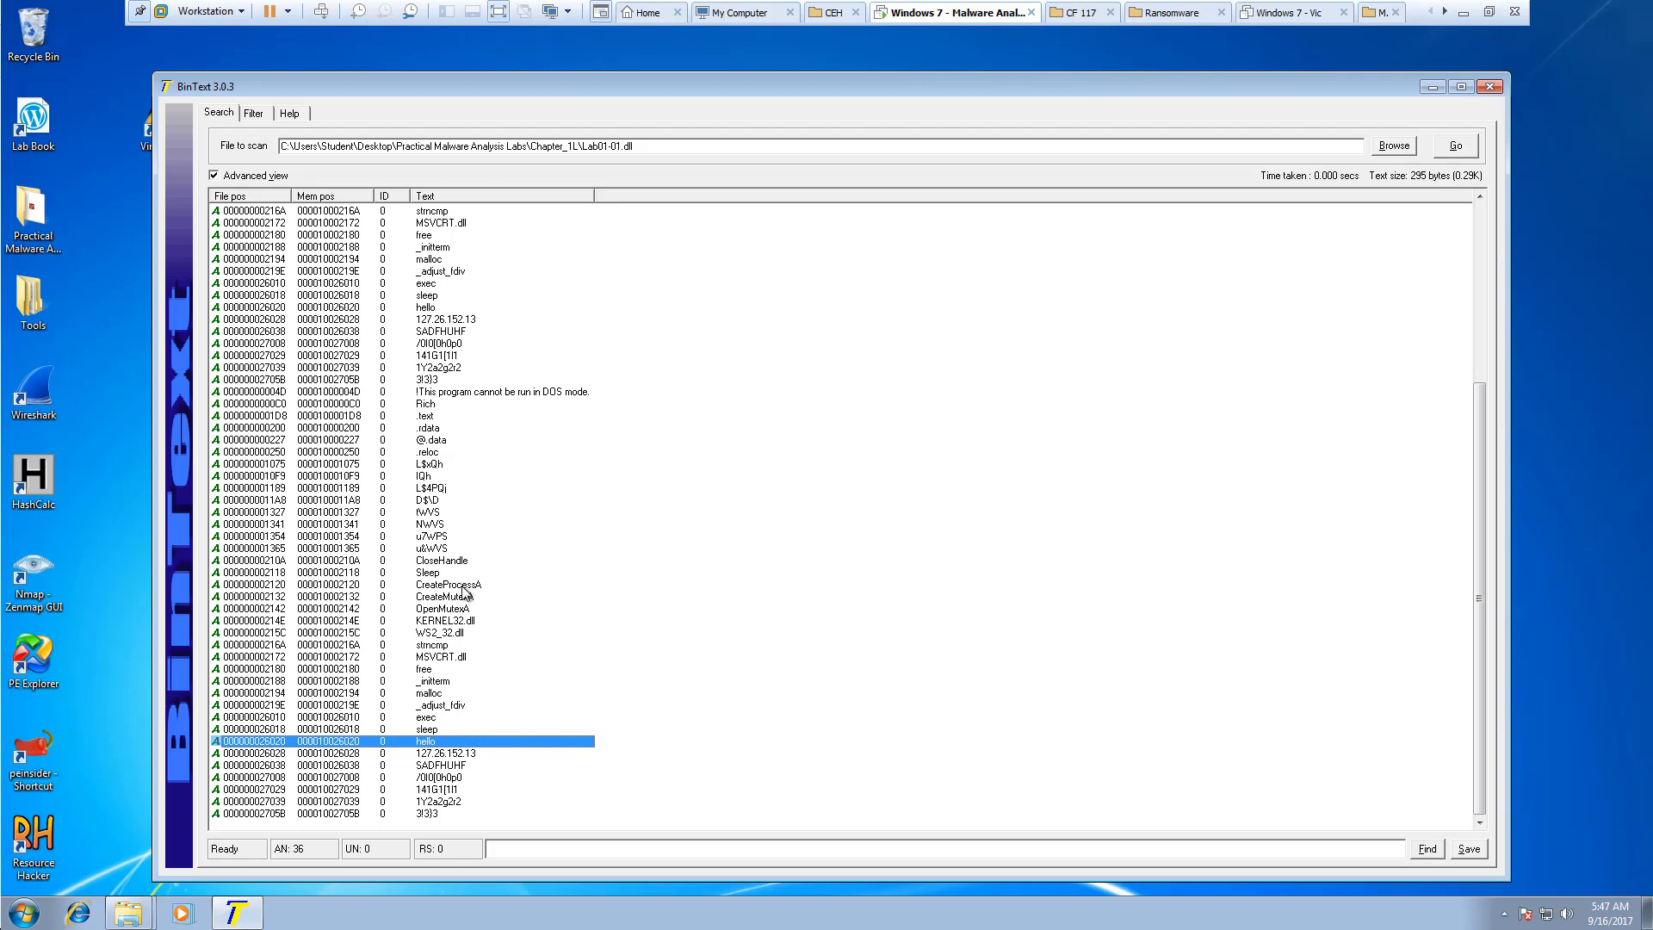
mouse_move(467, 708)
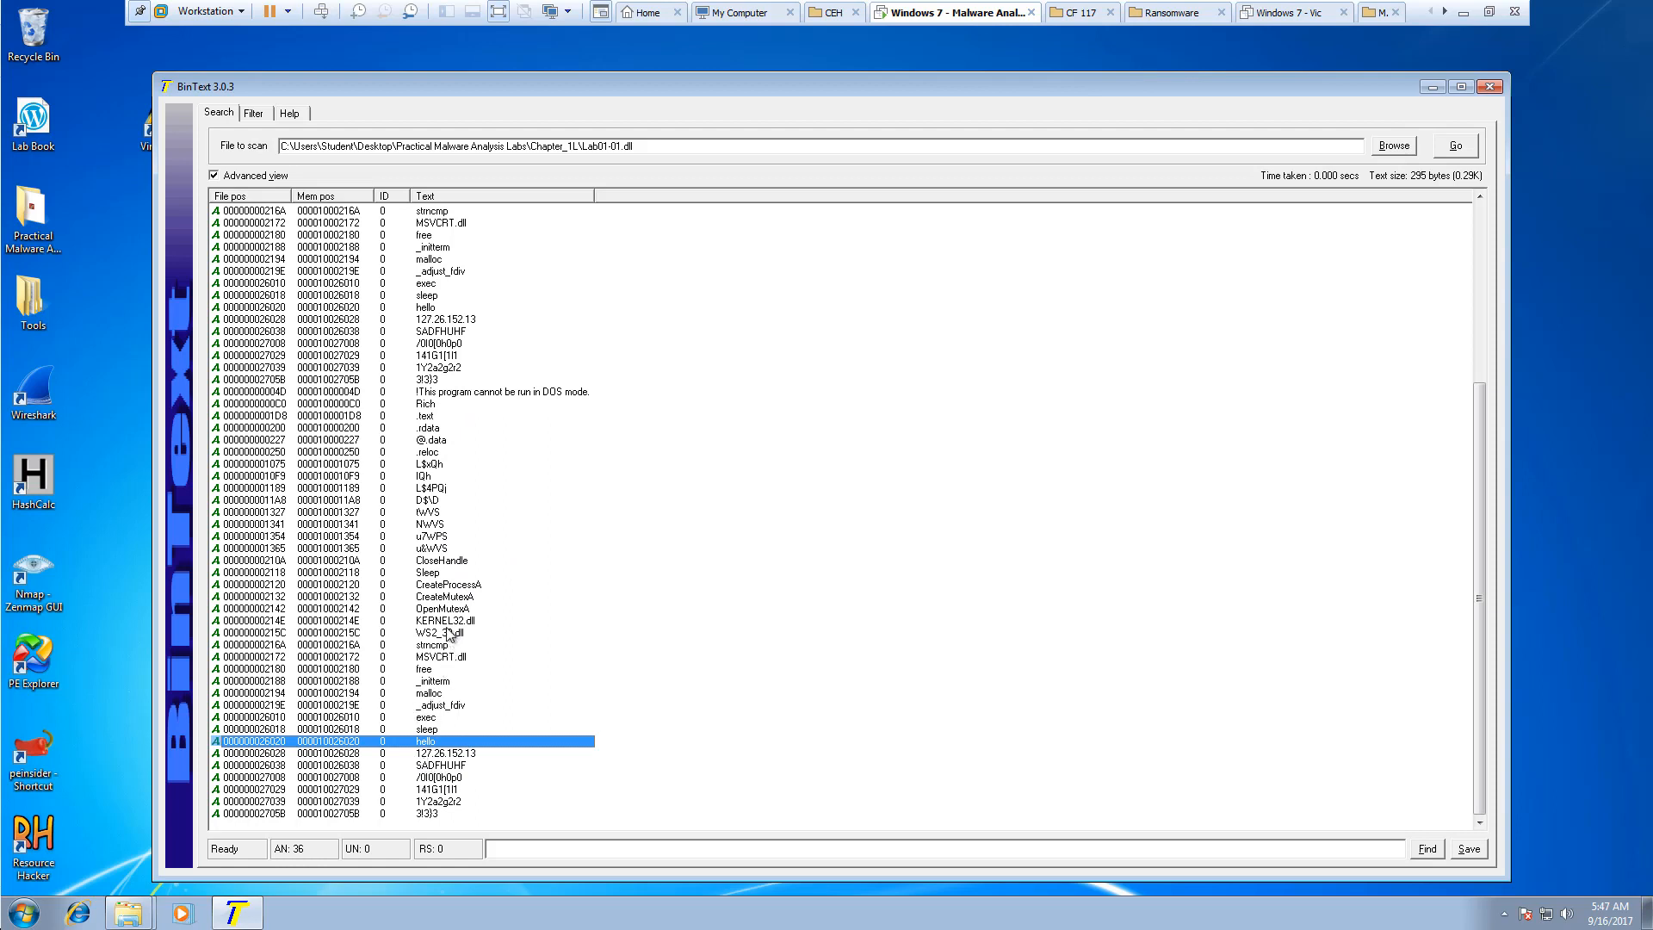
Inspect CreateMutexA and CreateProcessA, then select Lab01-01.exe and scan it
left_click(444, 597)
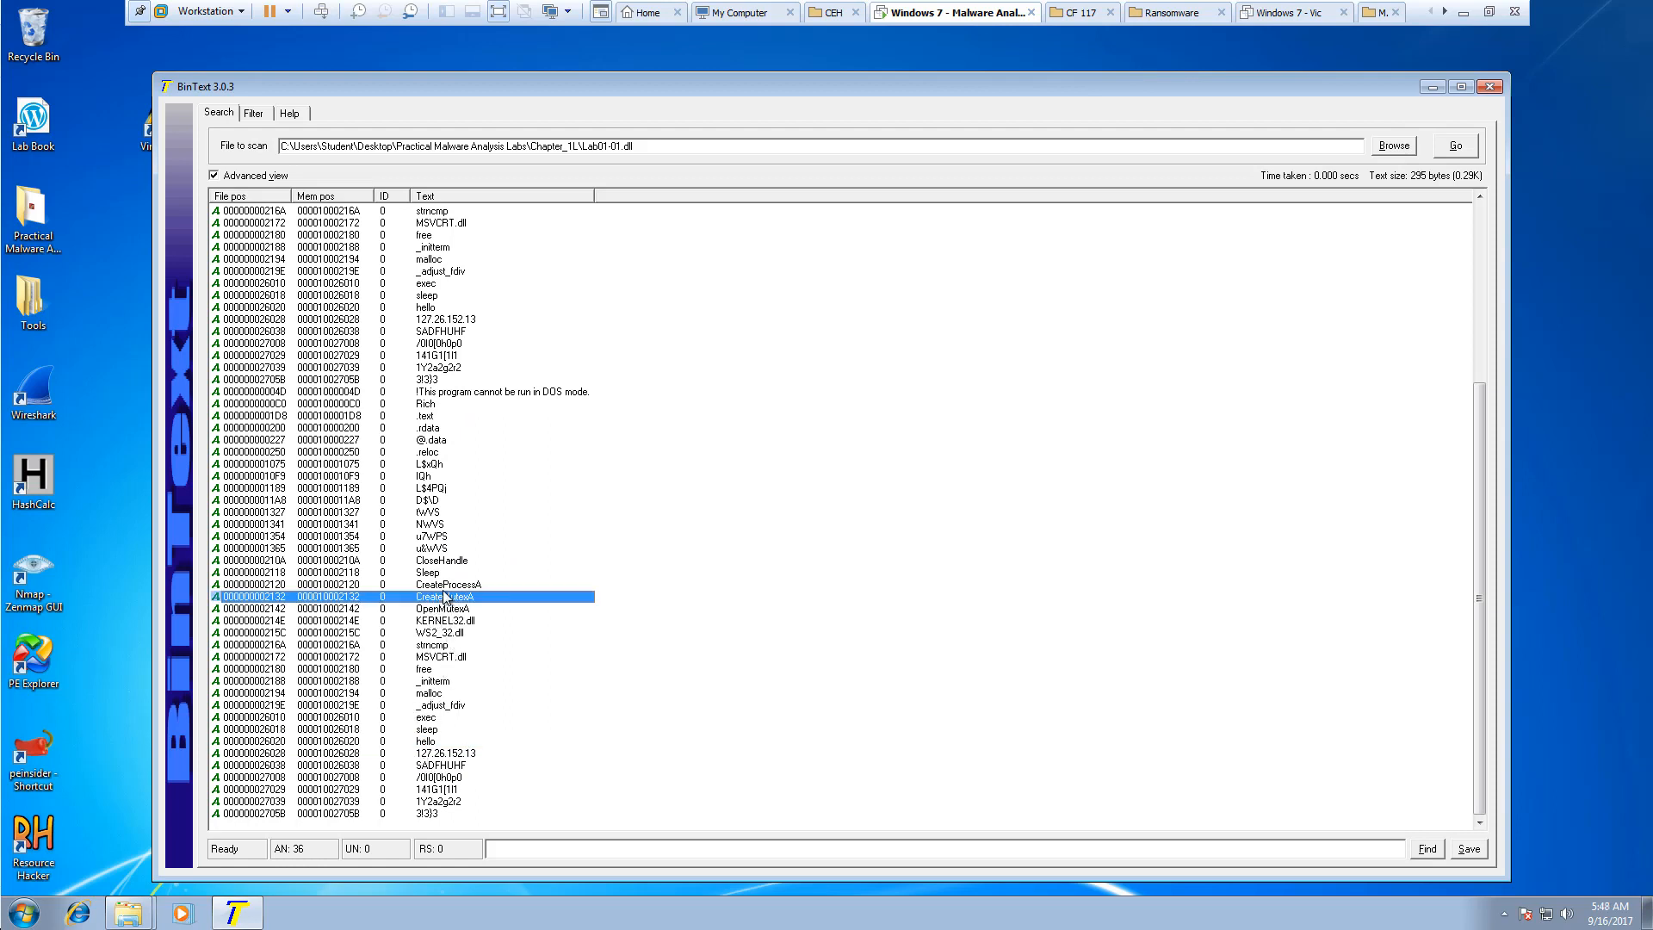
left_click(448, 584)
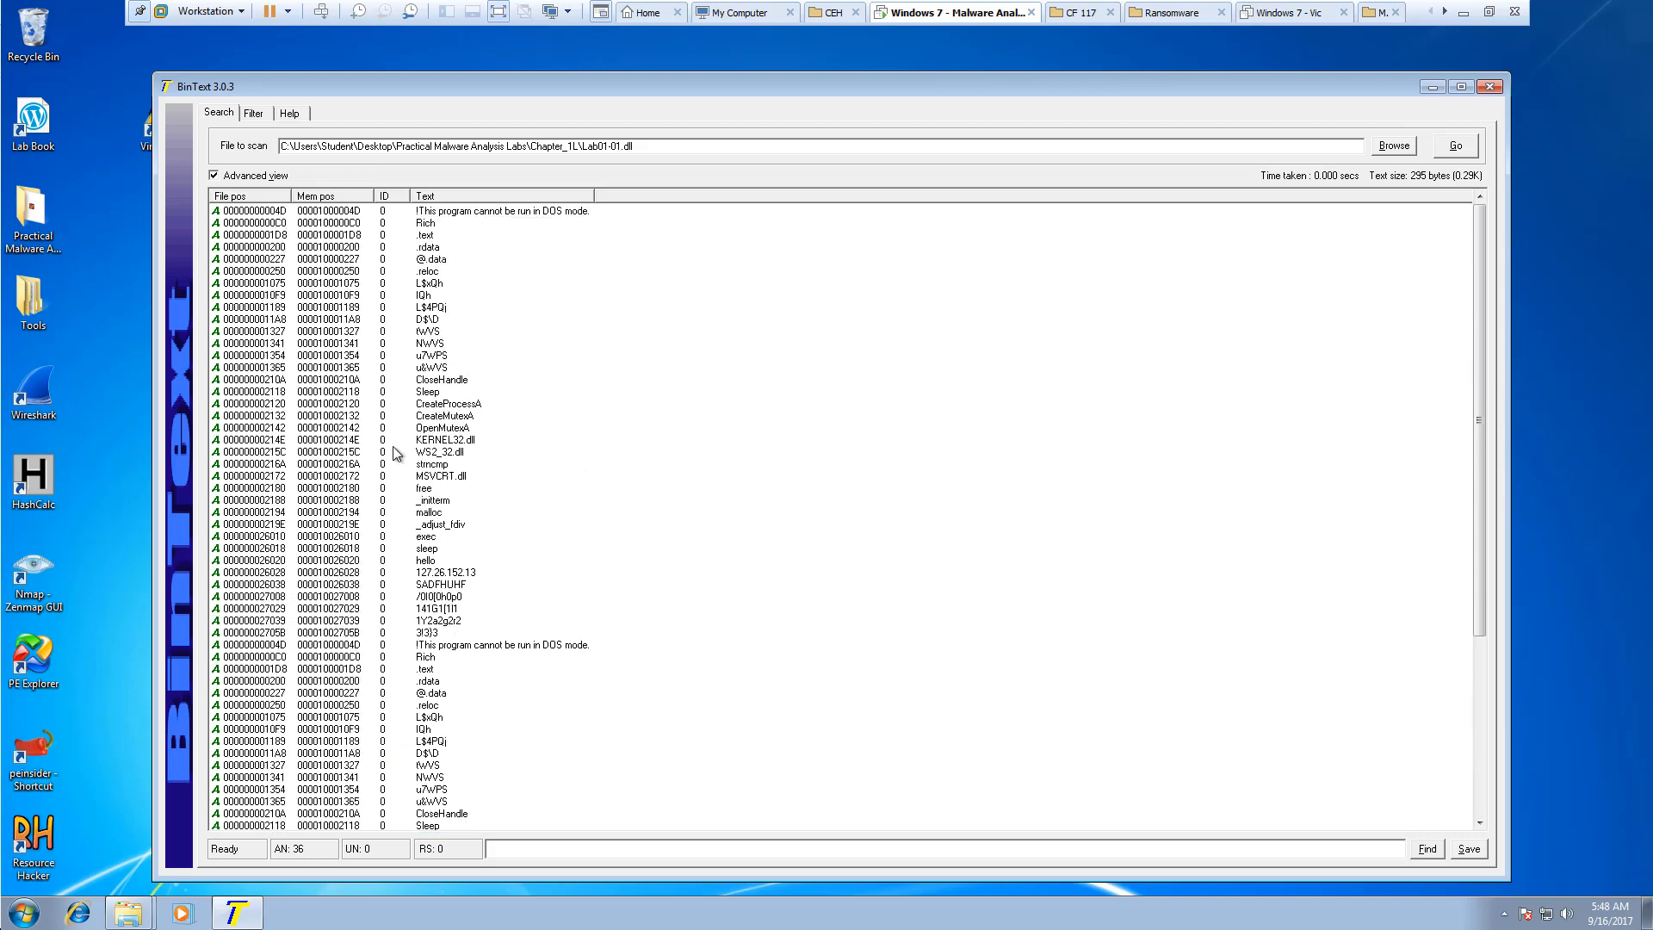
left_click(448, 403)
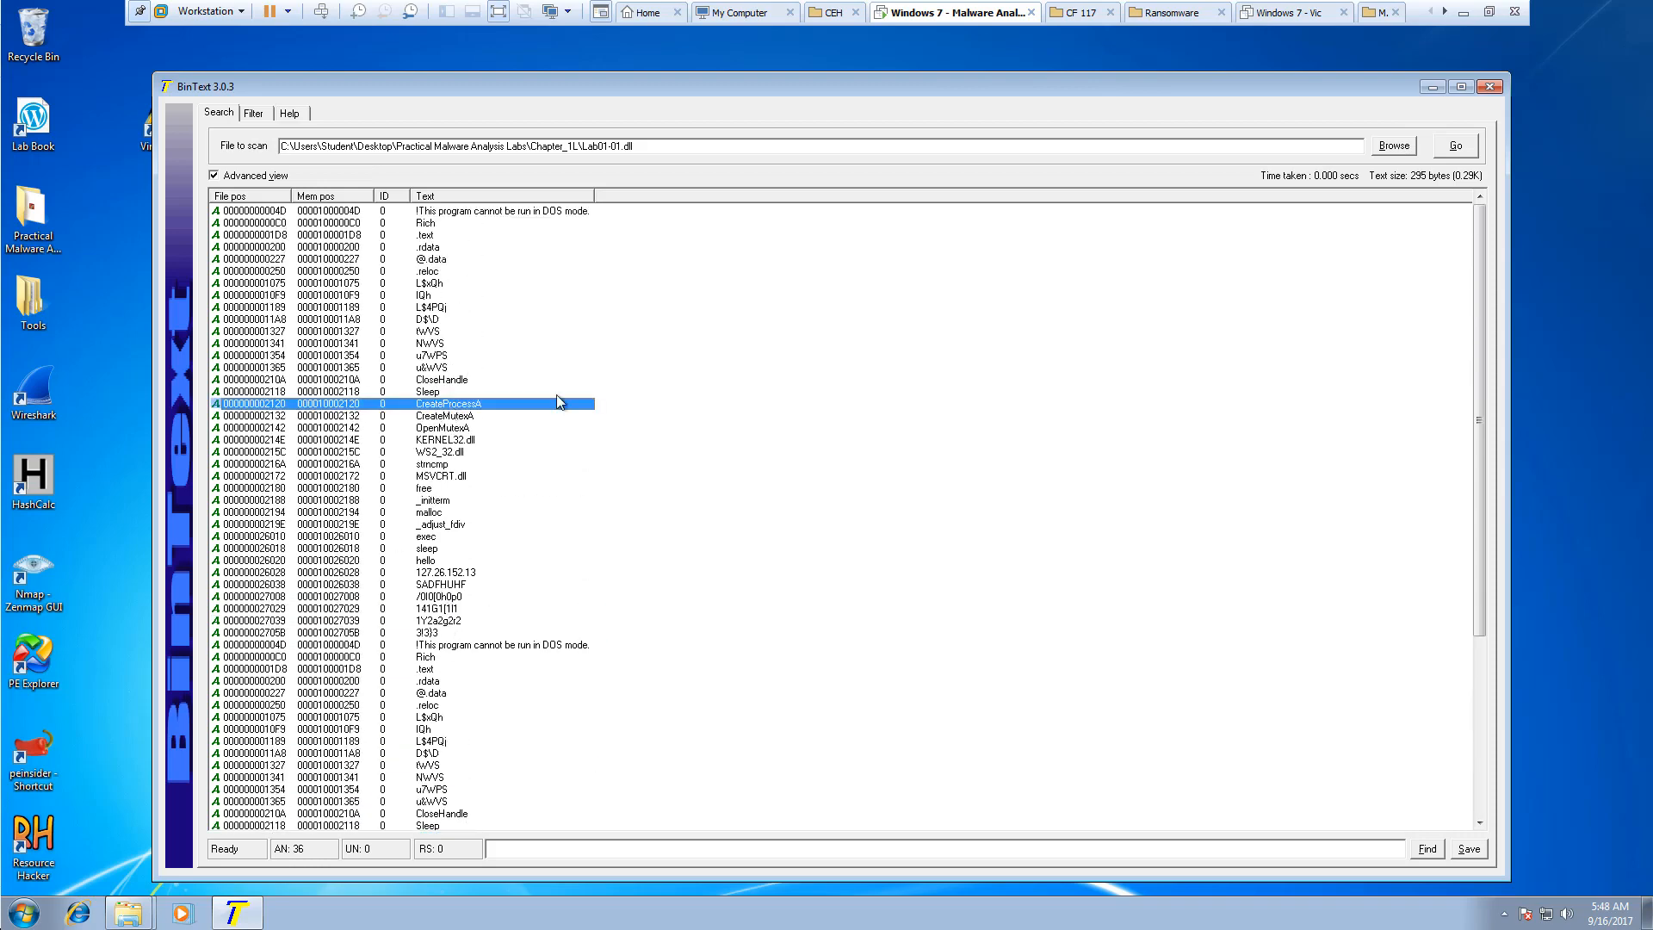
left_click(1392, 145)
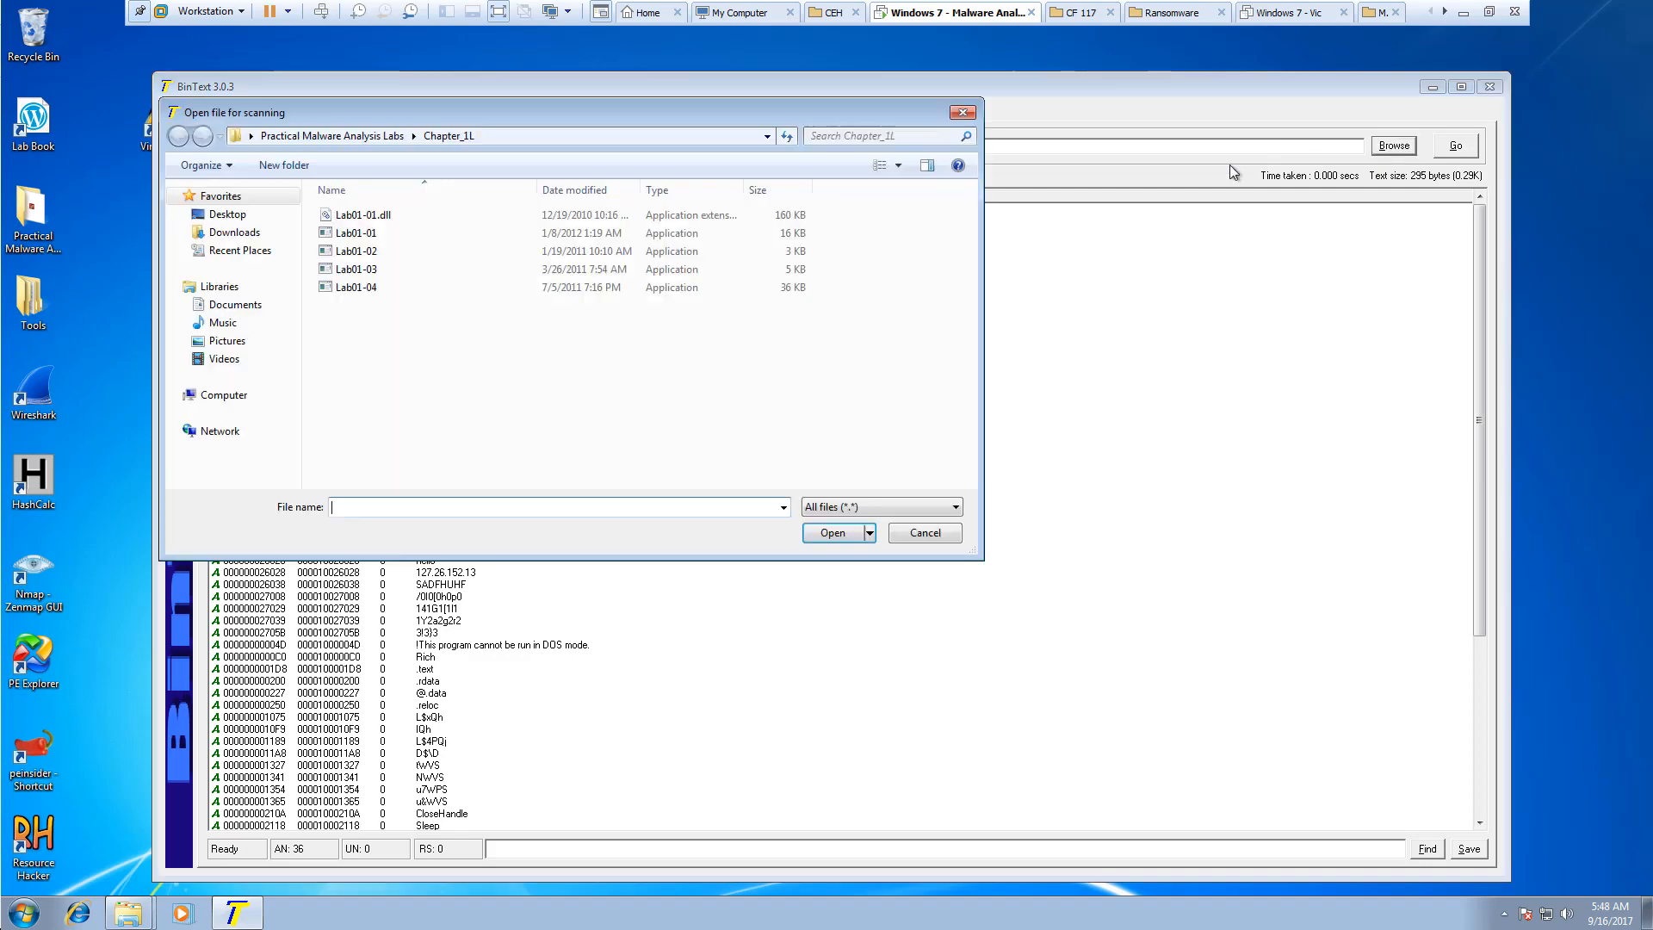
left_click(832, 532)
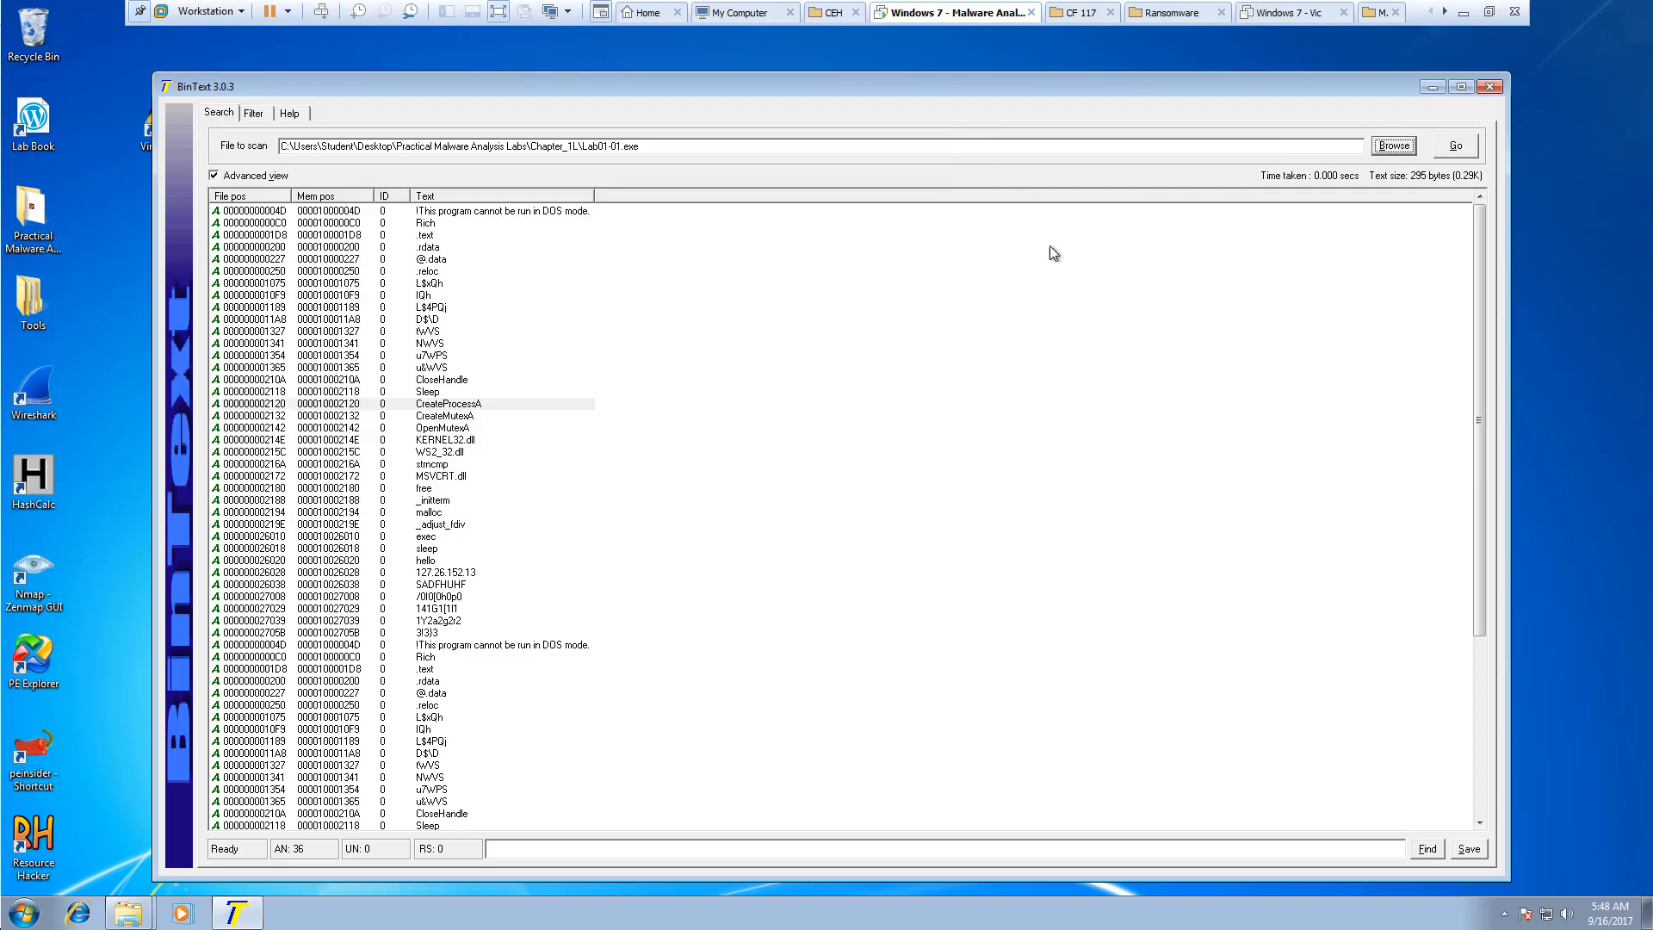
left_click(1455, 144)
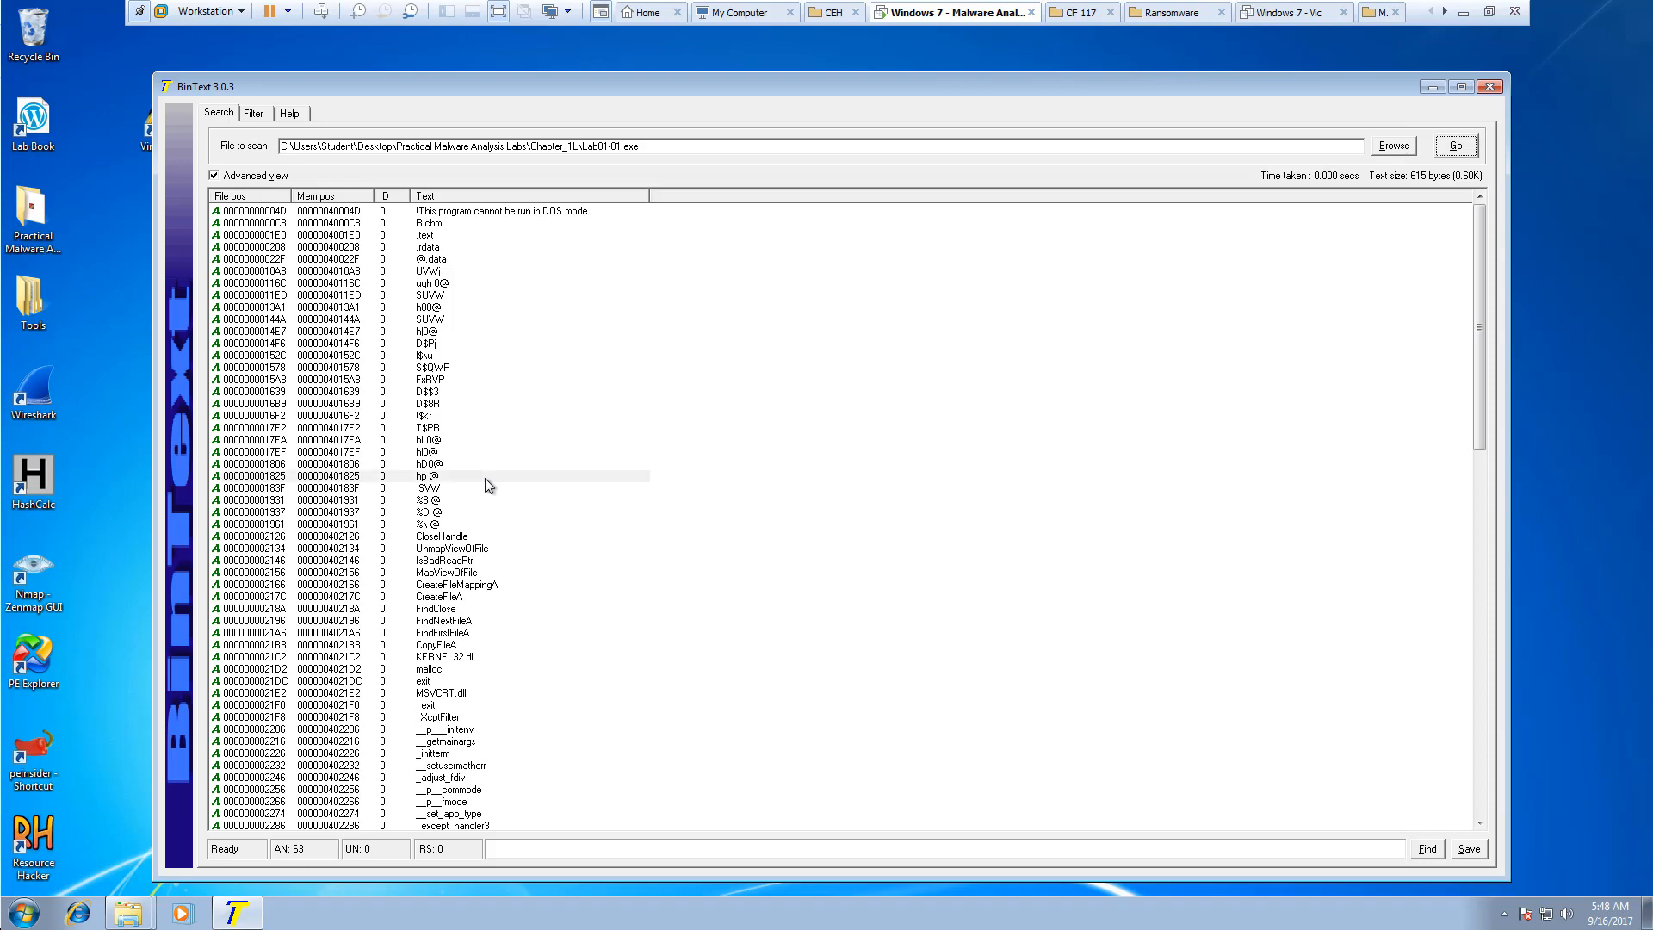
Scroll the Lab01-01.exe strings and pick out FindNextFileA and FindFirstFileA
scroll("down", 3)
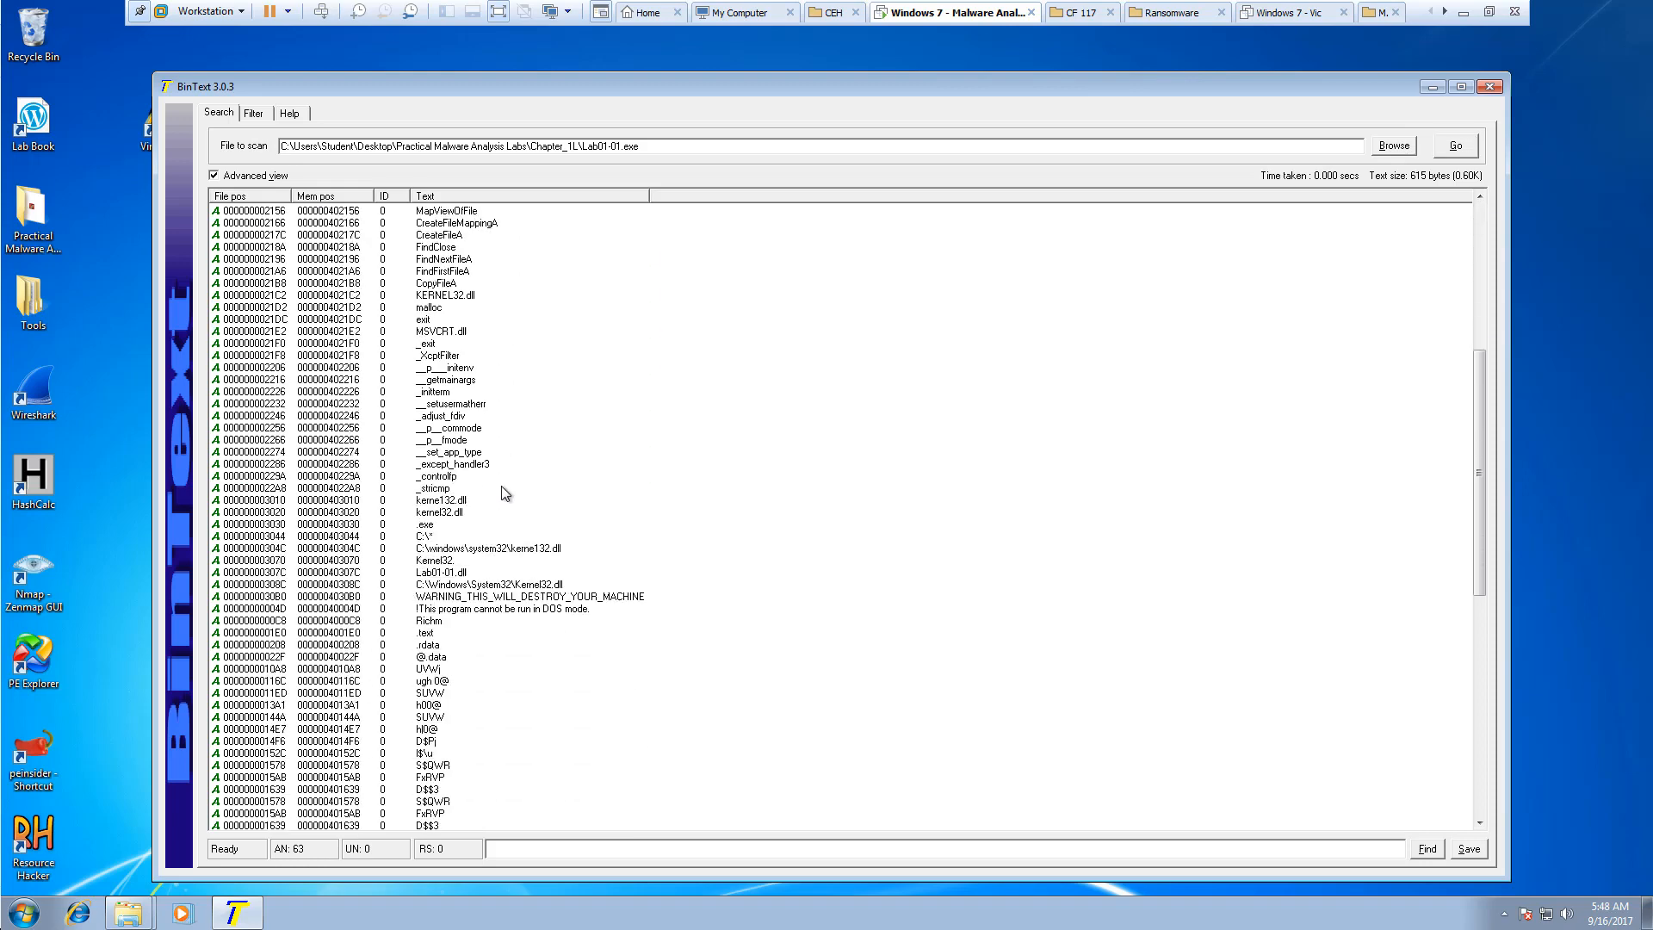
scroll("down", 3)
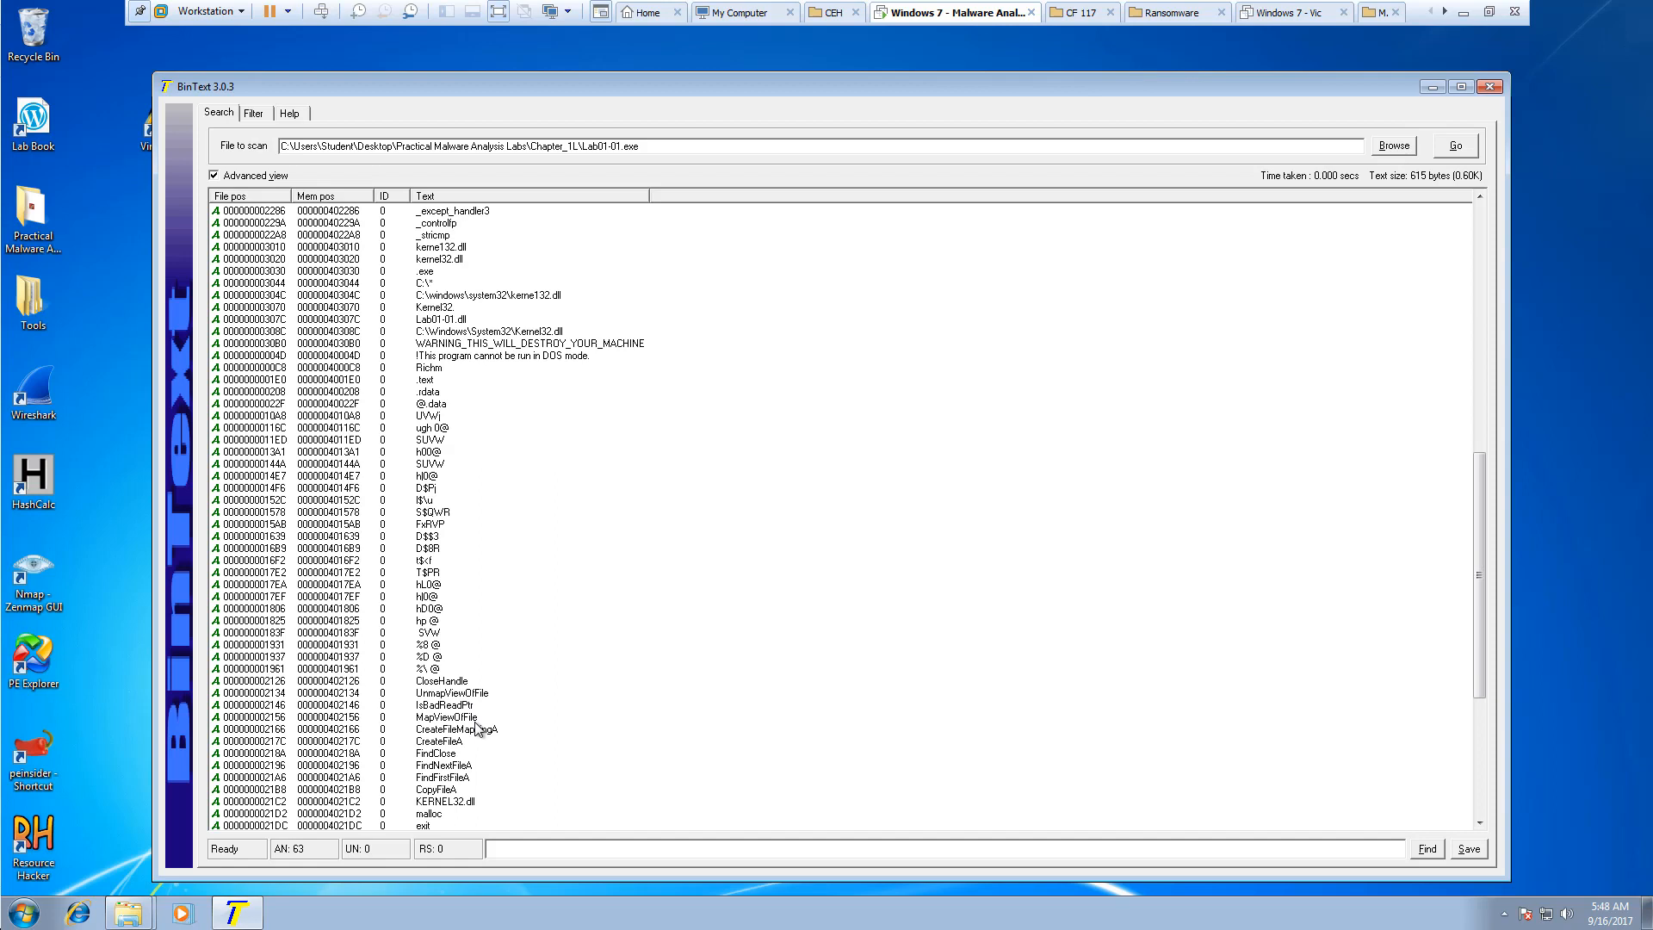
left_click(442, 764)
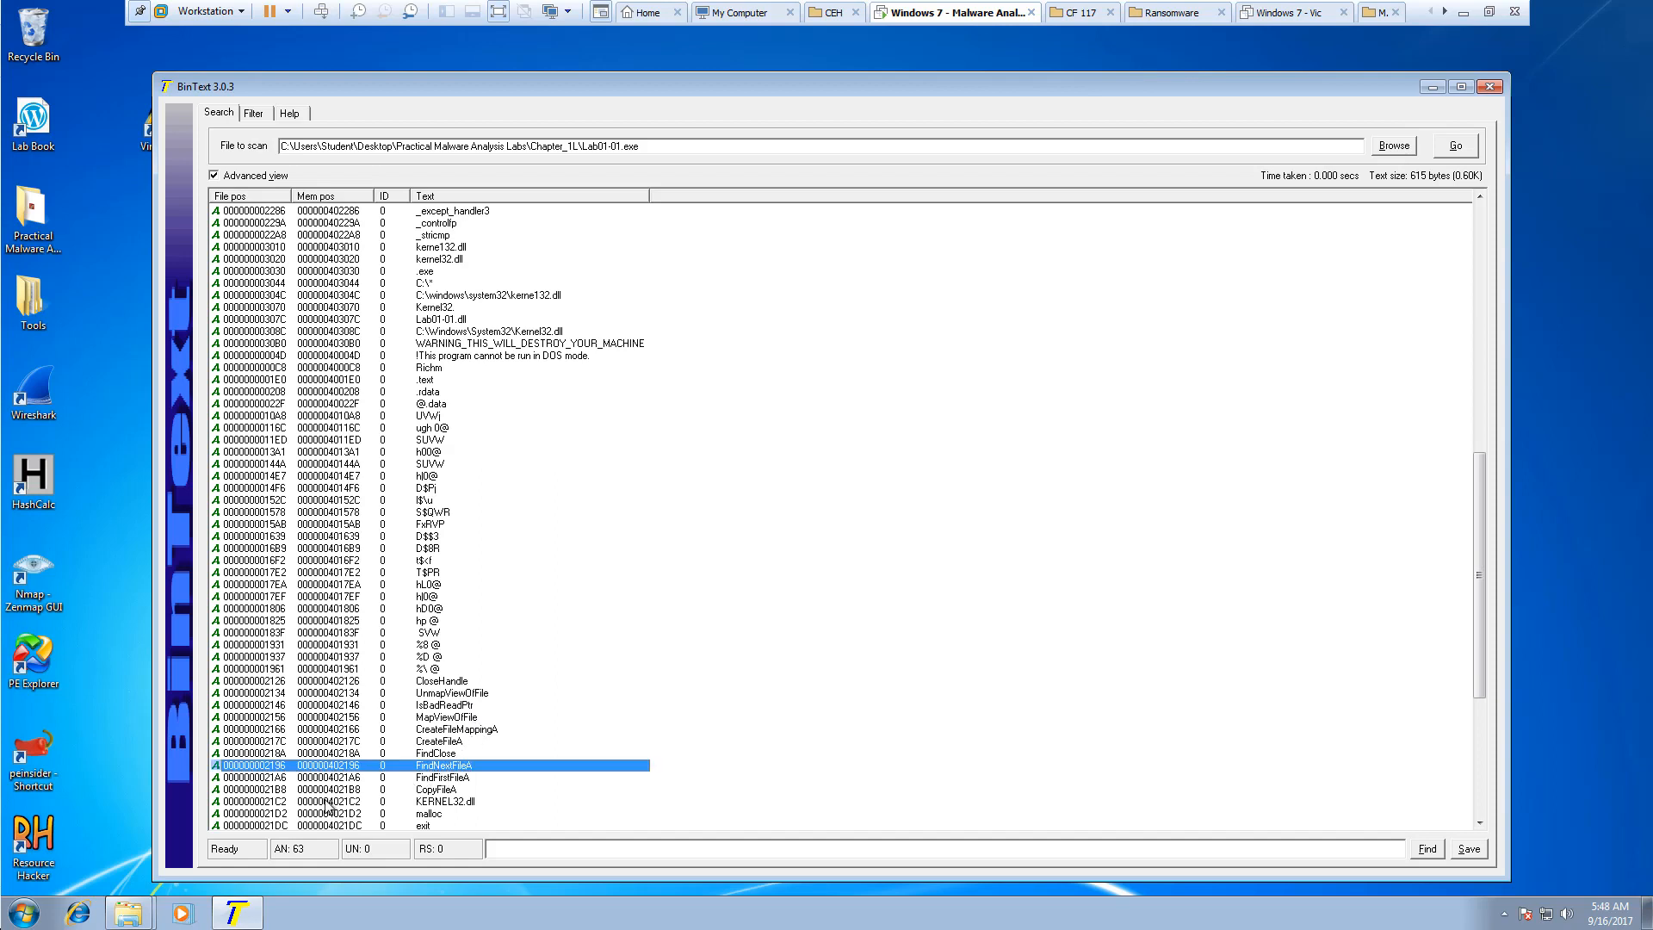
mouse_move(443, 785)
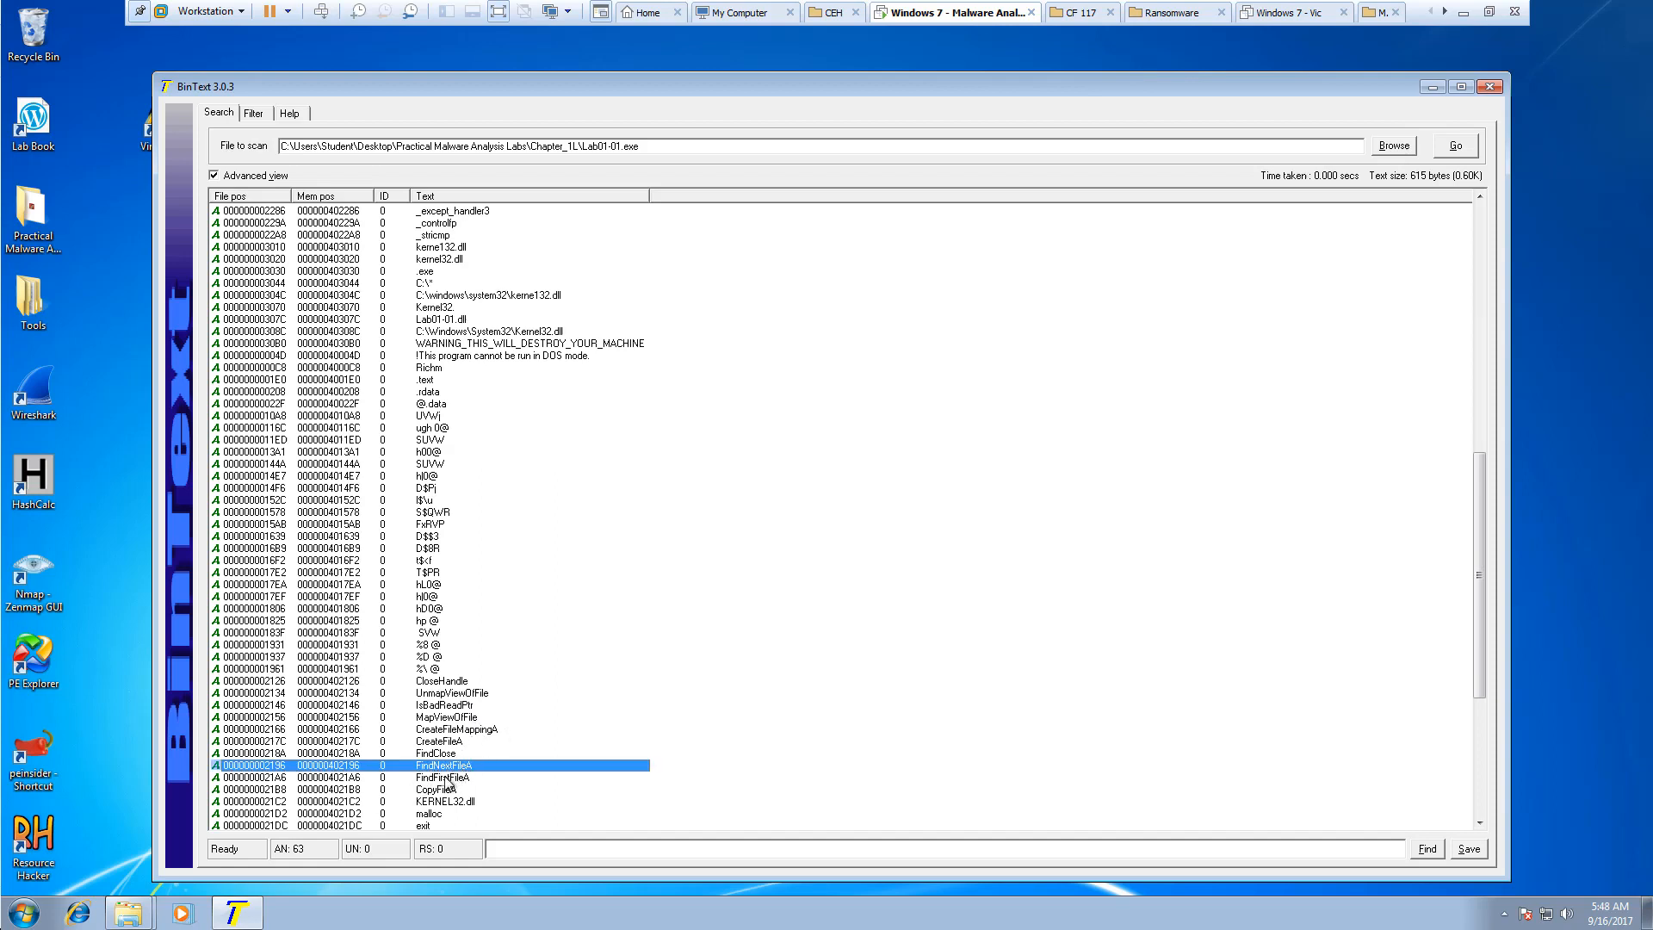
left_click(443, 777)
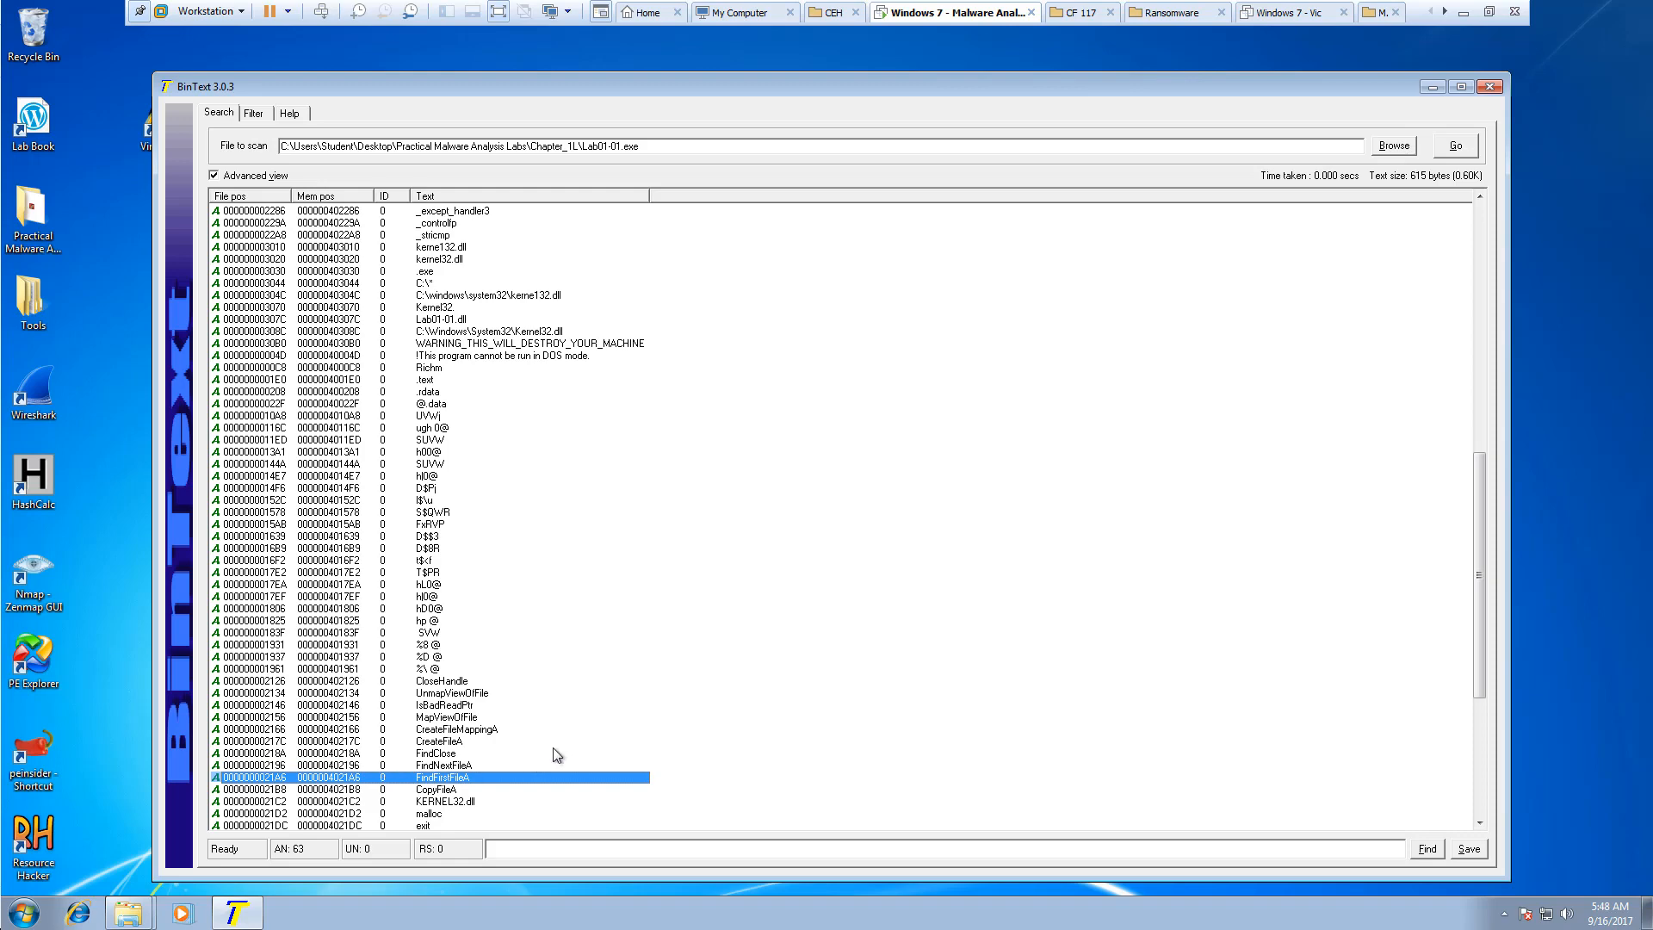
scroll("down", 3)
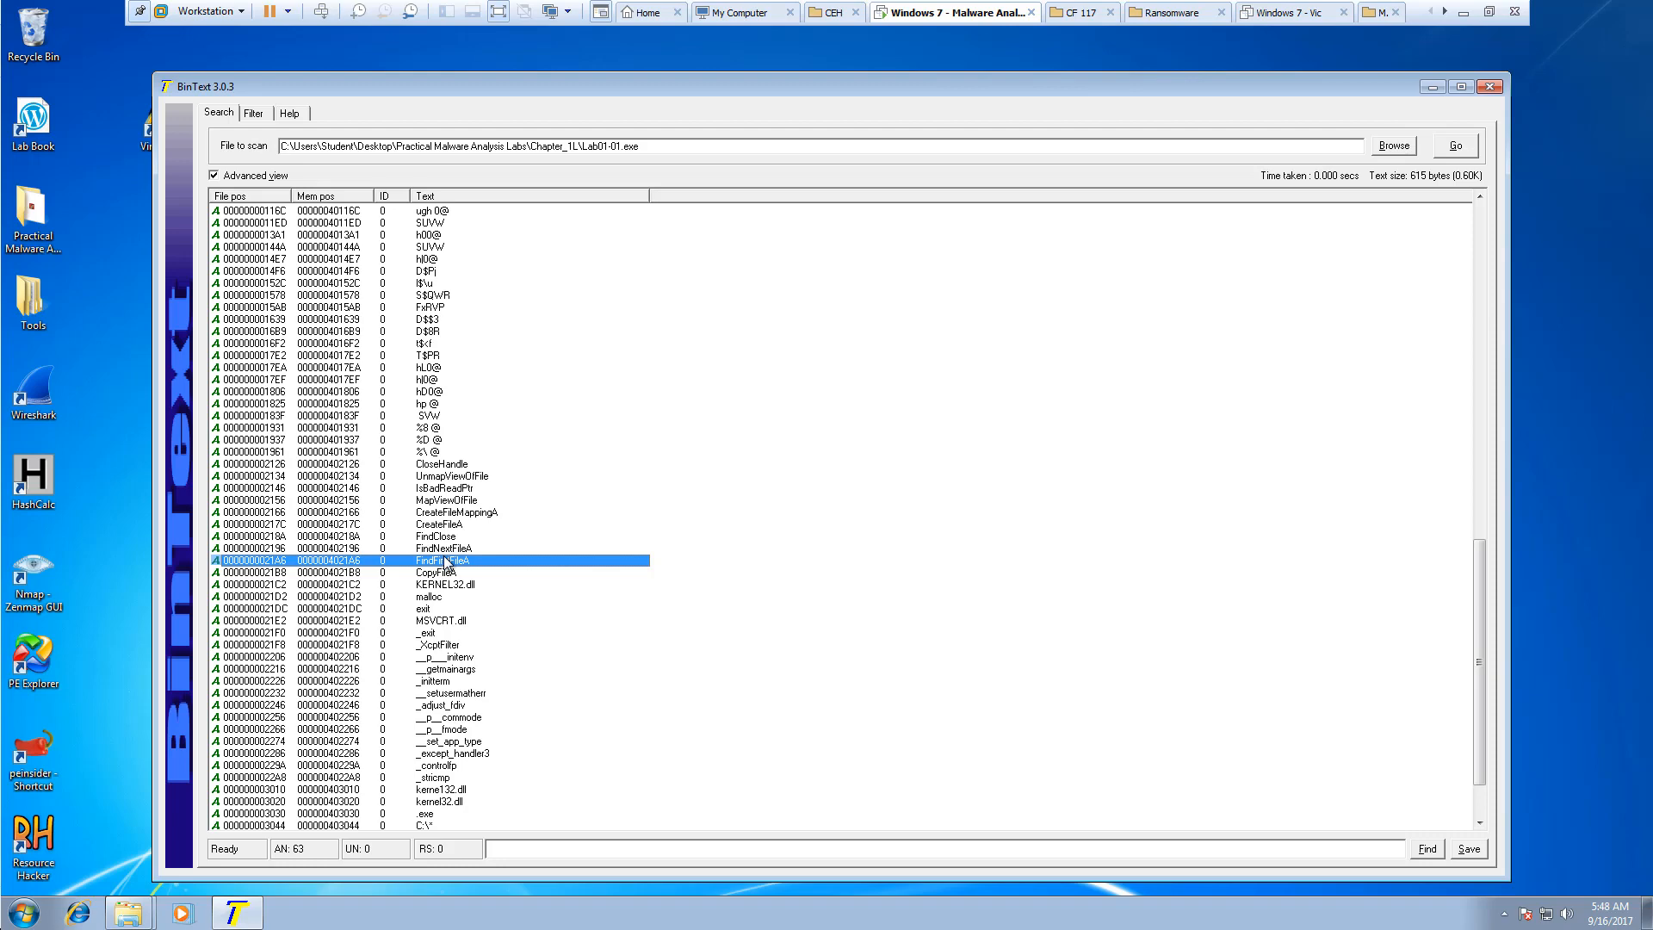
mouse_move(116, 570)
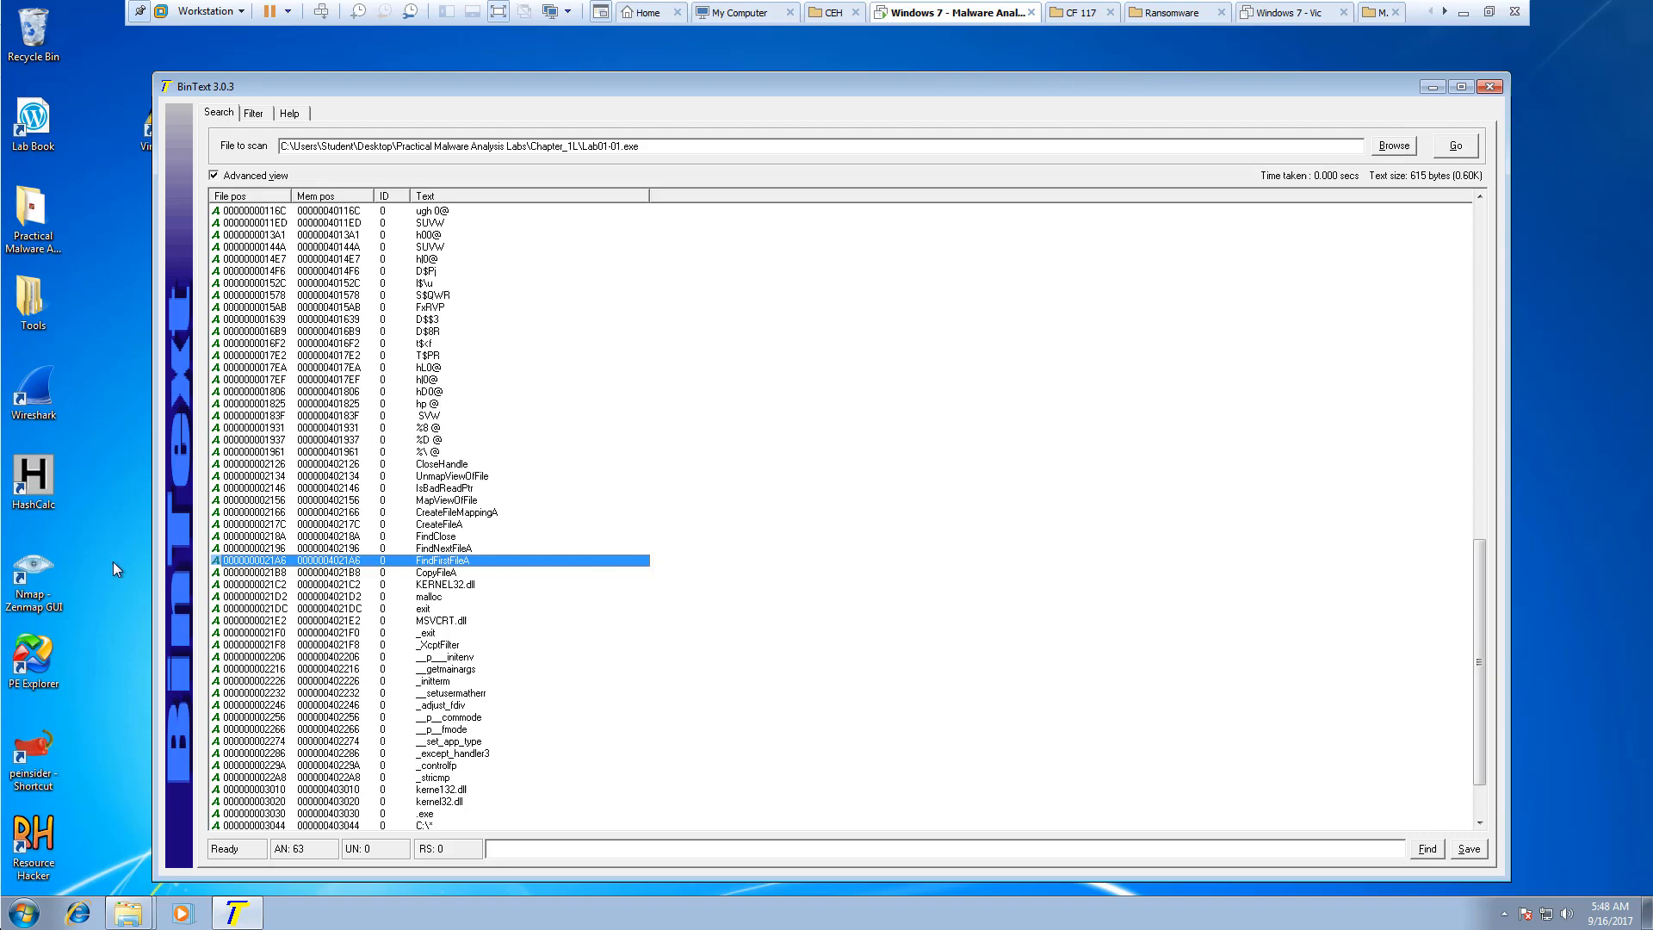